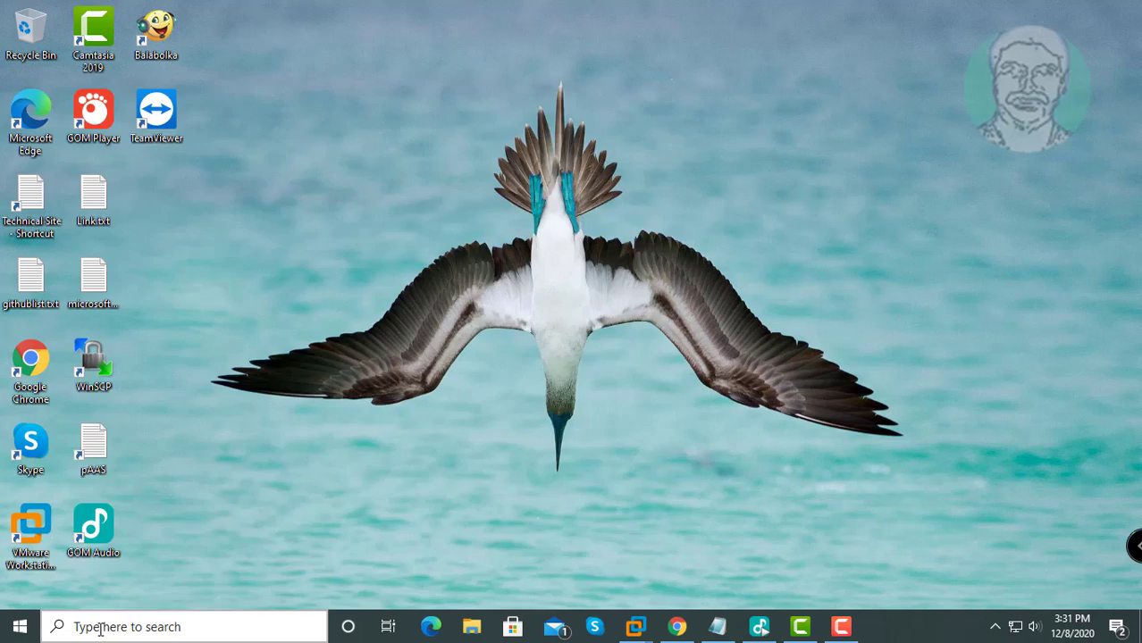
Step: Search 'cmd' in Start and launch Command Prompt as administrator
{"action": "type", "text": "cmd"}
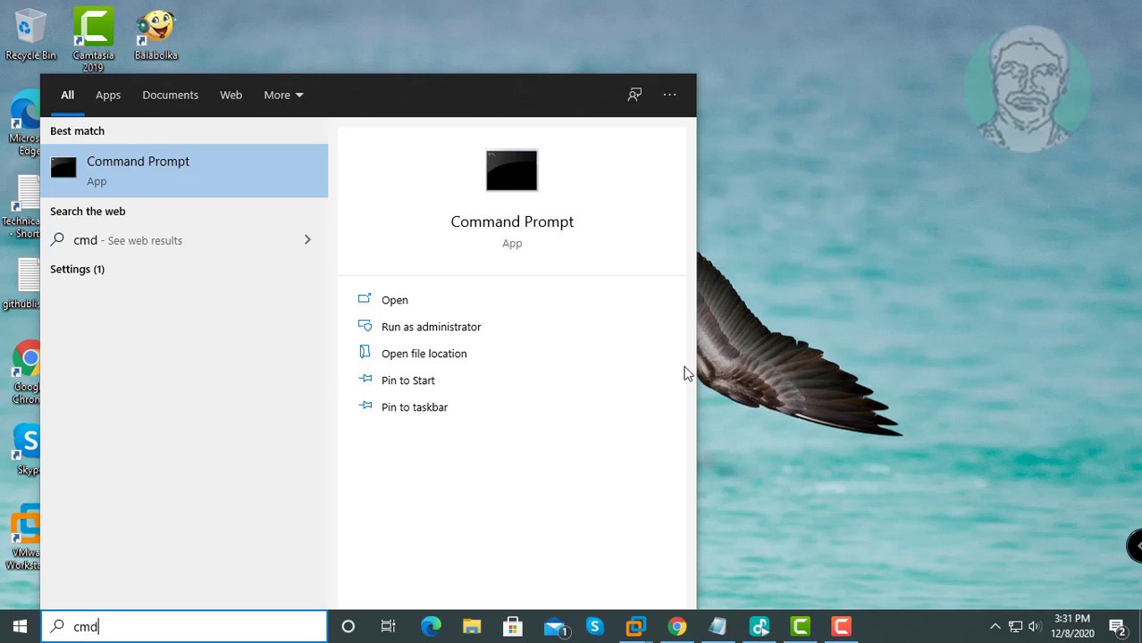
{"action": "left_click", "coordinate": [431, 326]}
{"action": "type", "text": "netsh inter"}
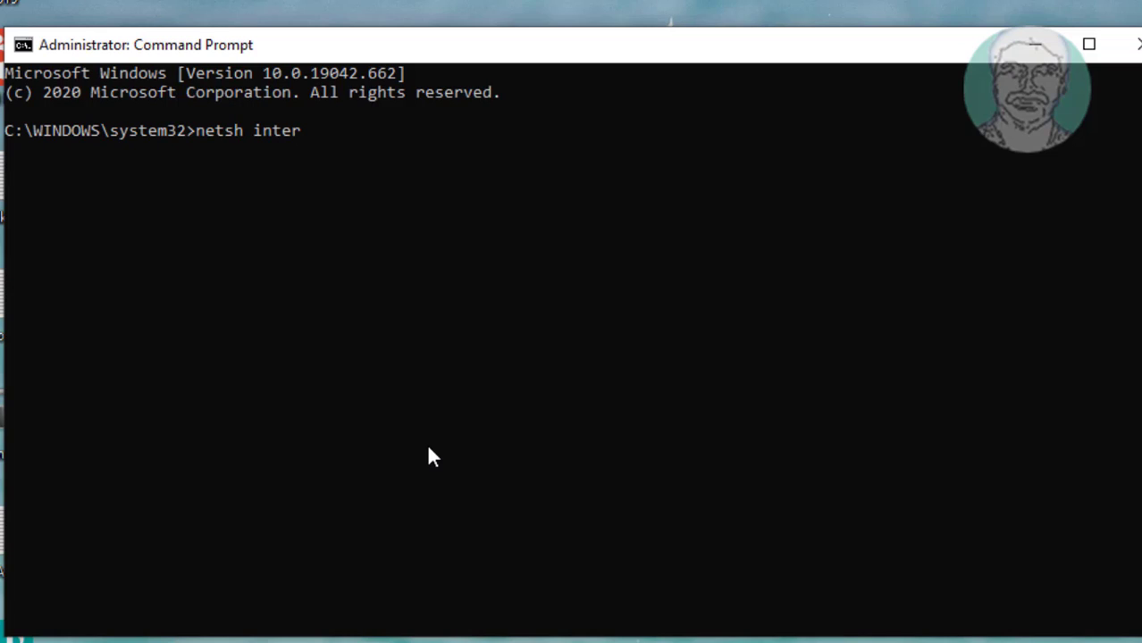
Step: Run 'netsh interface ipv4 show config' to list current IPv4 settings
{"action": "type", "text": "face i"}
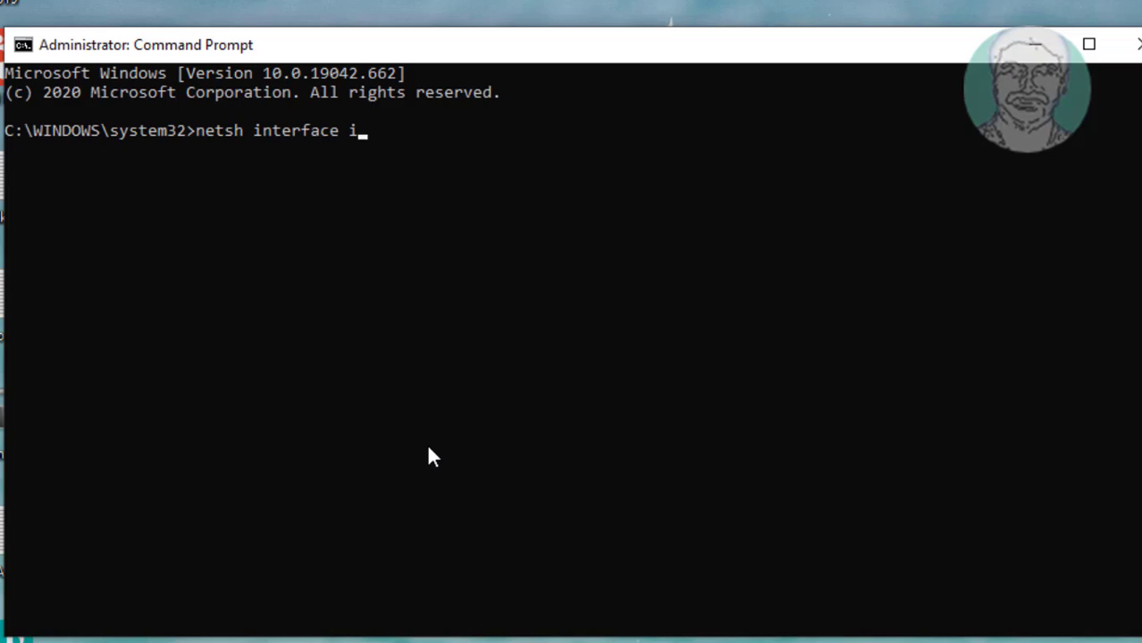
{"action": "type", "text": "pv4"}
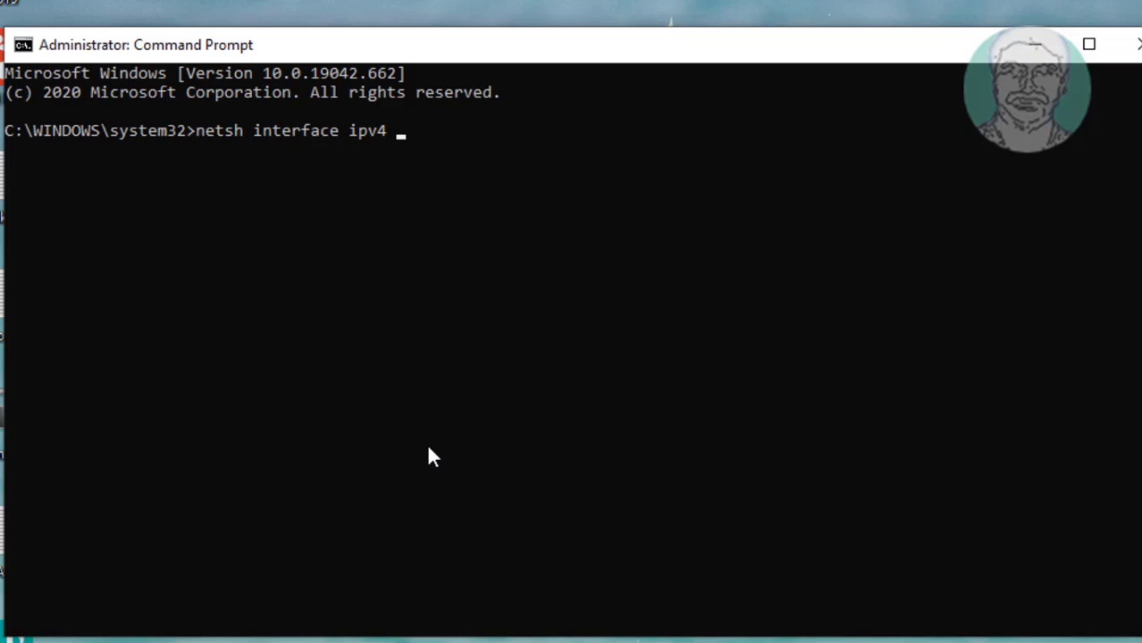
{"action": "type", "text": "show config"}
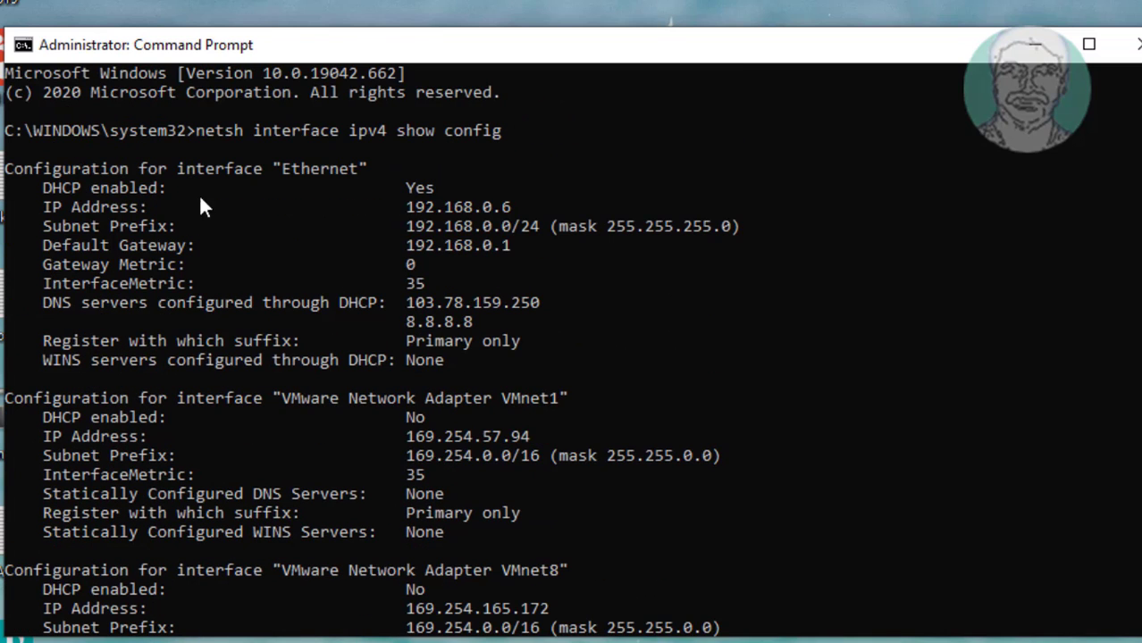
{"action": "mouse_move", "coordinate": [347, 221]}
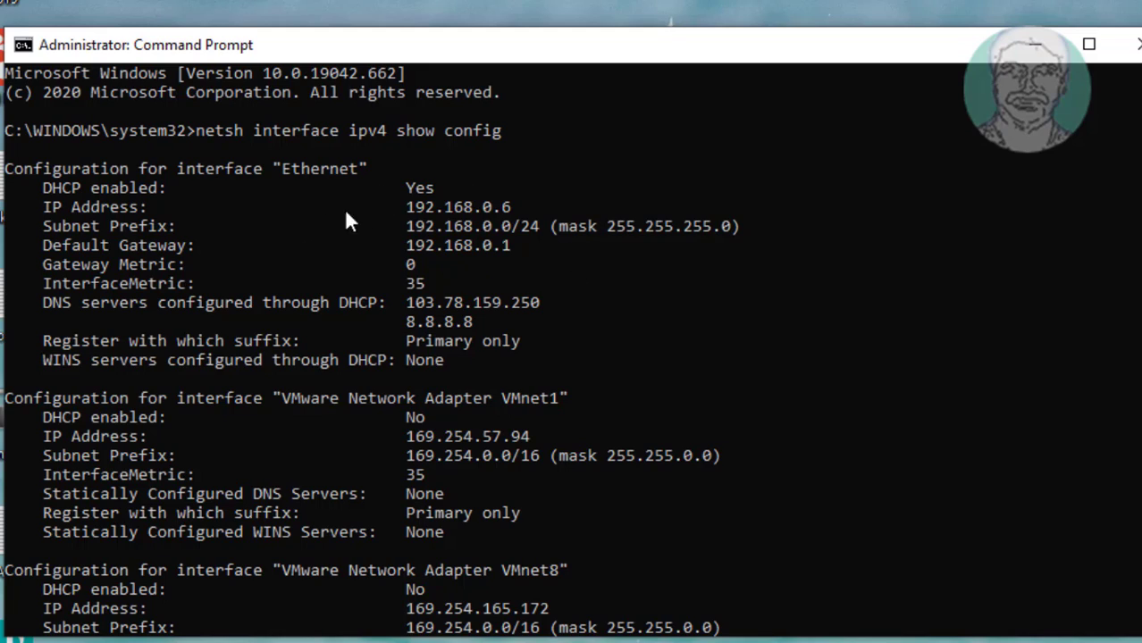
{"action": "mouse_move", "coordinate": [461, 218]}
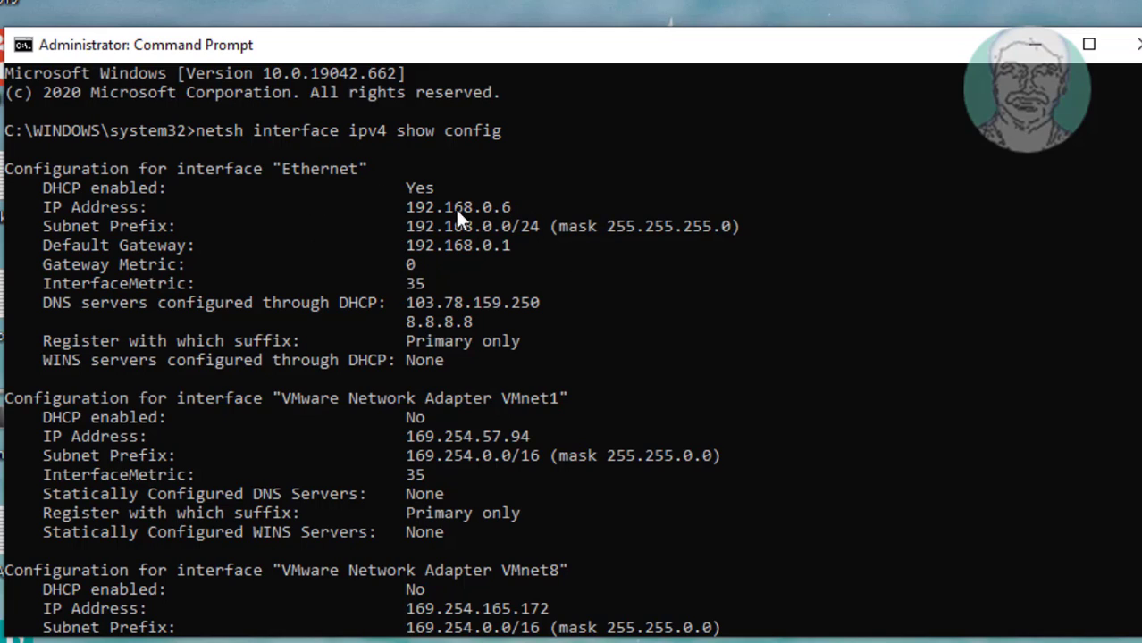
{"action": "mouse_move", "coordinate": [645, 240]}
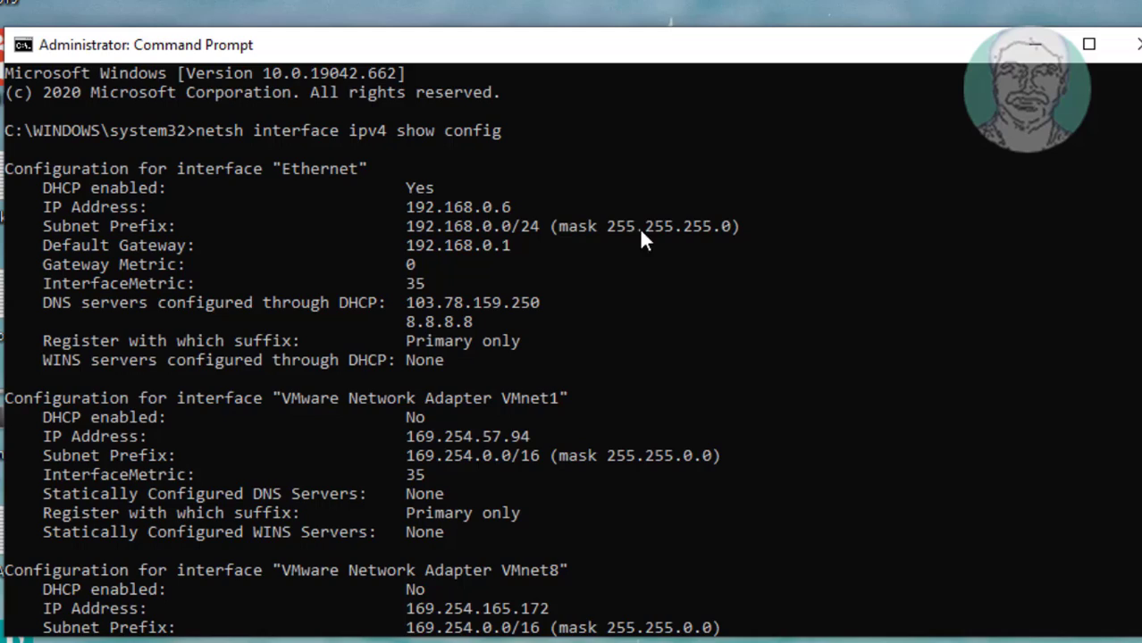
Step: Restore down the console and launch Notepad through the Run dialog
{"action": "left_click", "coordinate": [1090, 43]}
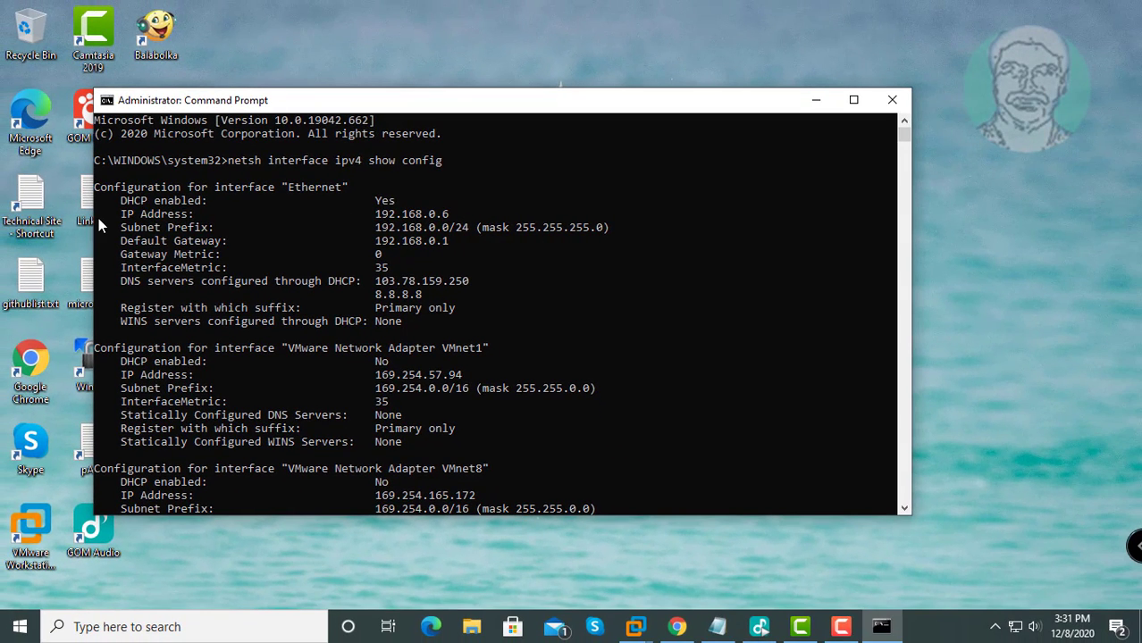
{"action": "mouse_move", "coordinate": [294, 193]}
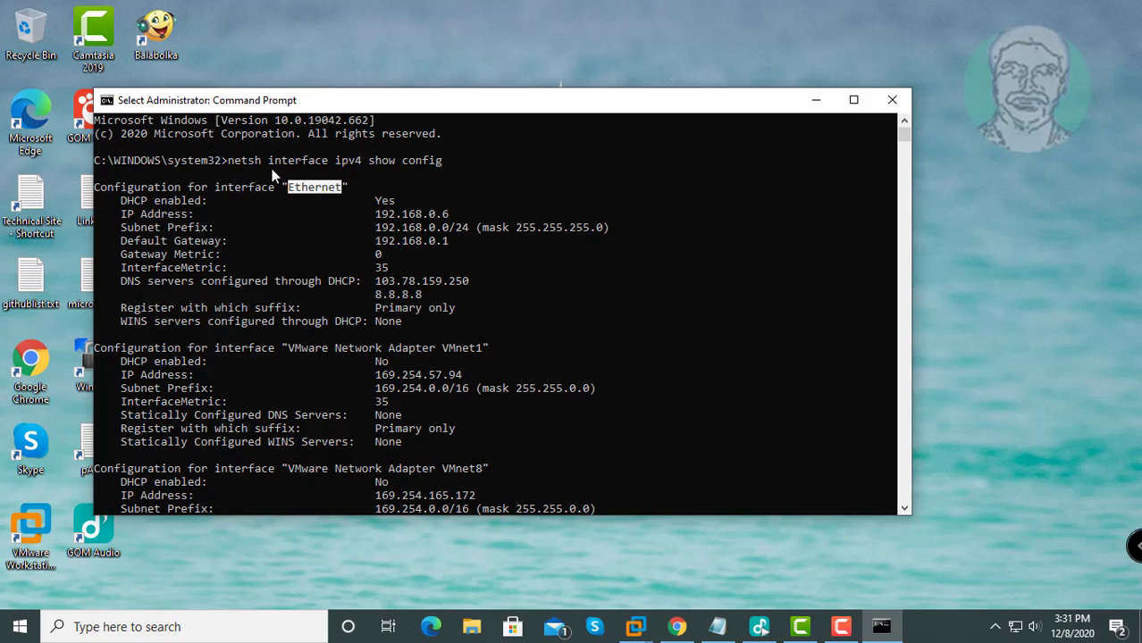
{"action": "mouse_move", "coordinate": [282, 165]}
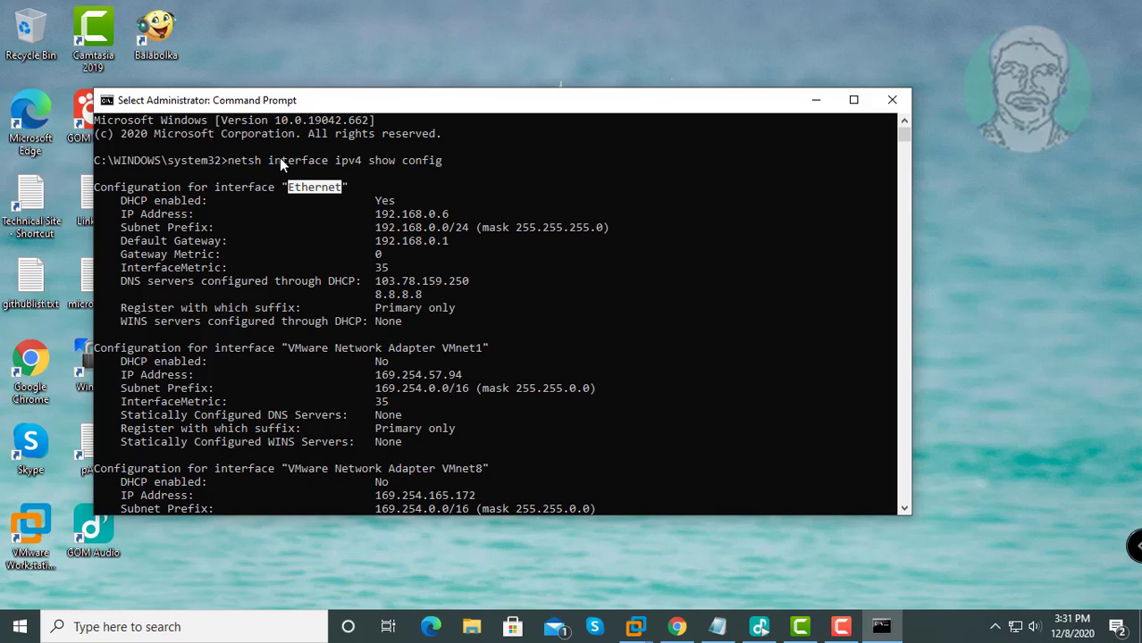
{"action": "mouse_move", "coordinate": [333, 188]}
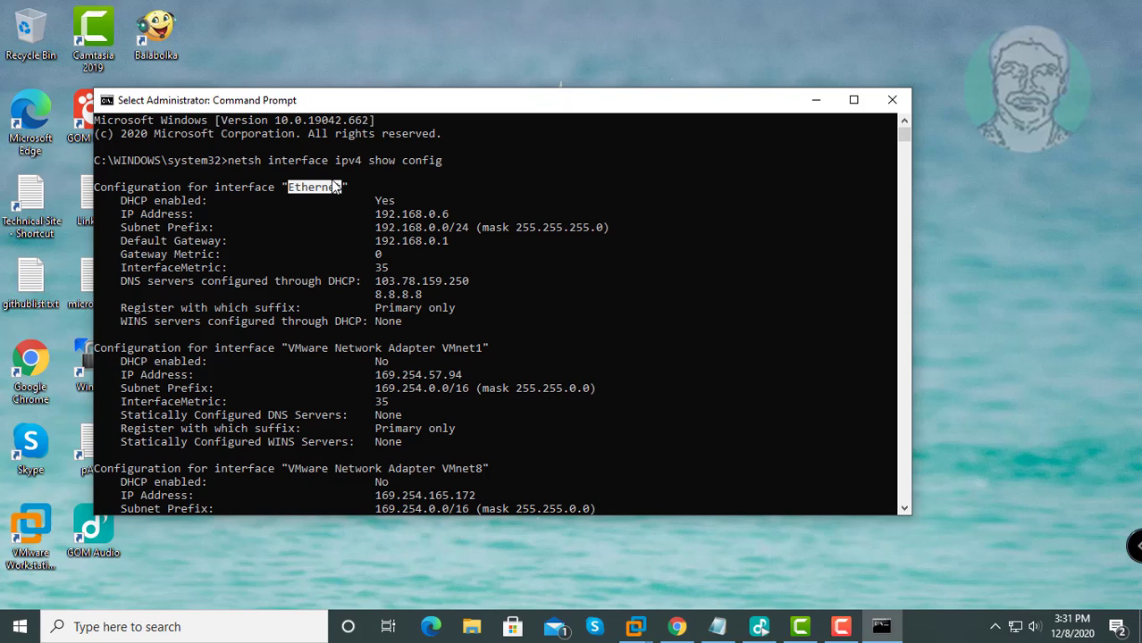
{"action": "mouse_move", "coordinate": [168, 561]}
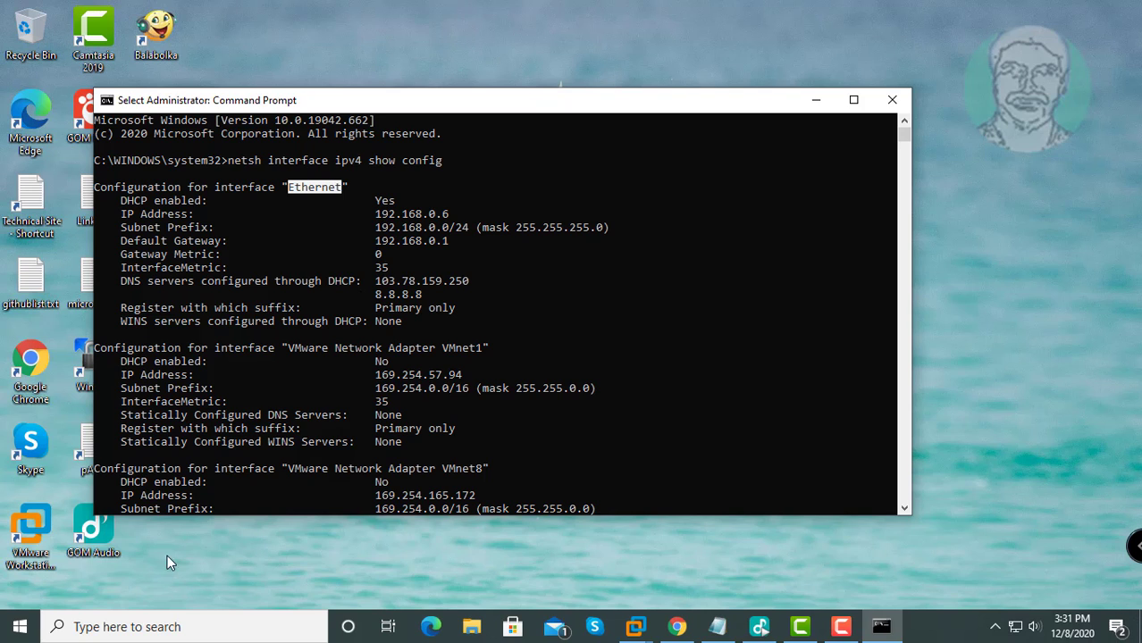
{"action": "key", "text": "Win+r"}
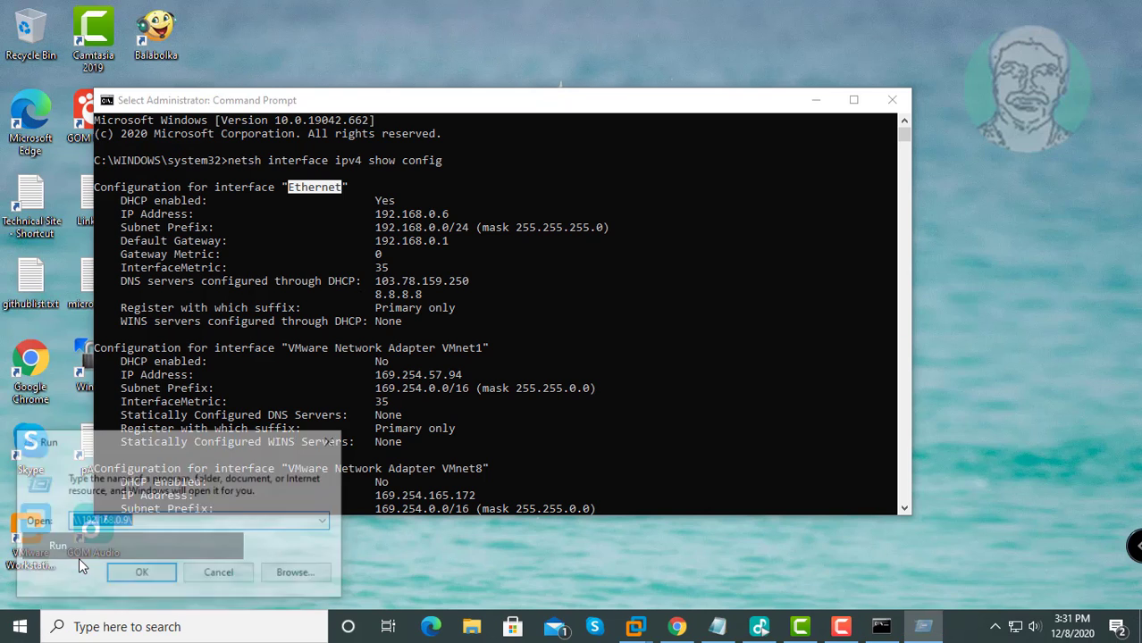
{"action": "type", "text": "notp"}
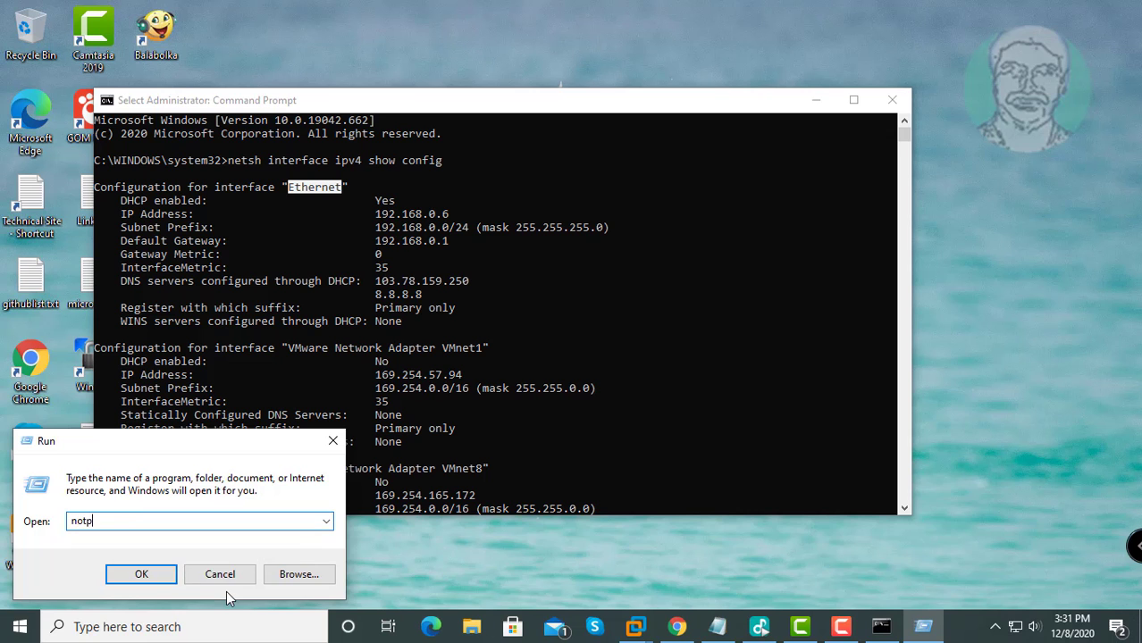
{"action": "left_click", "coordinate": [141, 575]}
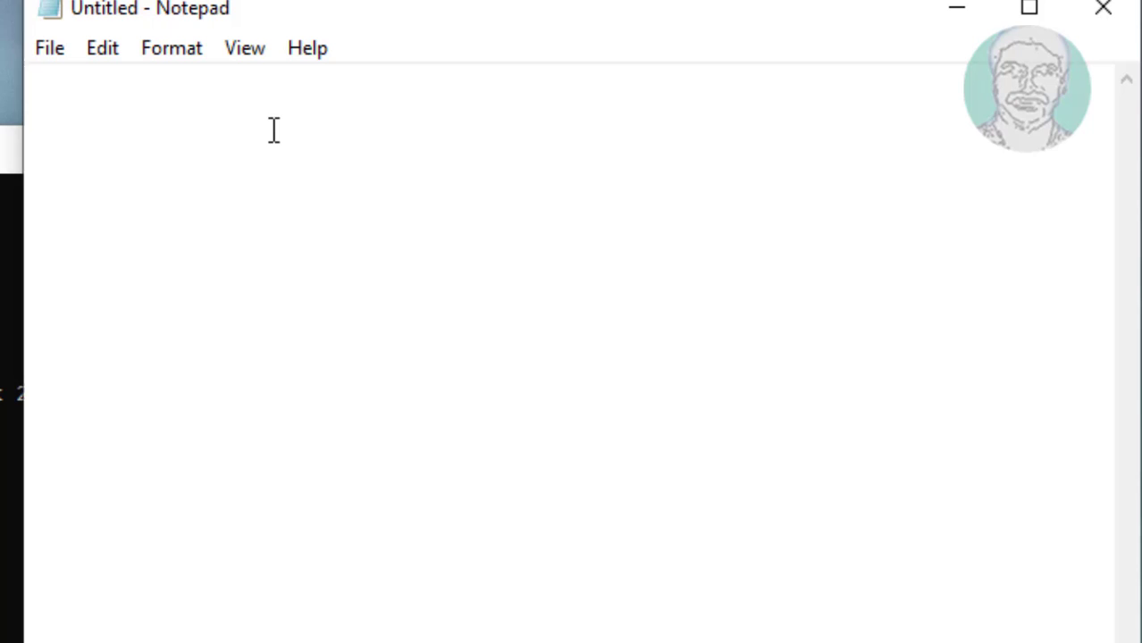
Step: Write 'netsh interface ip set address name="Ethernet" source=static'
{"action": "type", "text": "n"}
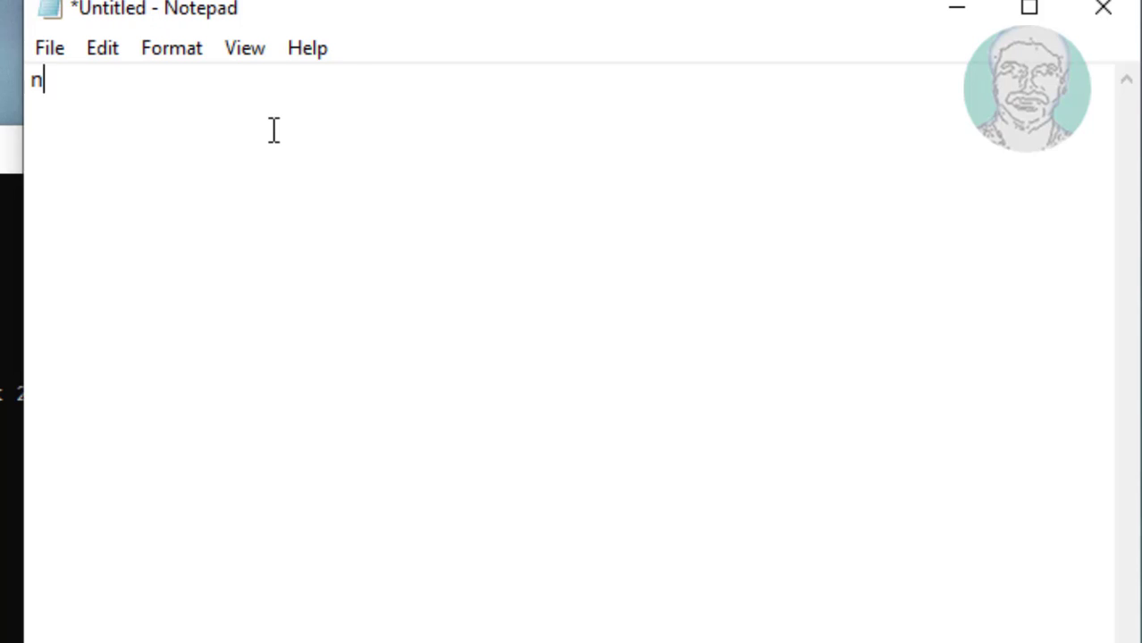
{"action": "type", "text": "etsh inter"}
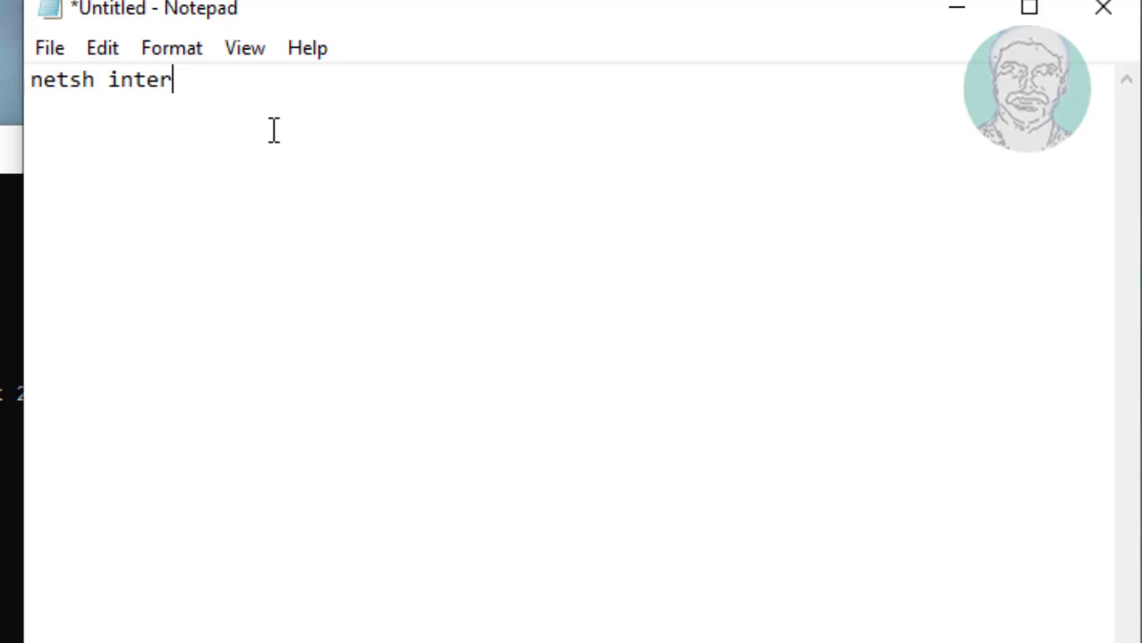
{"action": "type", "text": "face"}
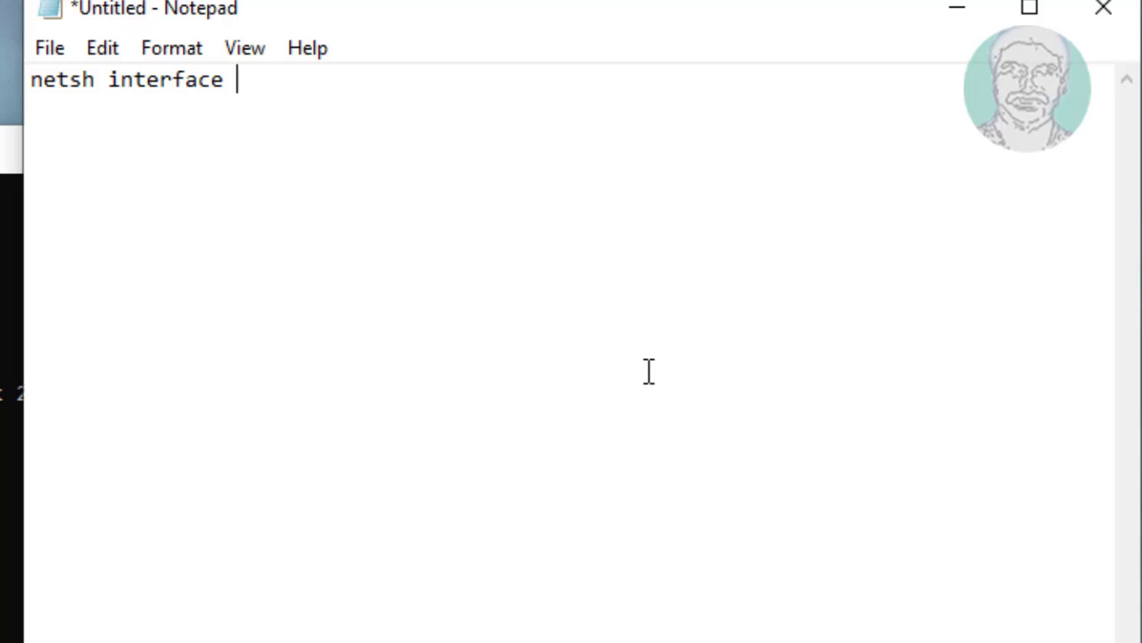
{"action": "type", "text": "ip"}
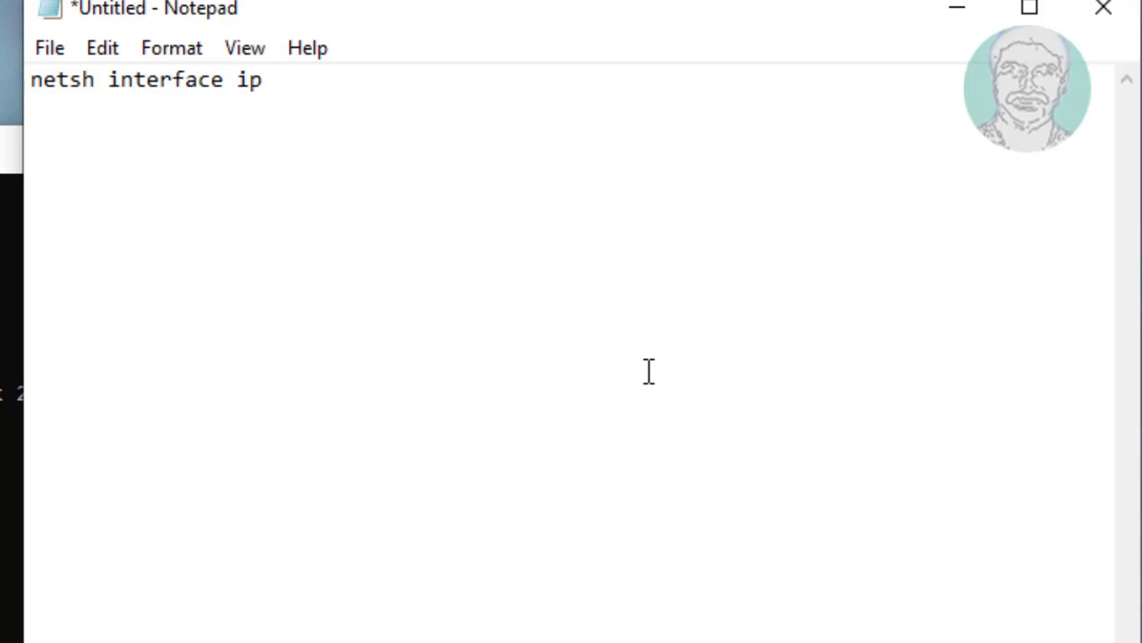
{"action": "type", "text": "set a"}
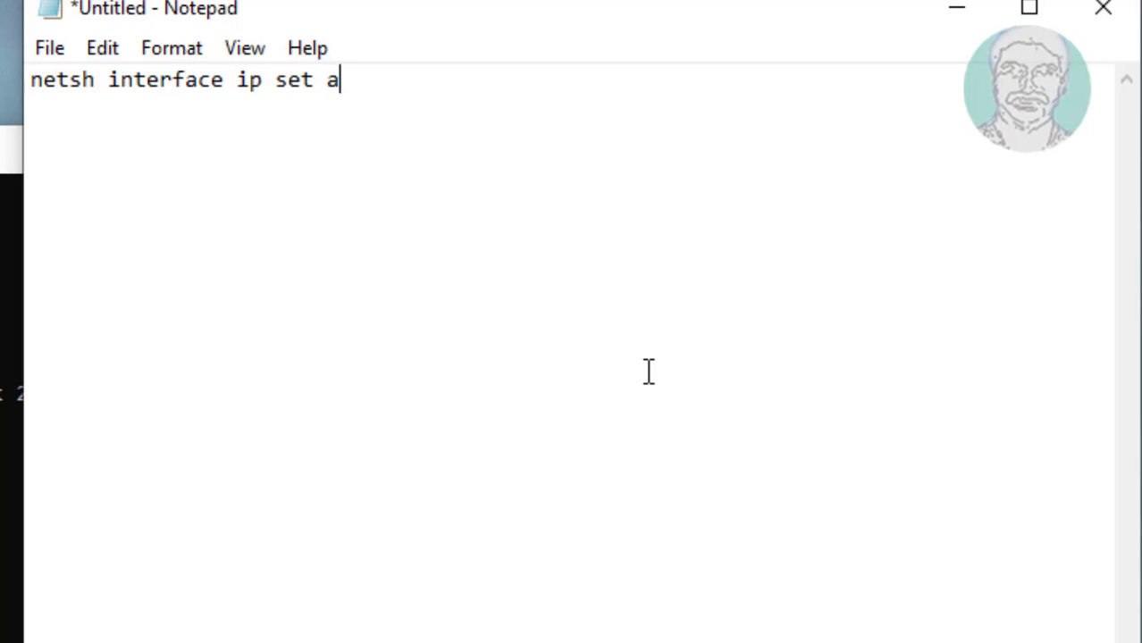
{"action": "type", "text": "ddress"}
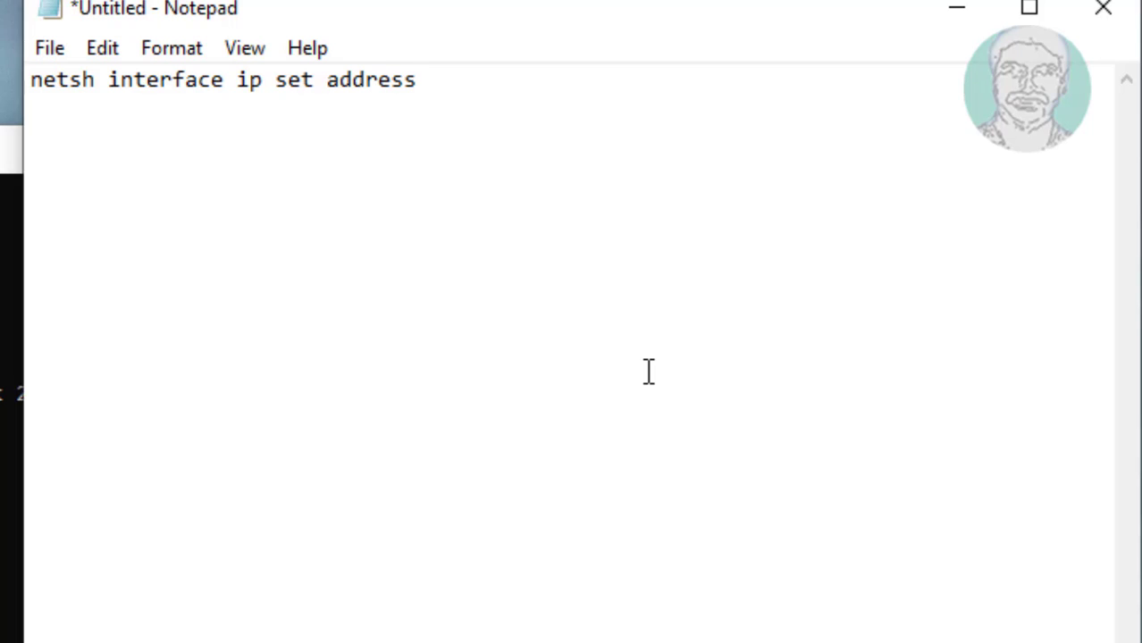
{"action": "type", "text": "name"}
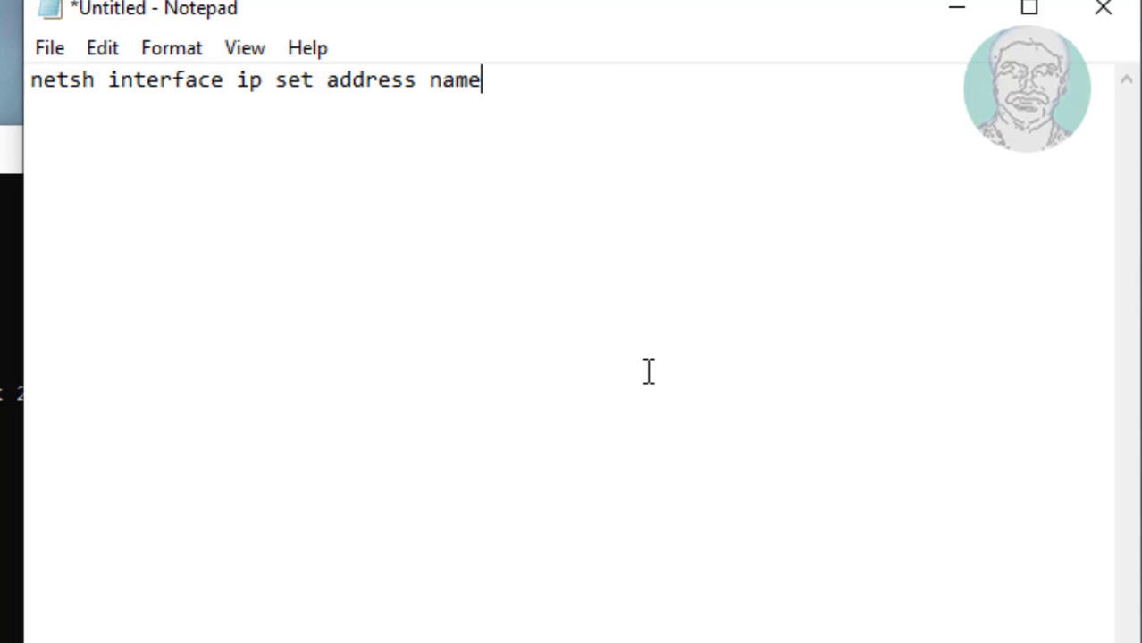
{"action": "type", "text": "="}
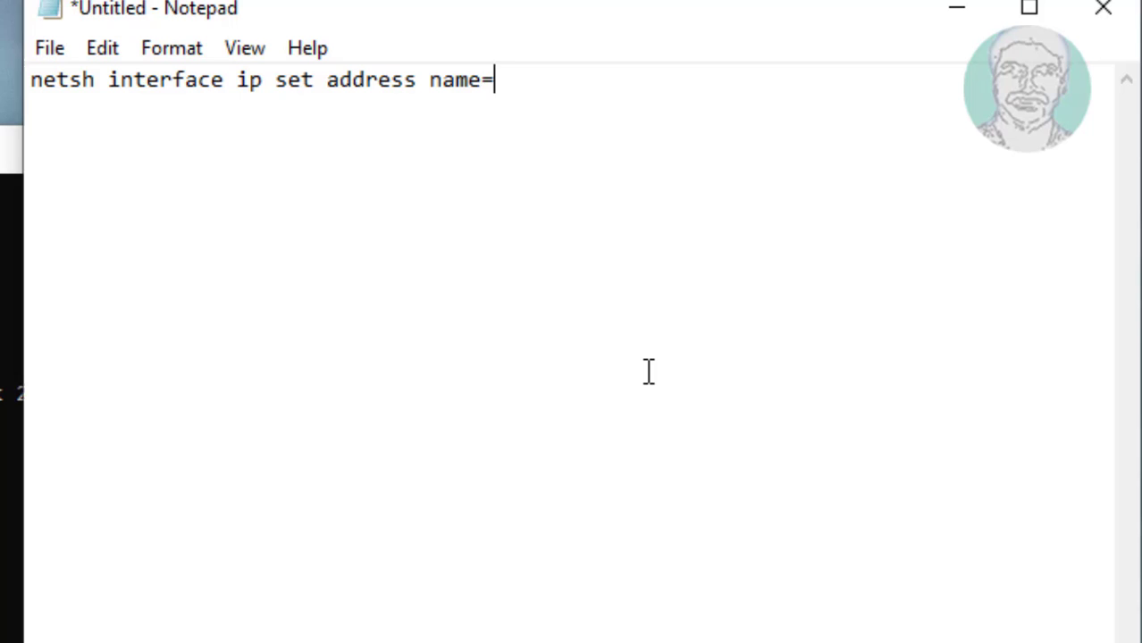
{"action": "type", "text": "\"E"}
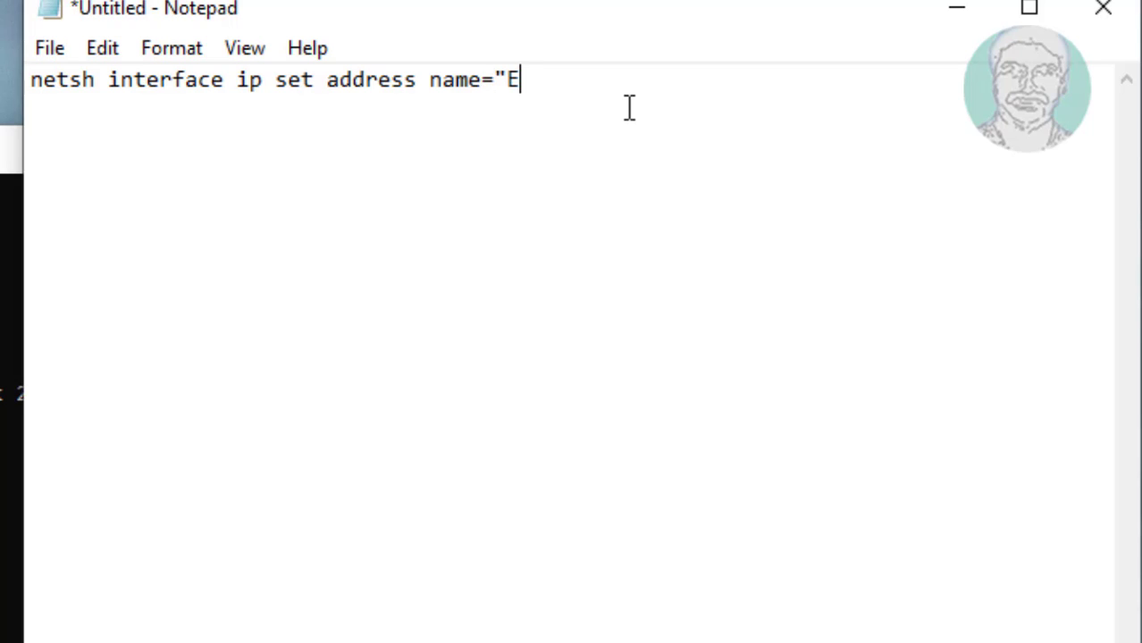
{"action": "type", "text": "thernet"}
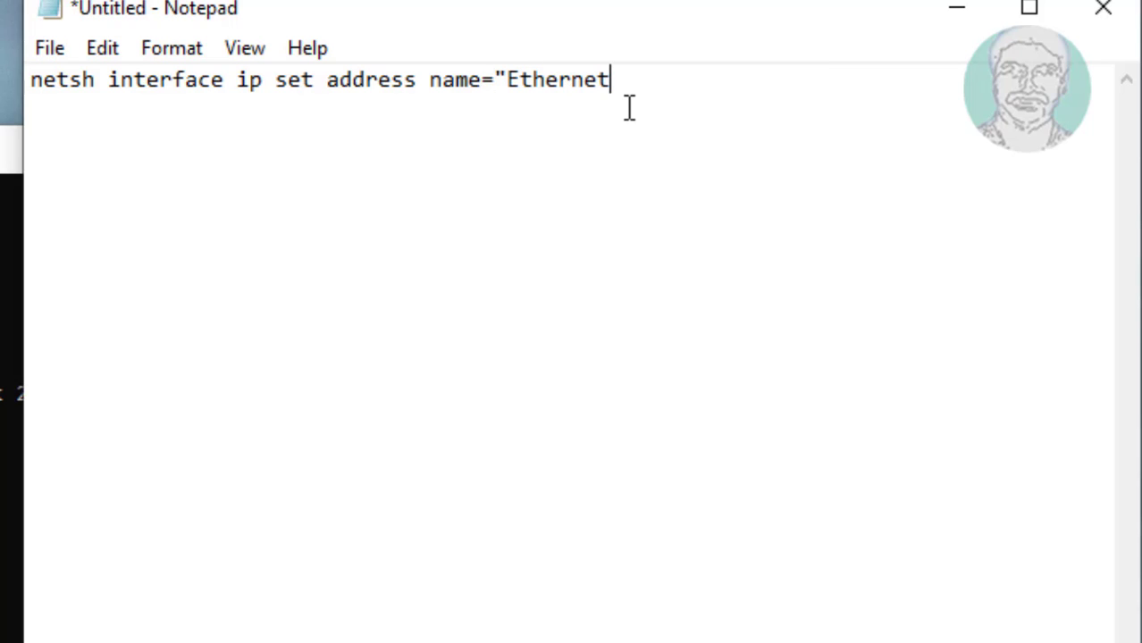
{"action": "type", "text": "\""}
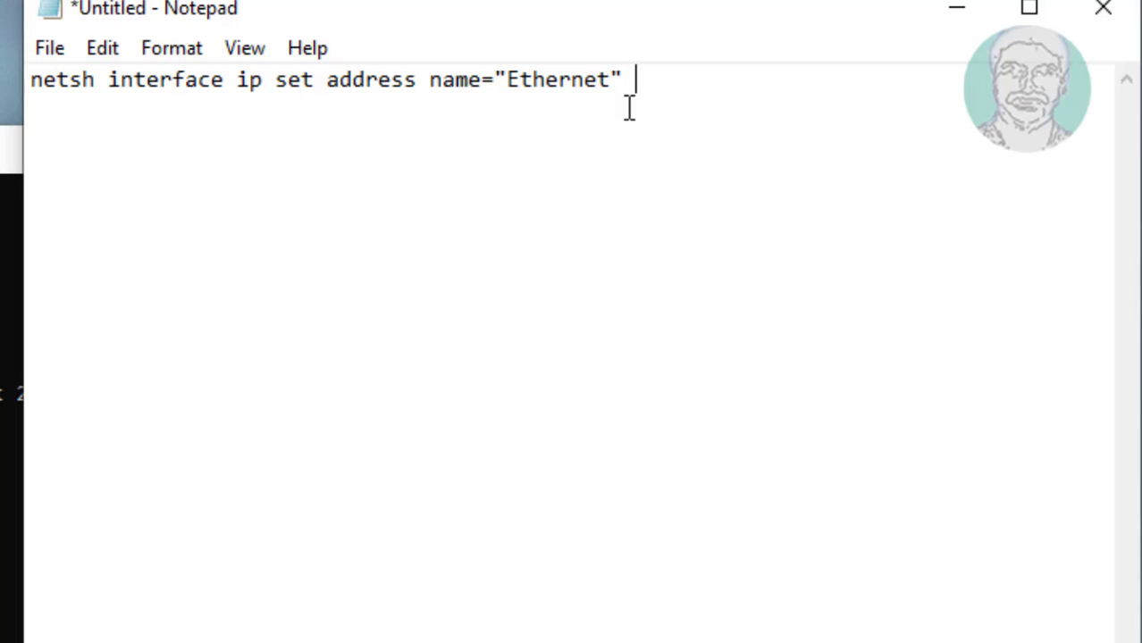
{"action": "type", "text": "s"}
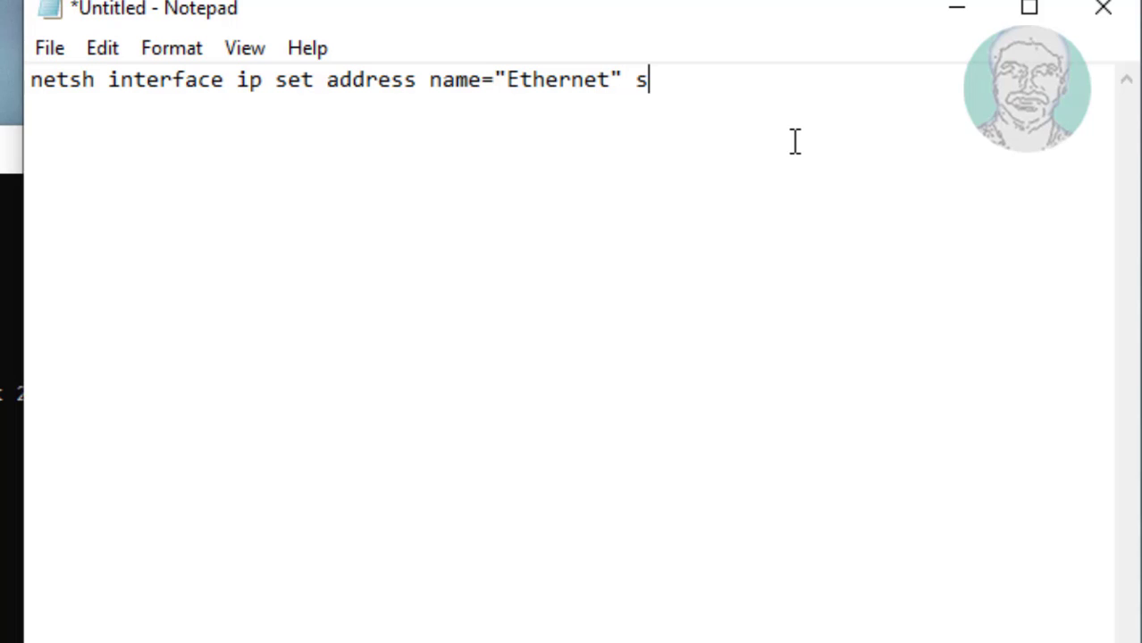
{"action": "type", "text": "ource=st"}
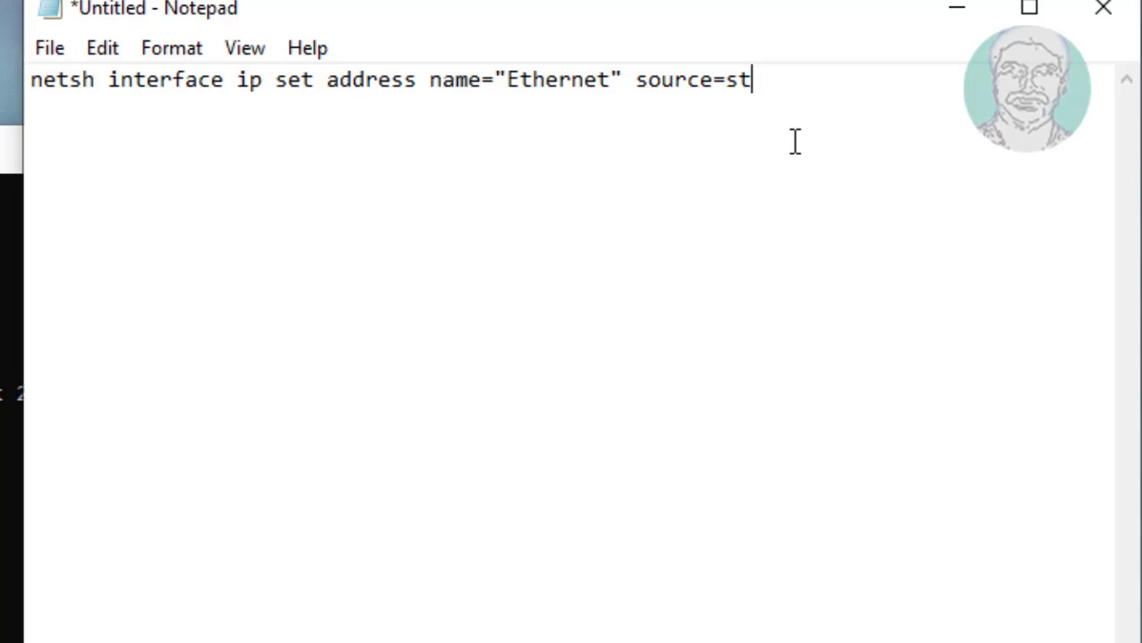
{"action": "type", "text": "atic"}
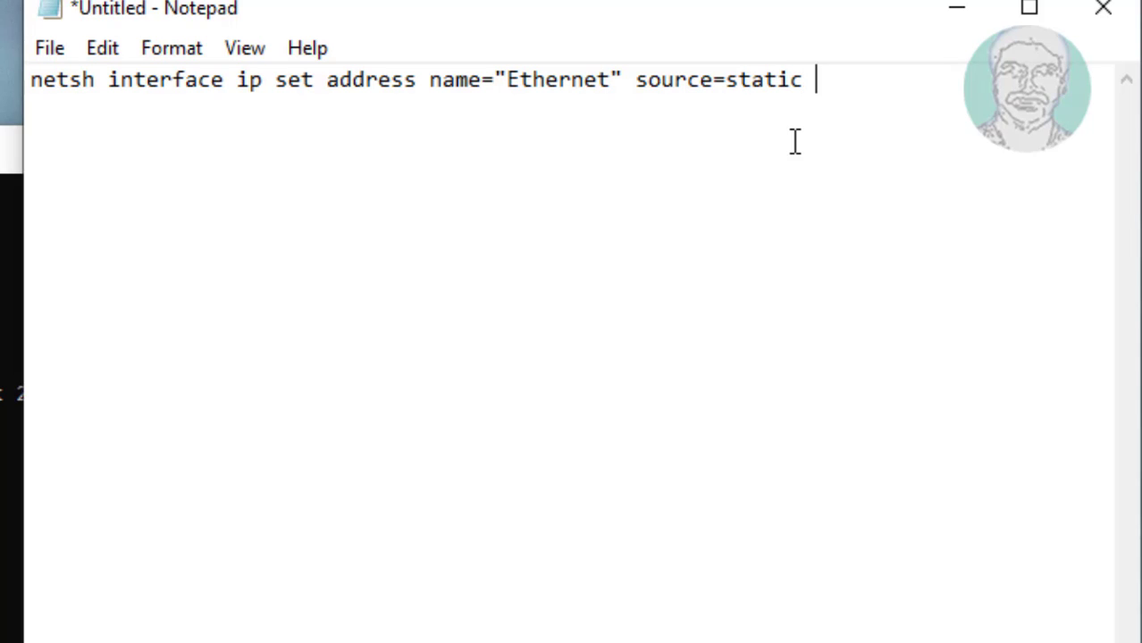
Step: Add address=192.168.0.15, mask=255.255.255.0 and gate=192.168.0.1 to the command
{"action": "type", "text": "^"}
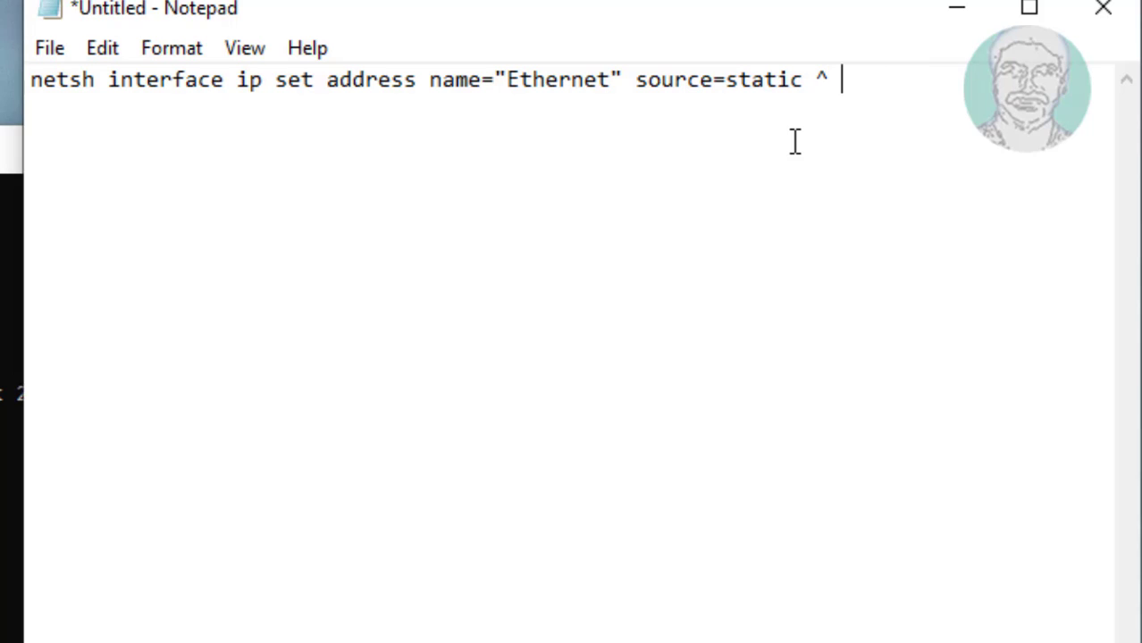
{"action": "type", "text": "addr"}
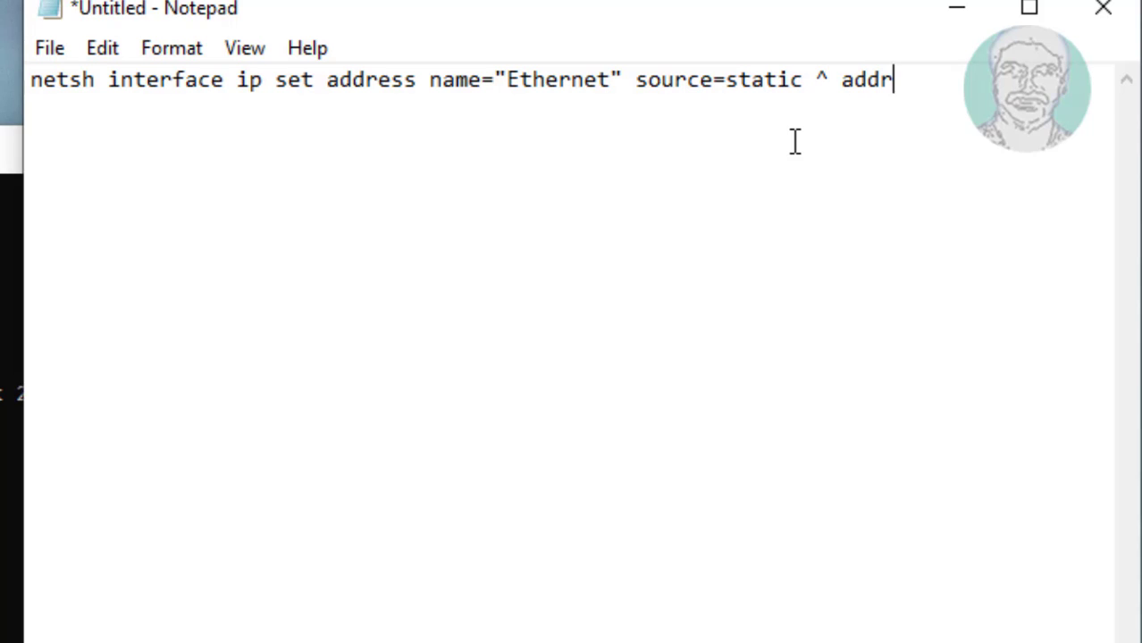
{"action": "type", "text": "ess"}
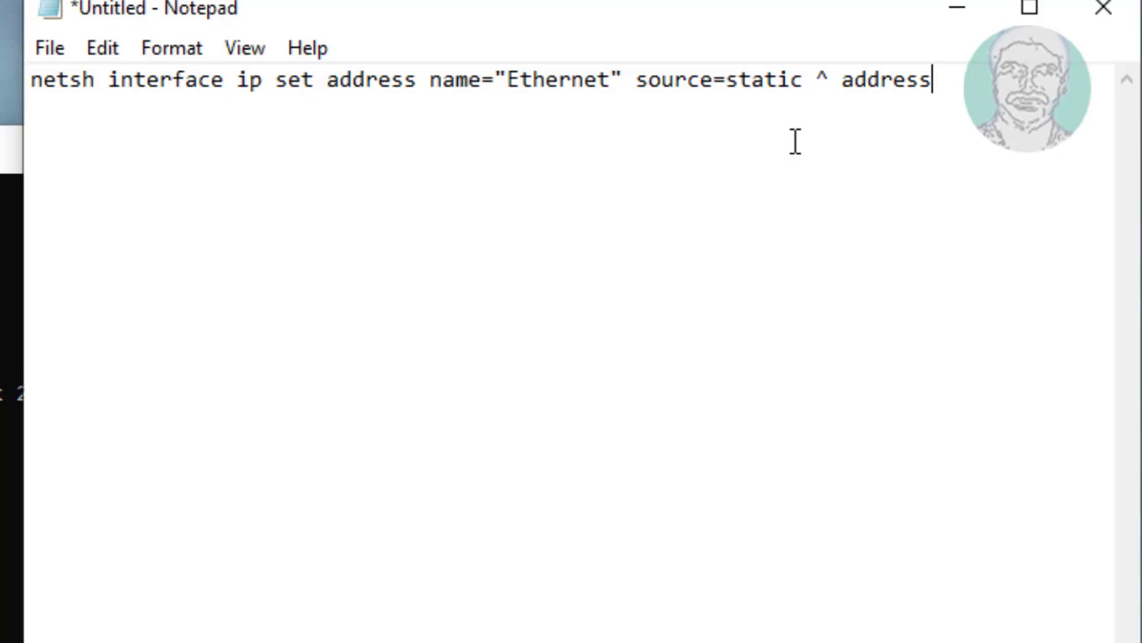
{"action": "type", "text": "=1"}
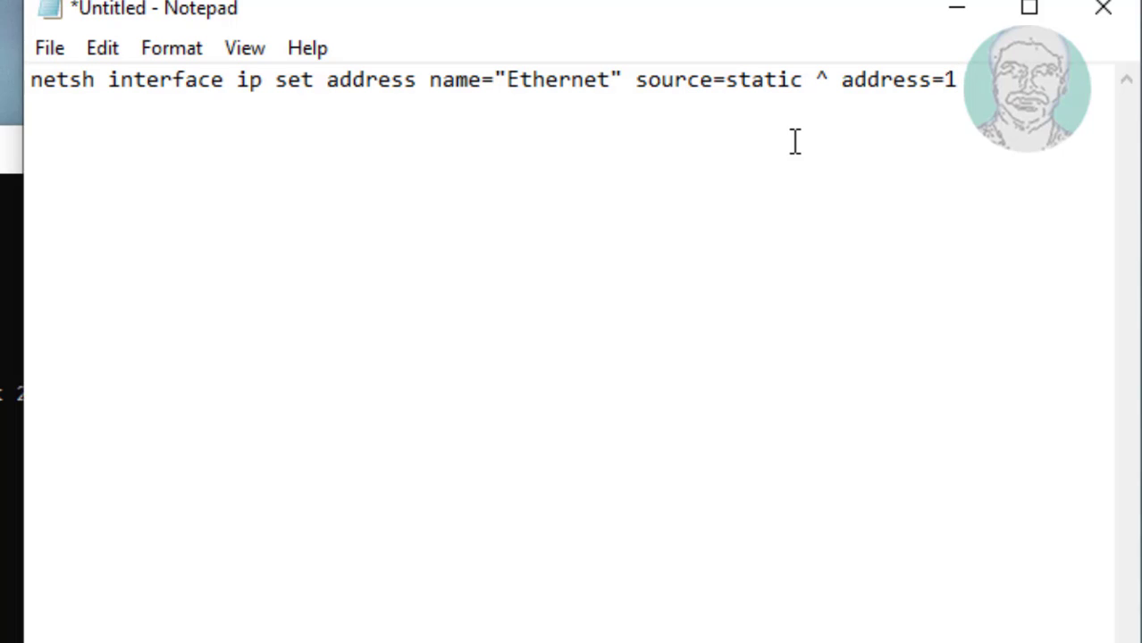
{"action": "type", "text": "92.16"}
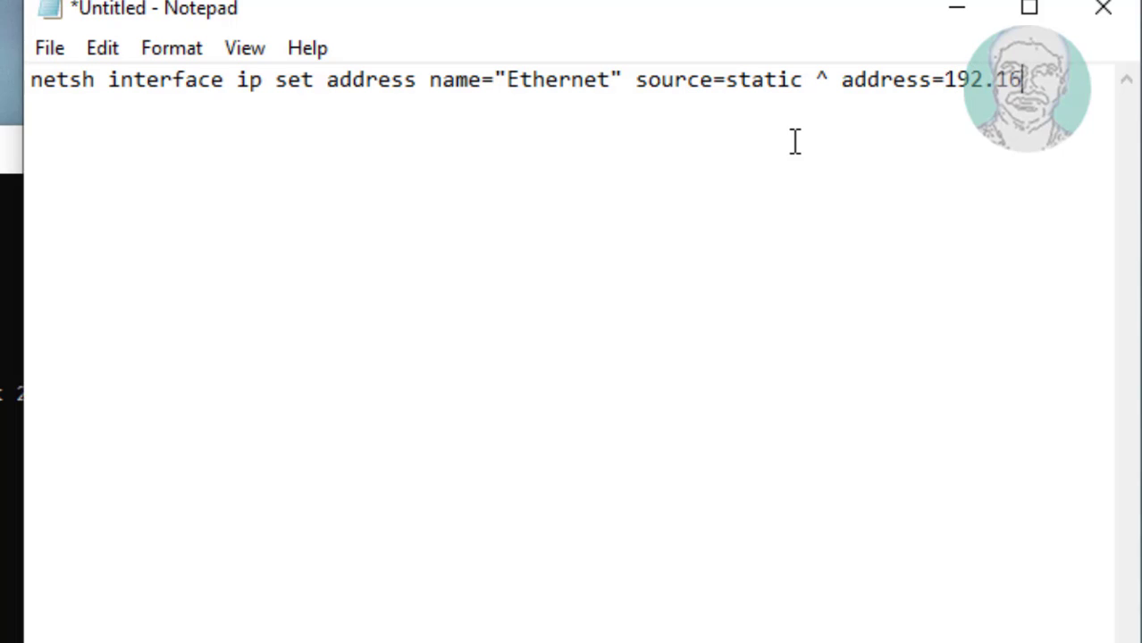
{"action": "type", "text": "8.0"}
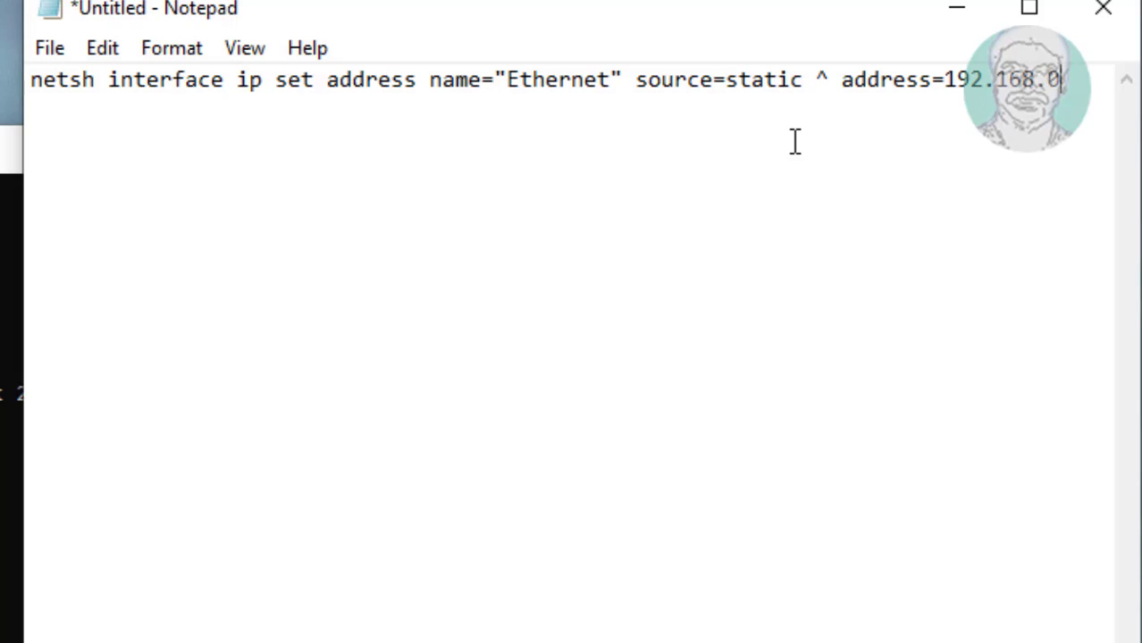
{"action": "type", "text": "."}
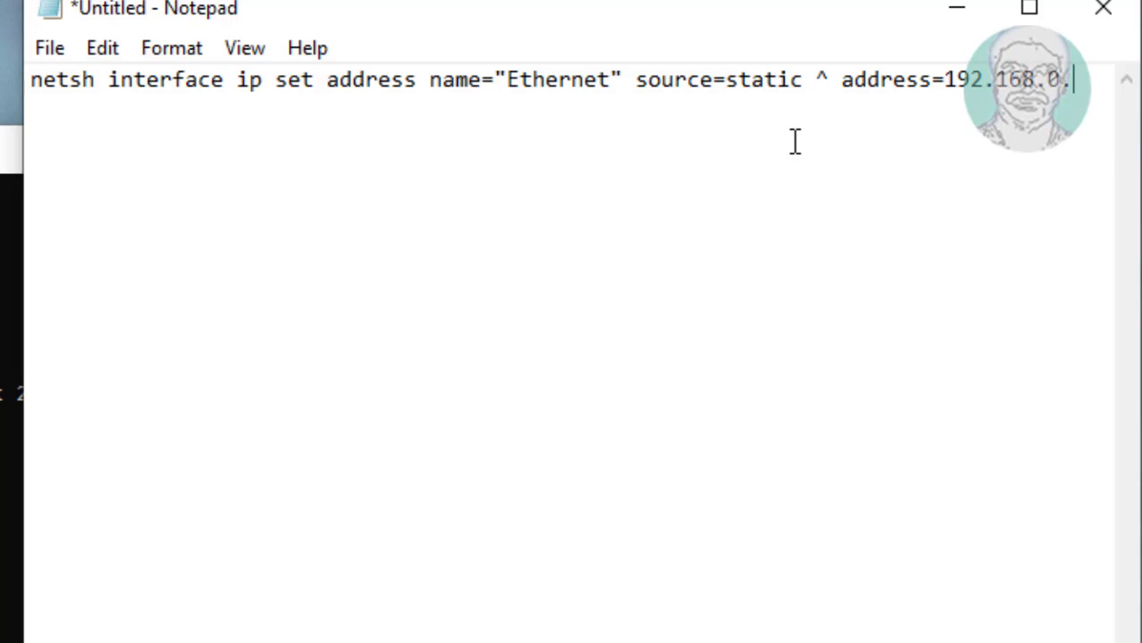
{"action": "type", "text": "15"}
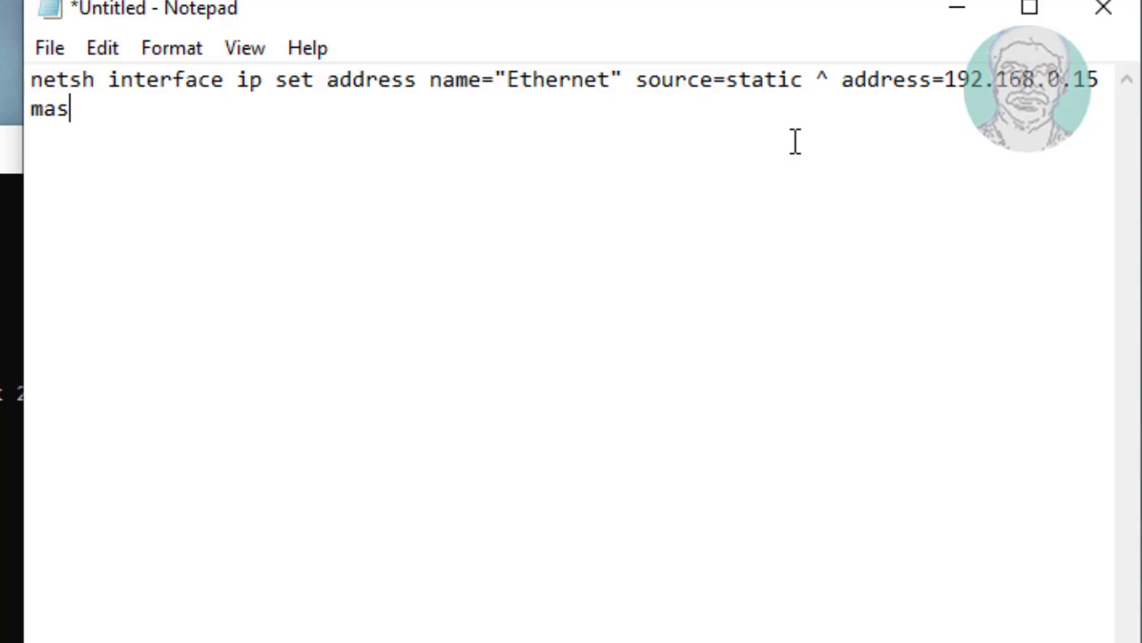
{"action": "type", "text": "k="}
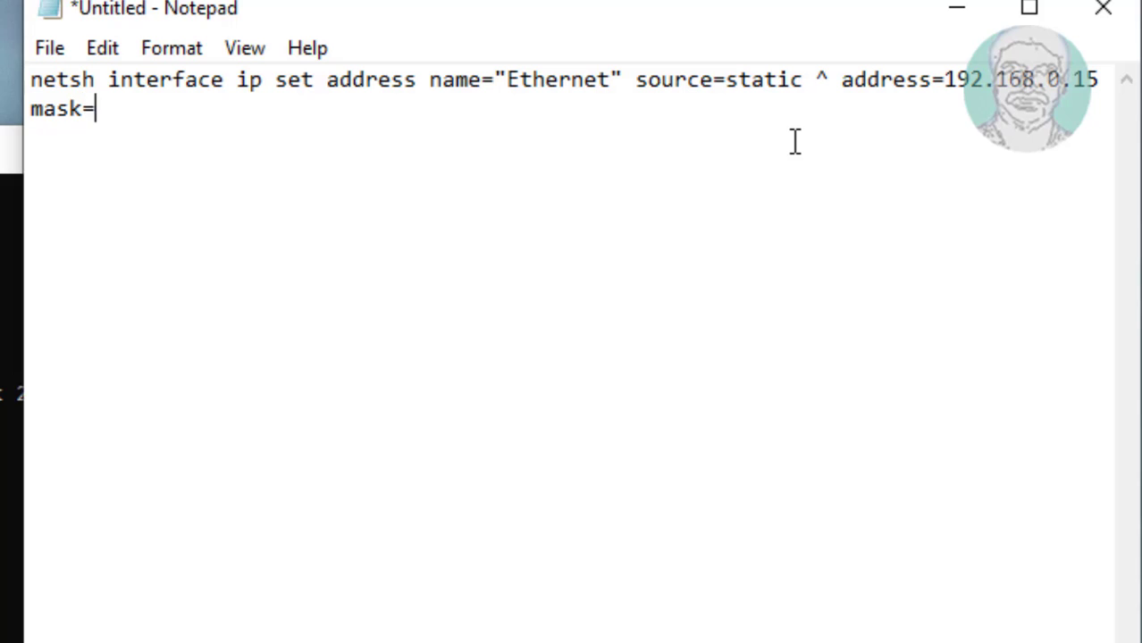
{"action": "type", "text": "2"}
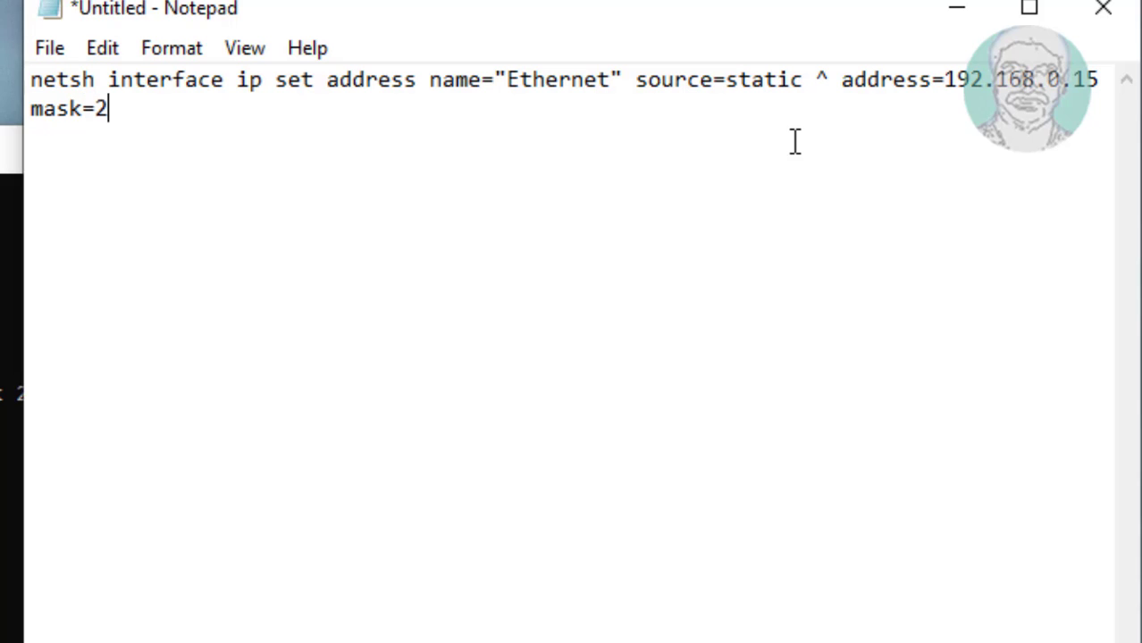
{"action": "type", "text": "55.255."}
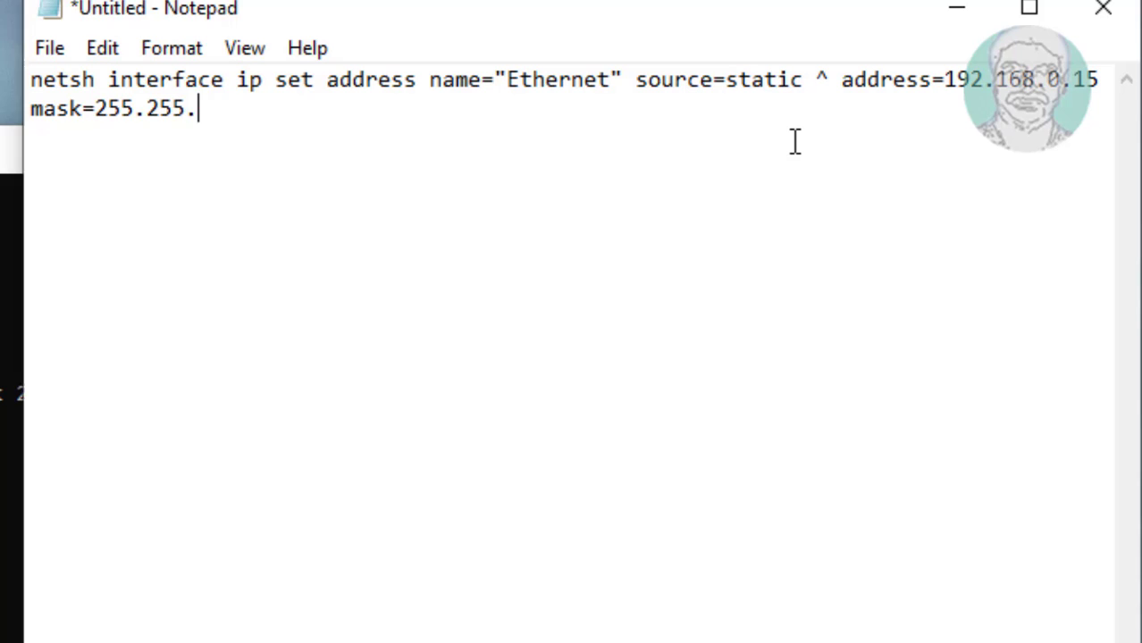
{"action": "type", "text": "255.0"}
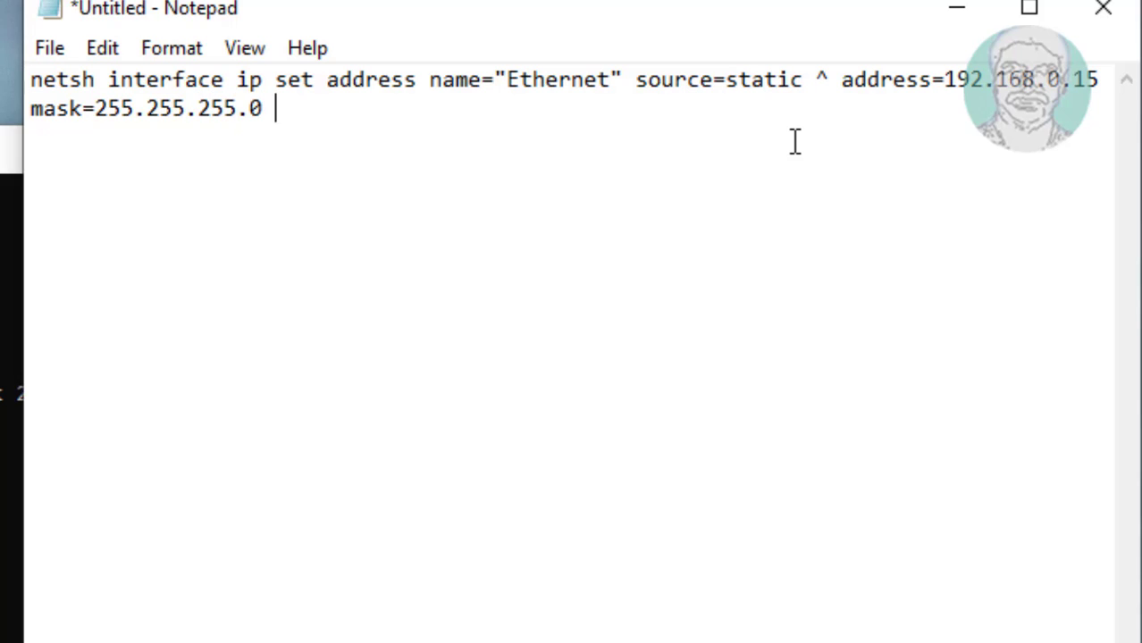
{"action": "type", "text": "gate"}
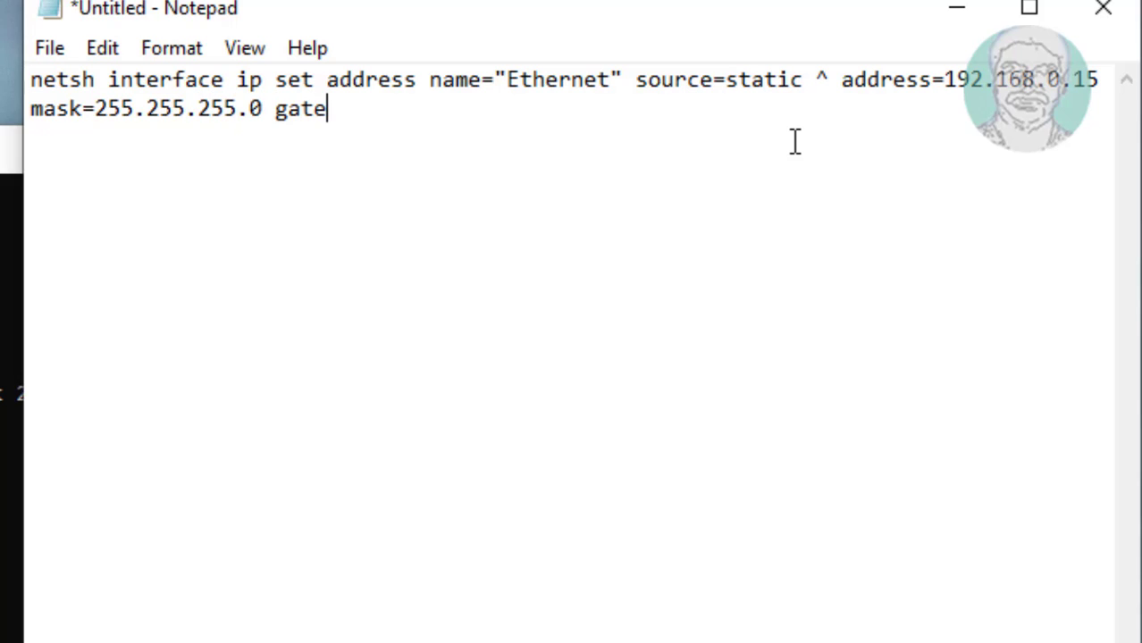
{"action": "type", "text": "="}
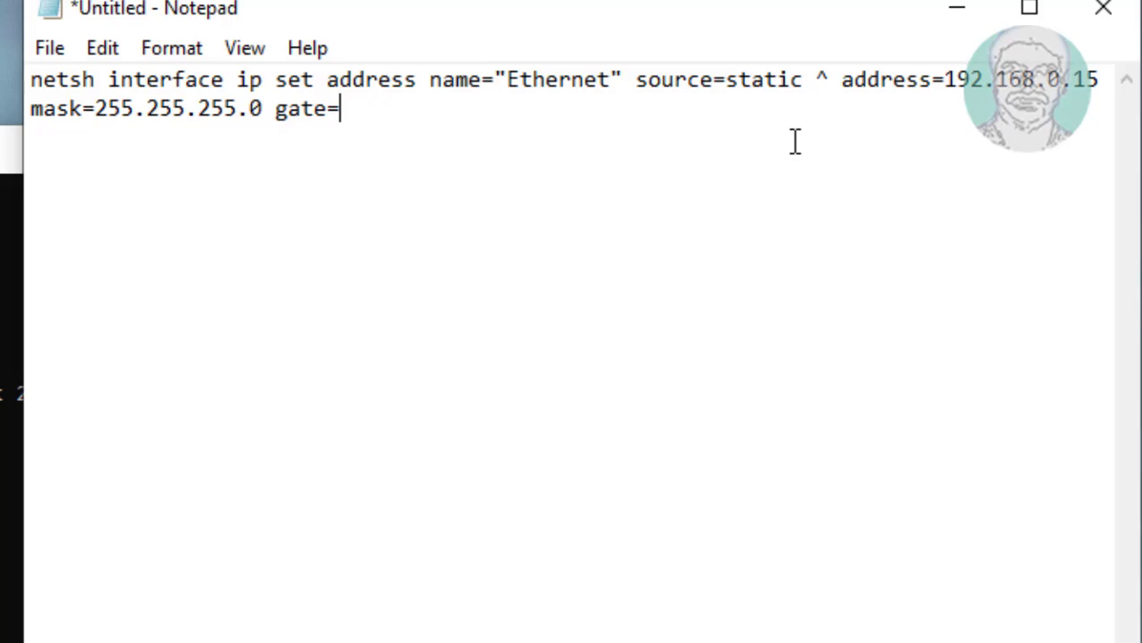
{"action": "type", "text": "192."}
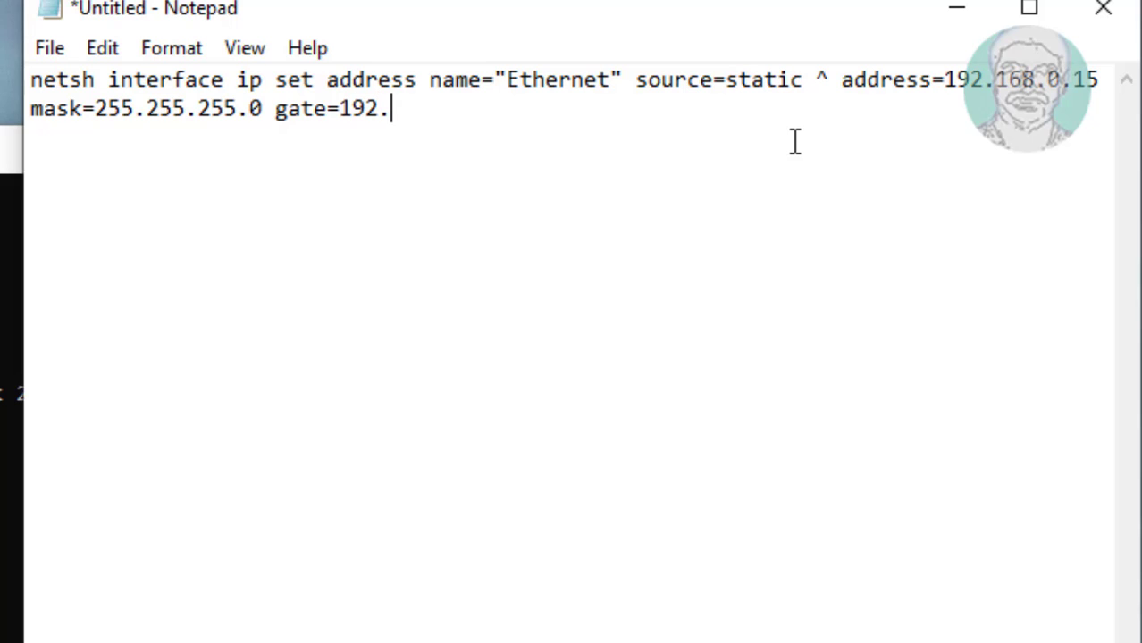
{"action": "type", "text": "168."}
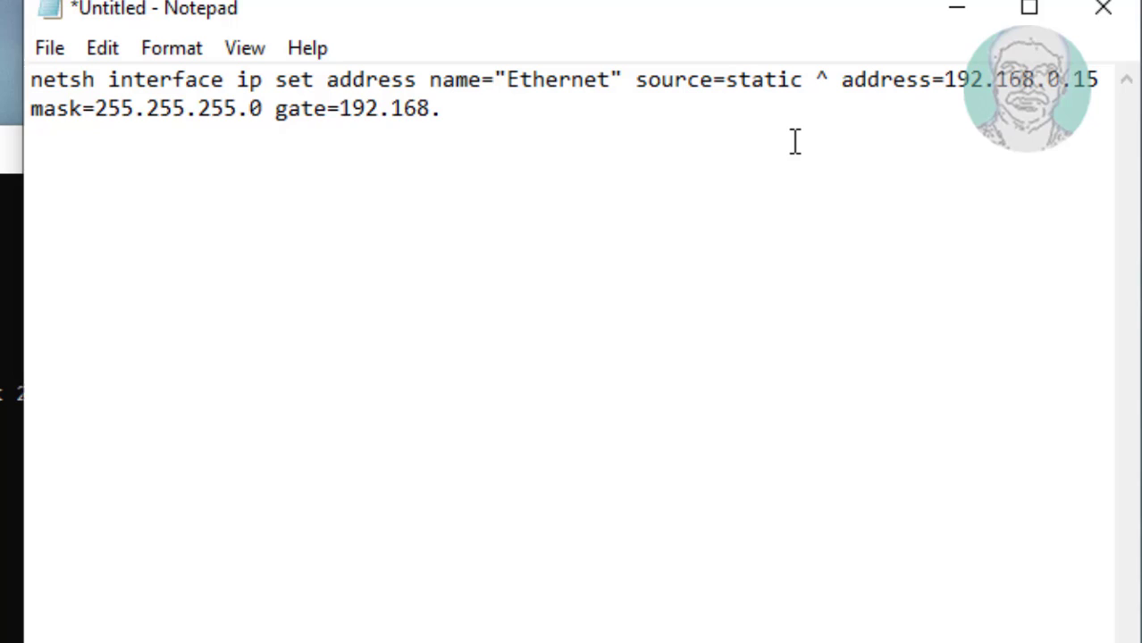
{"action": "type", "text": "0.1"}
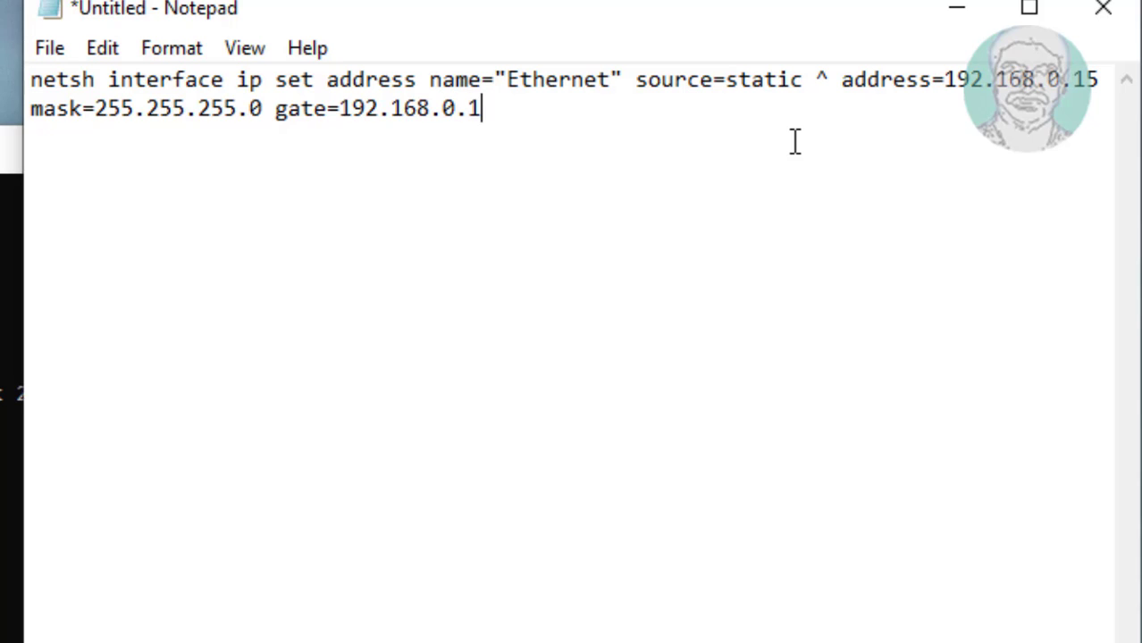
{"action": "mouse_move", "coordinate": [564, 121]}
{"action": "type", "text": "ne"}
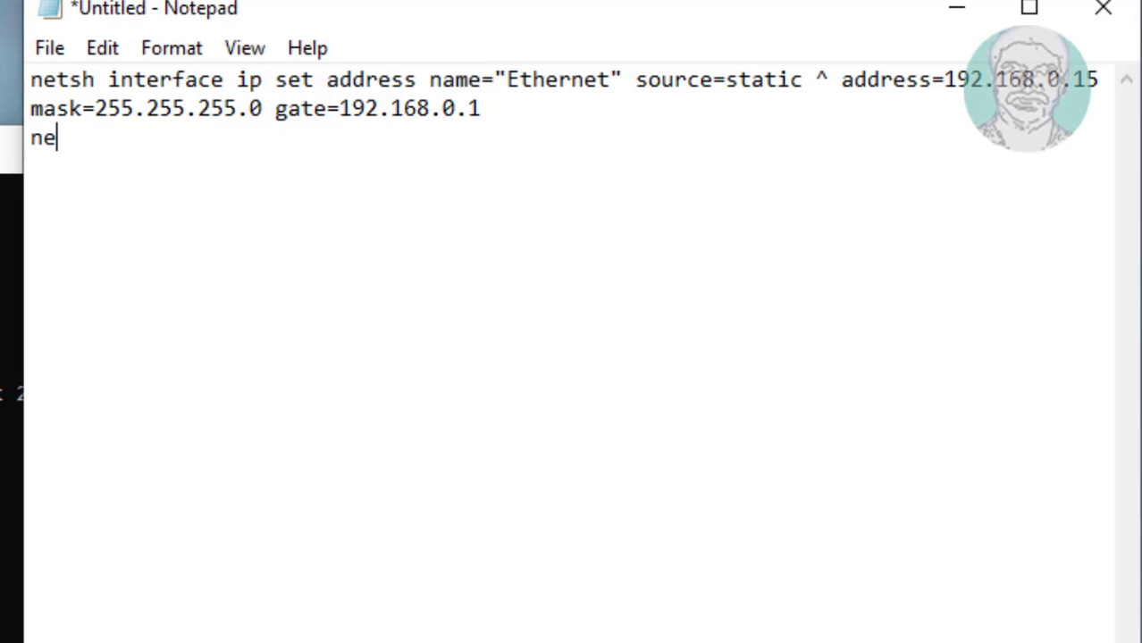
Step: Write the netsh set dnsservers command for Ethernet with static 8.8.8.8, validate=no
{"action": "type", "text": "tsh in"}
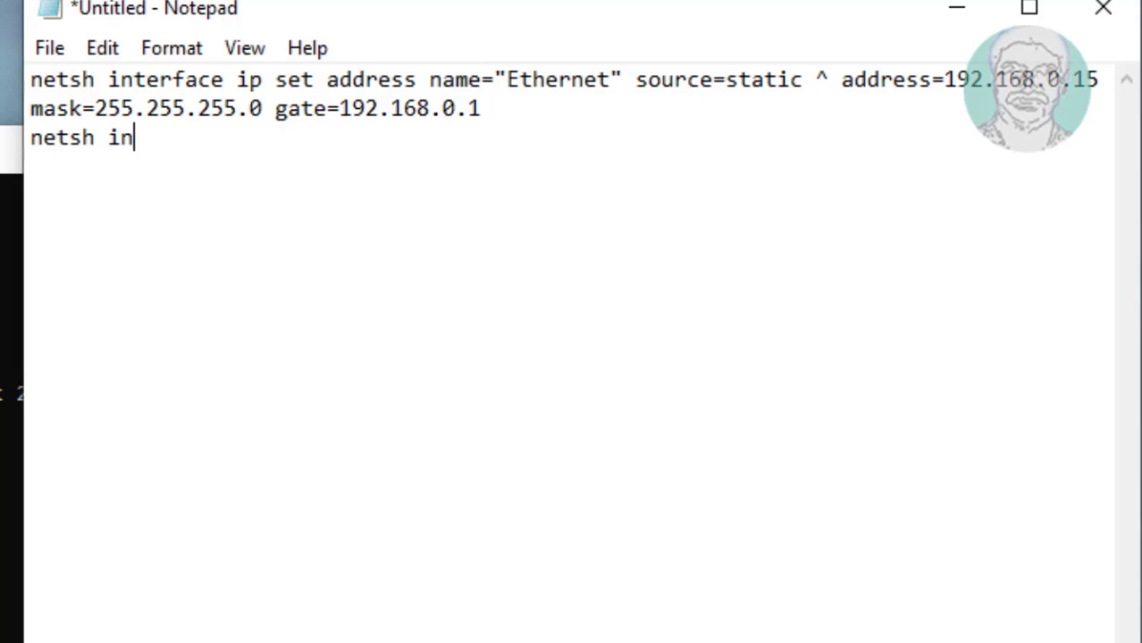
{"action": "type", "text": "terface"}
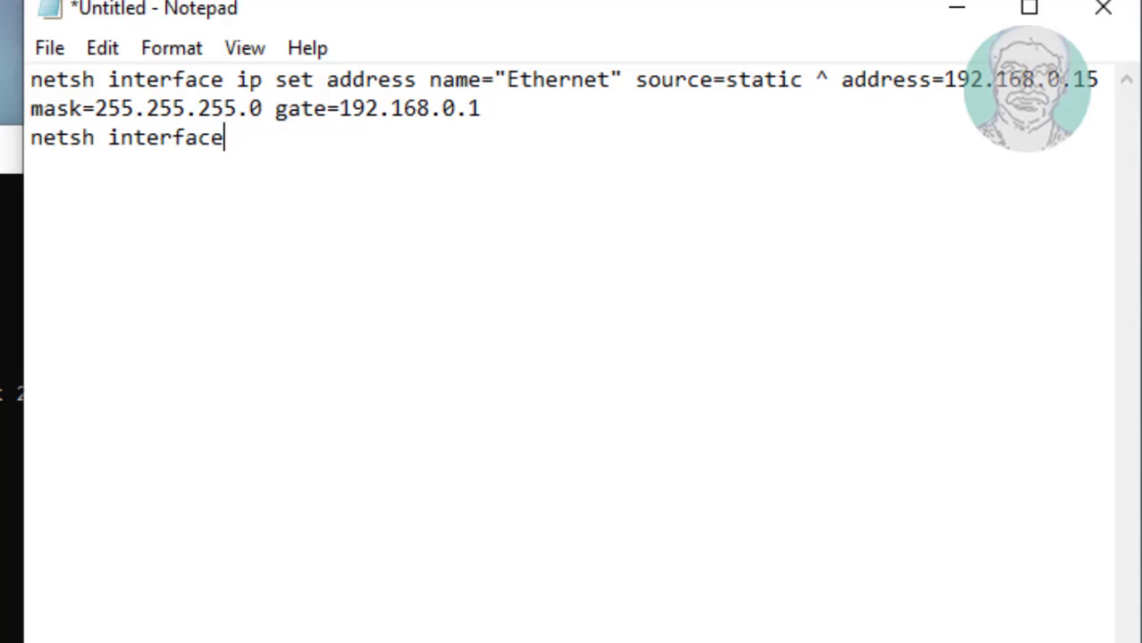
{"action": "type", "text": "i"}
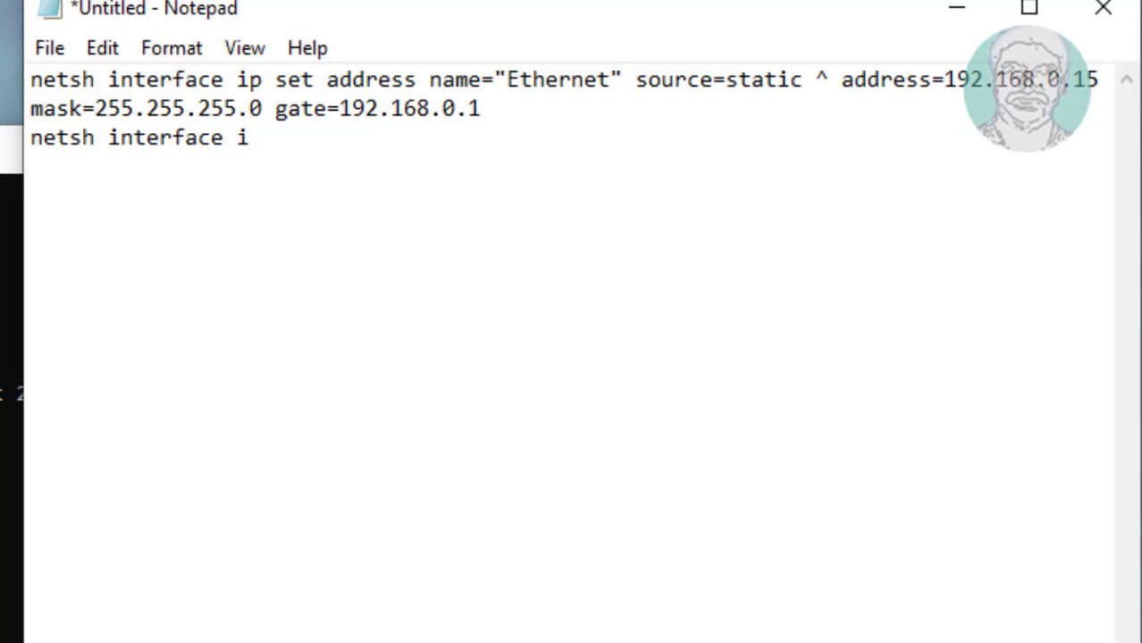
{"action": "type", "text": "p se"}
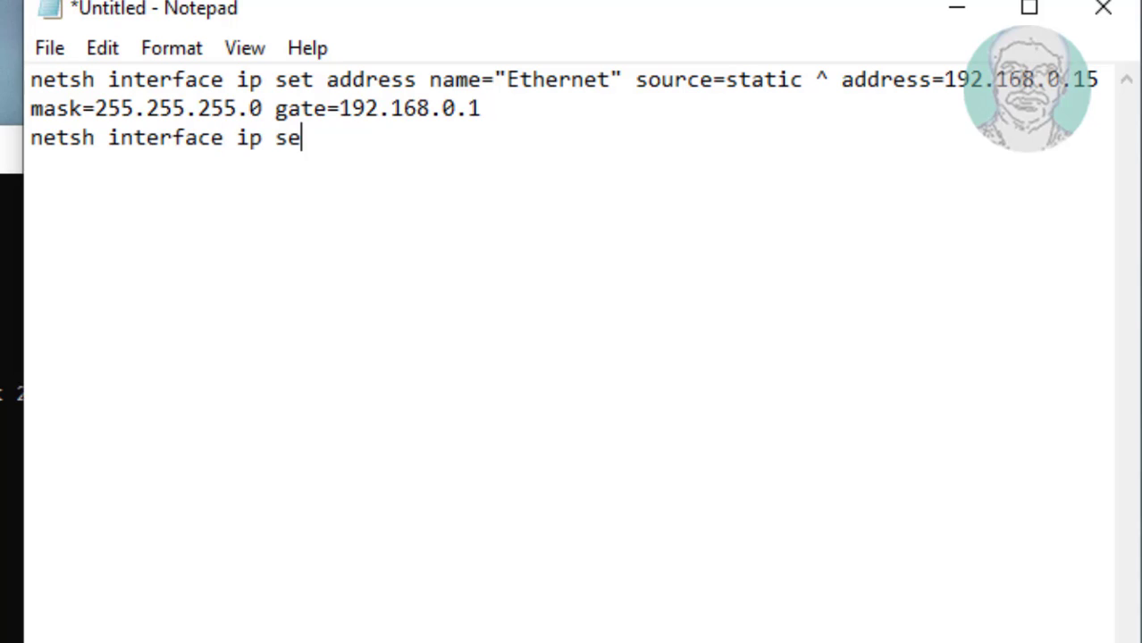
{"action": "type", "text": "t"}
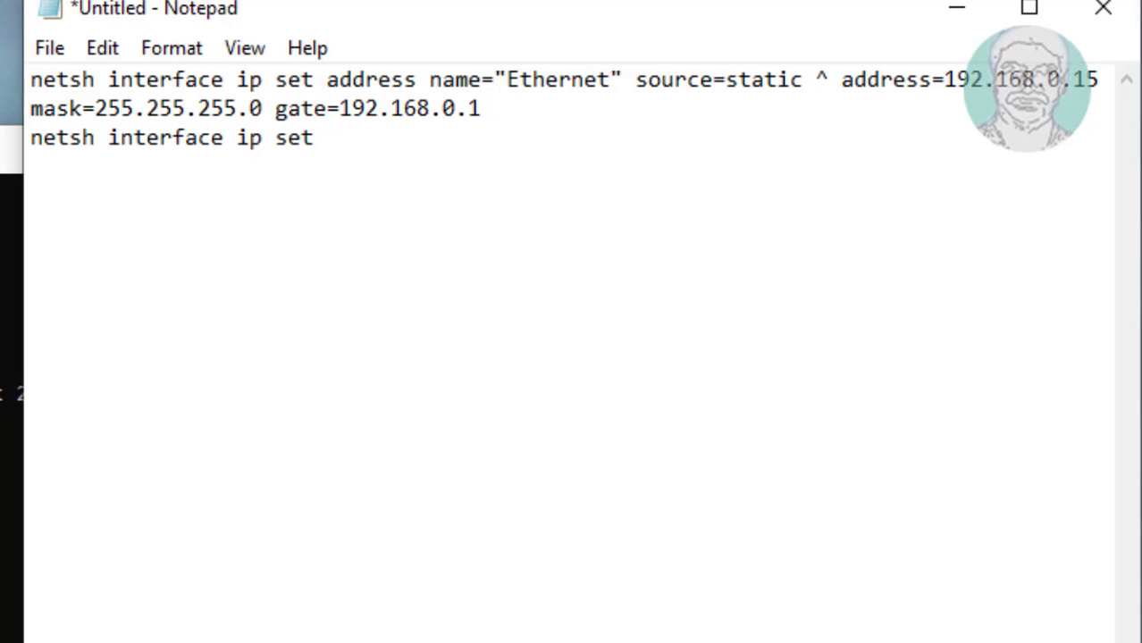
{"action": "type", "text": "dnsser"}
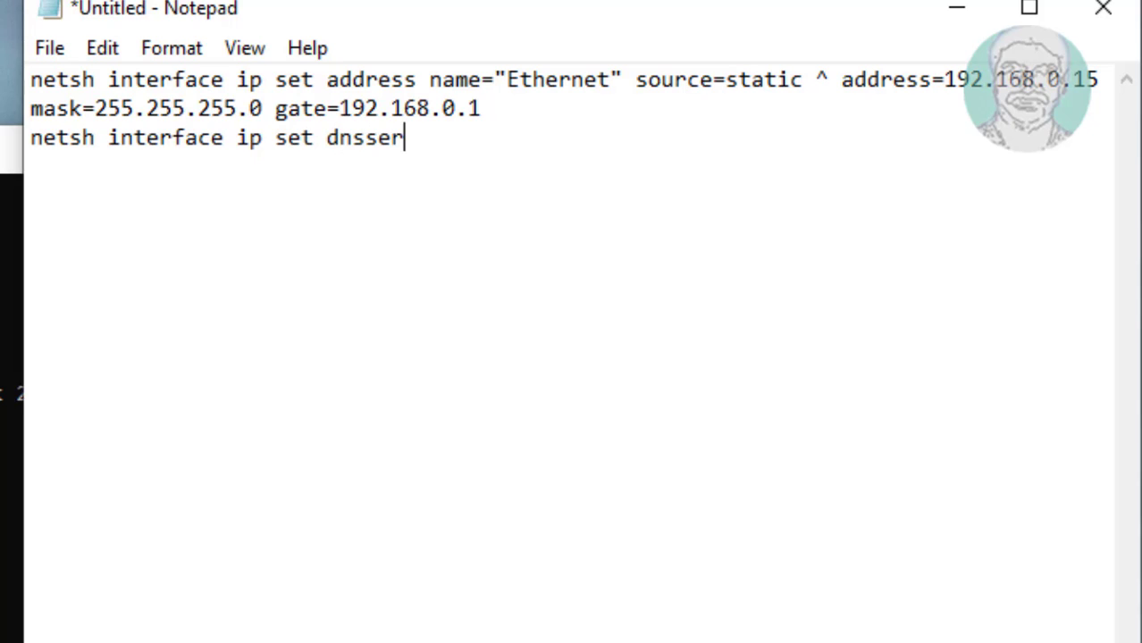
{"action": "type", "text": "vers"}
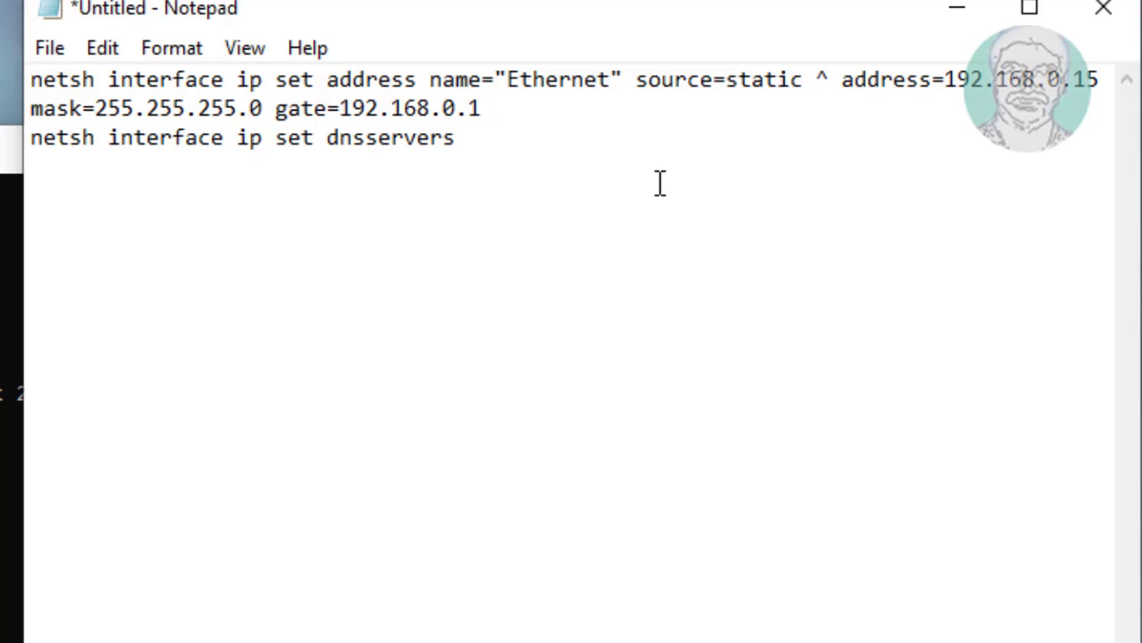
{"action": "type", "text": "\"E"}
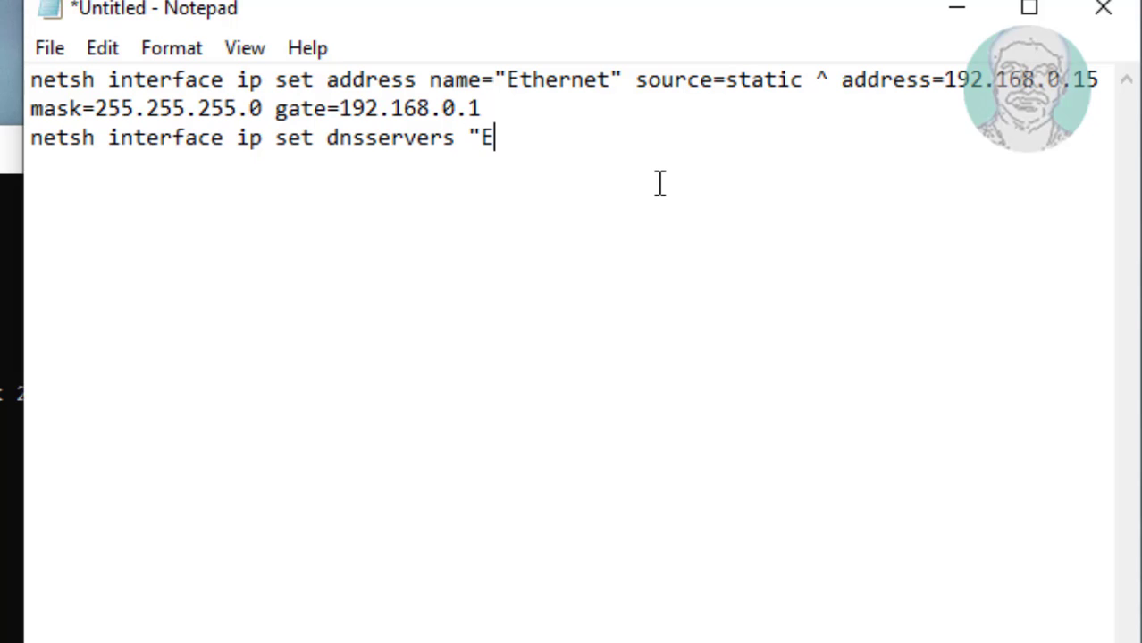
{"action": "type", "text": "thernet"}
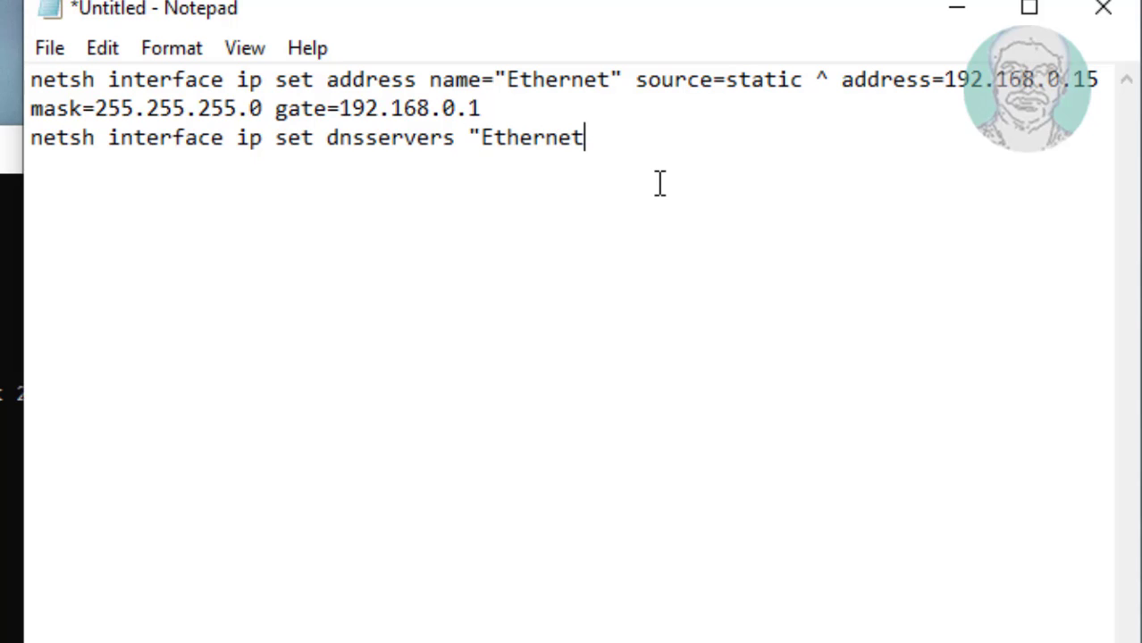
{"action": "type", "text": "\""}
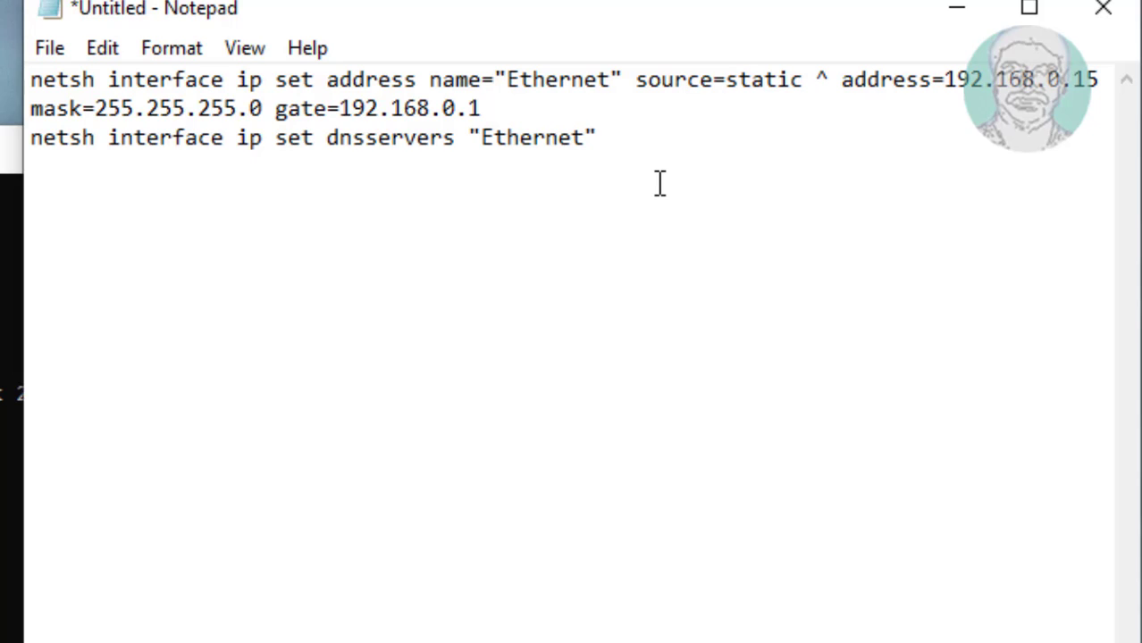
{"action": "type", "text": "static"}
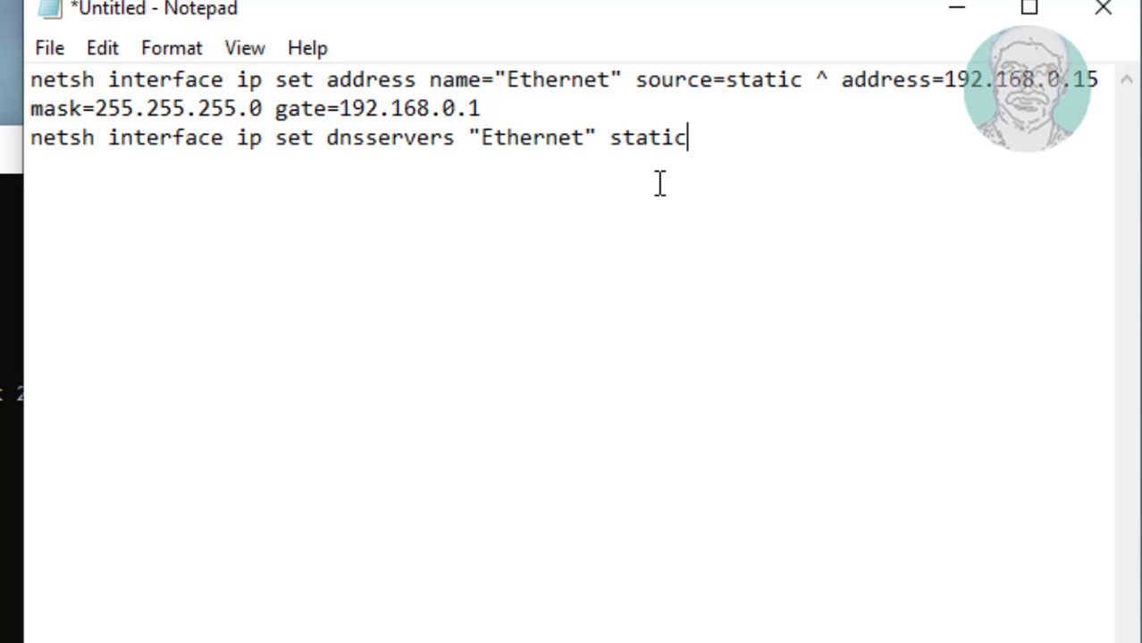
{"action": "type", "text": "8.8."}
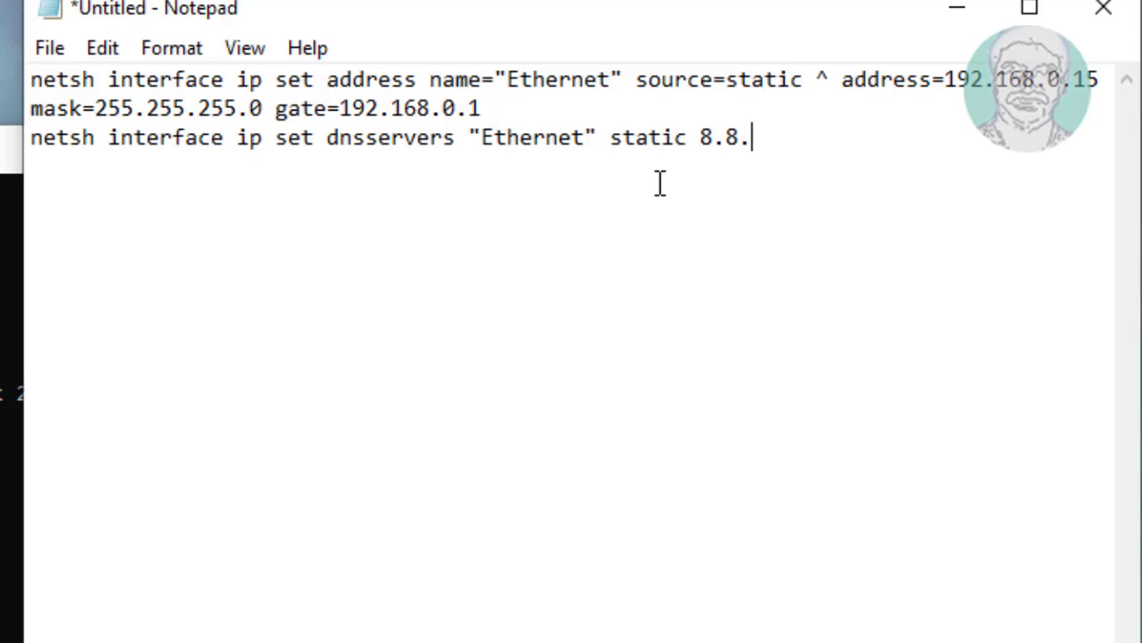
{"action": "type", "text": "8"}
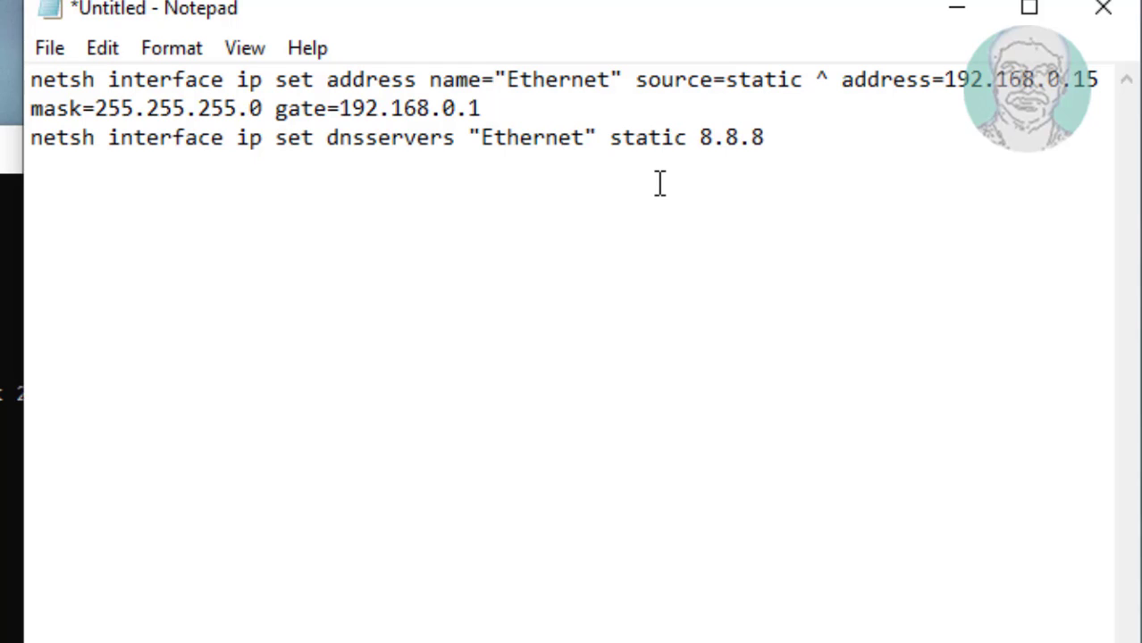
{"action": "type", "text": ".8"}
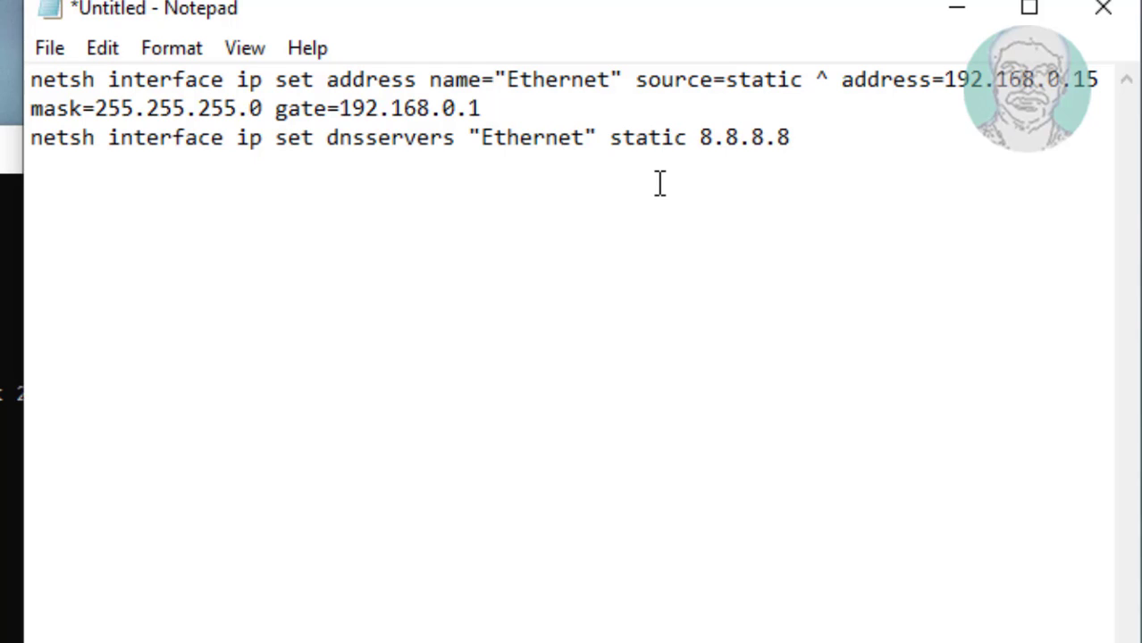
{"action": "type", "text": "va"}
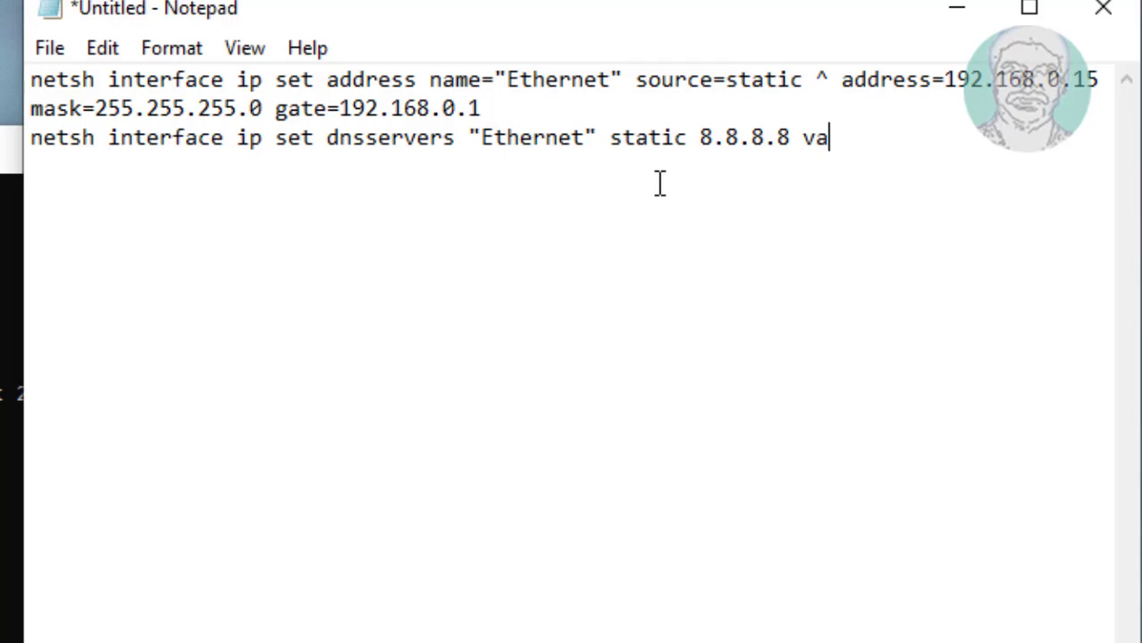
{"action": "type", "text": "lidate"}
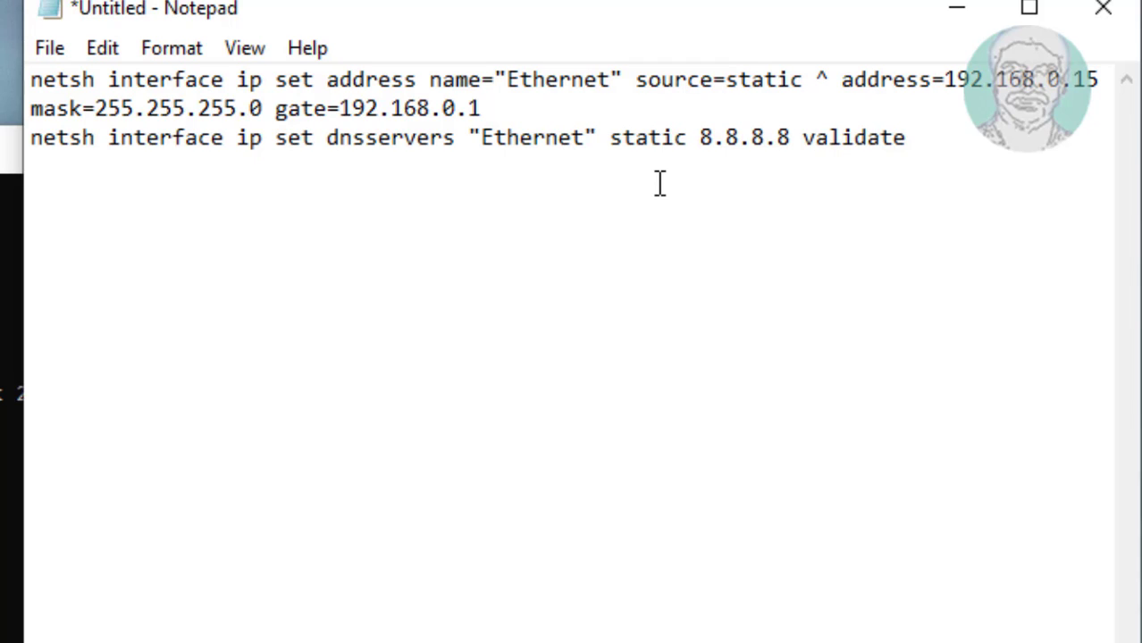
{"action": "type", "text": "=n"}
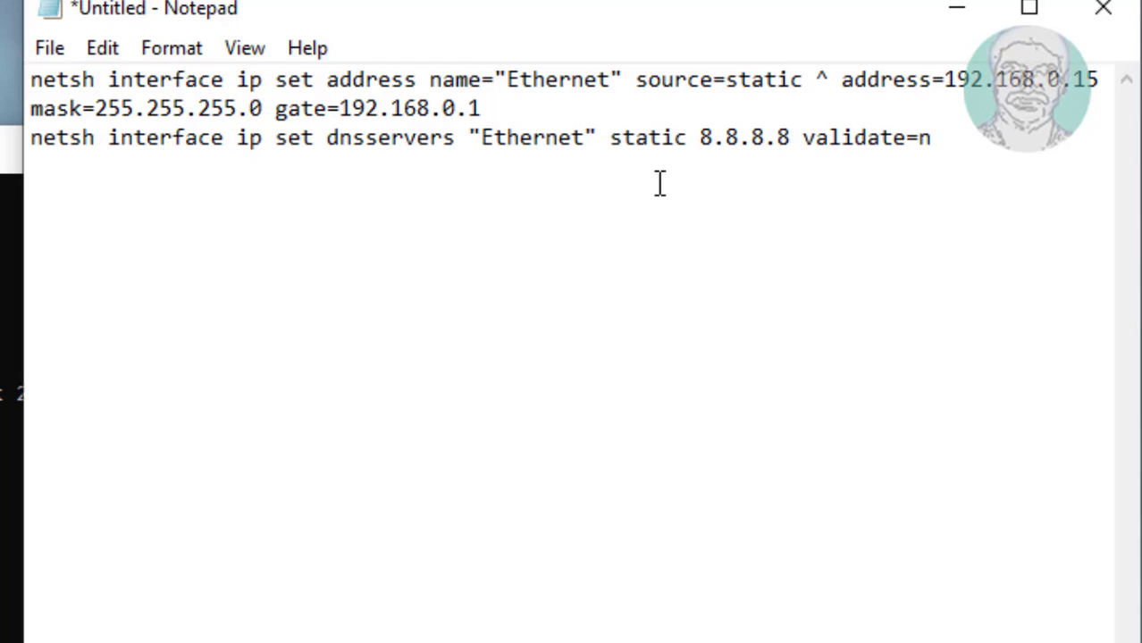
{"action": "type", "text": "o"}
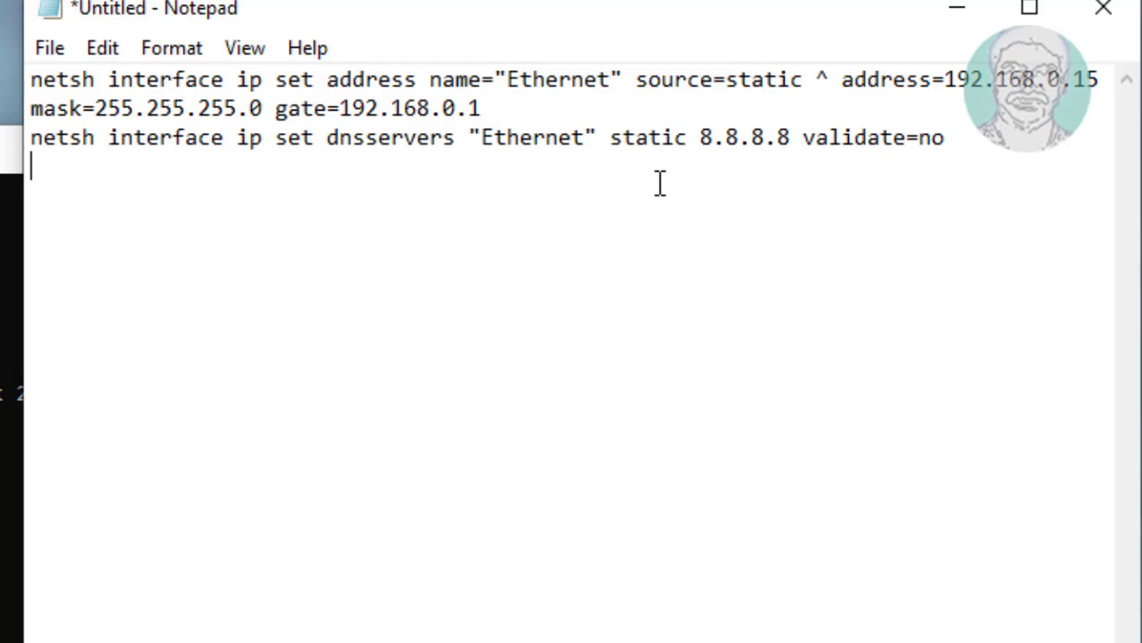
Step: Write the netsh add dnsserver command for Ethernet with address 8.8.4.4, index=2
{"action": "type", "text": "nets"}
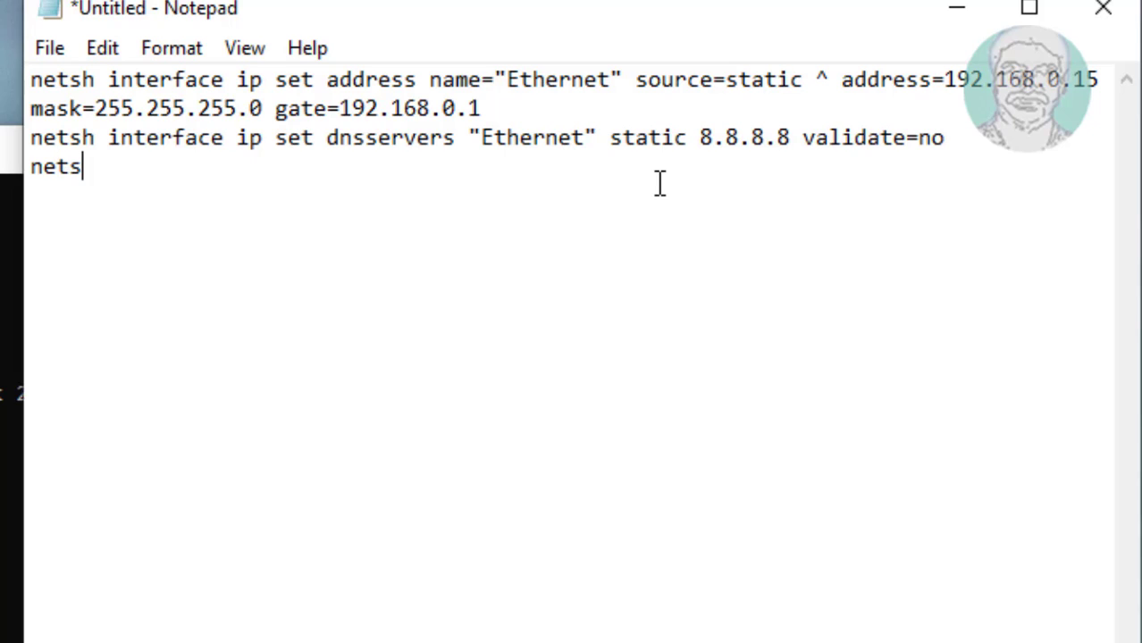
{"action": "type", "text": "h"}
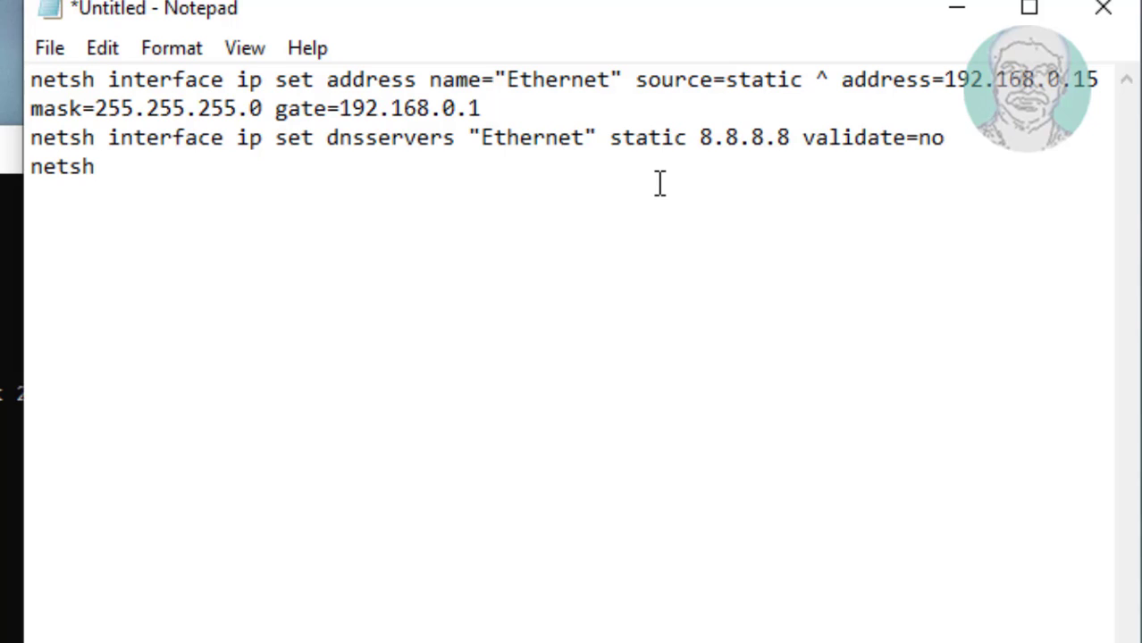
{"action": "type", "text": "interfac"}
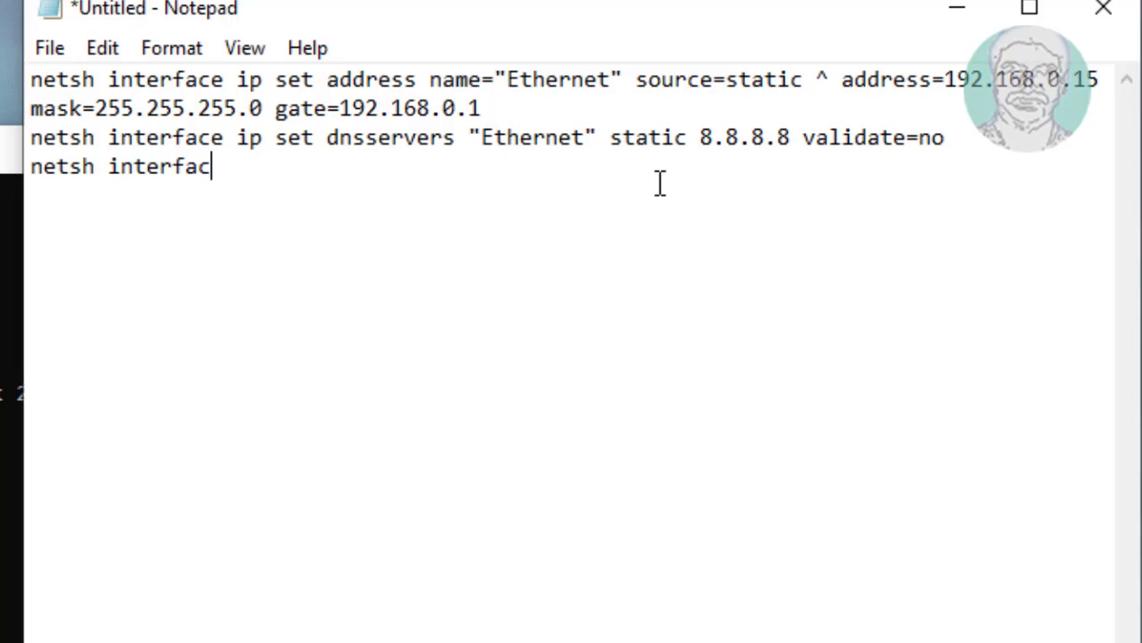
{"action": "type", "text": "e ip"}
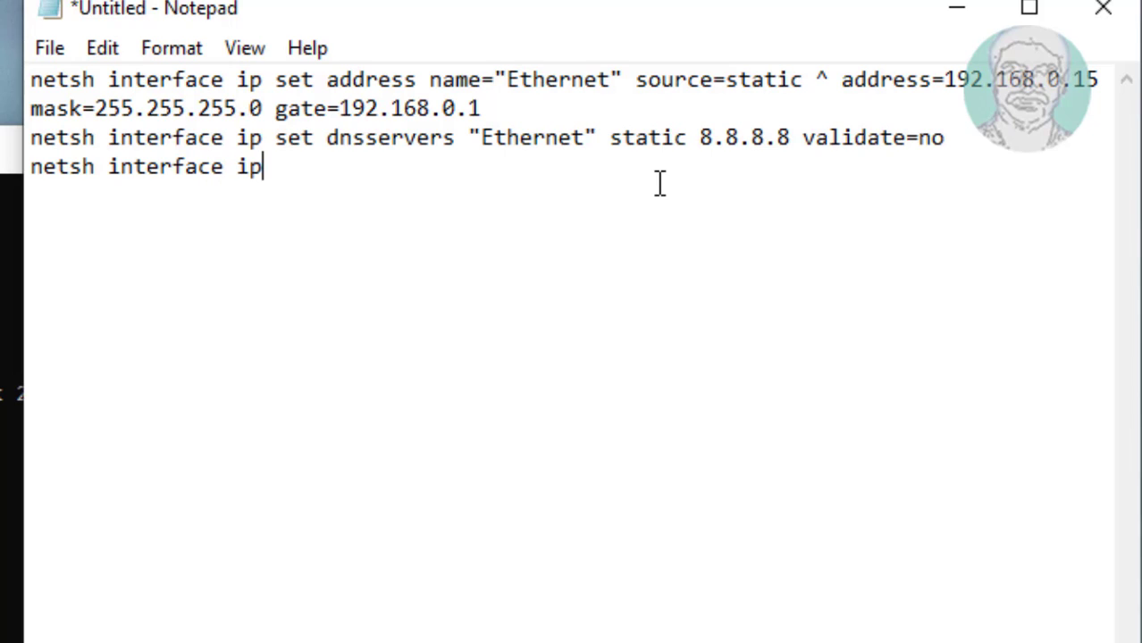
{"action": "type", "text": "v4"}
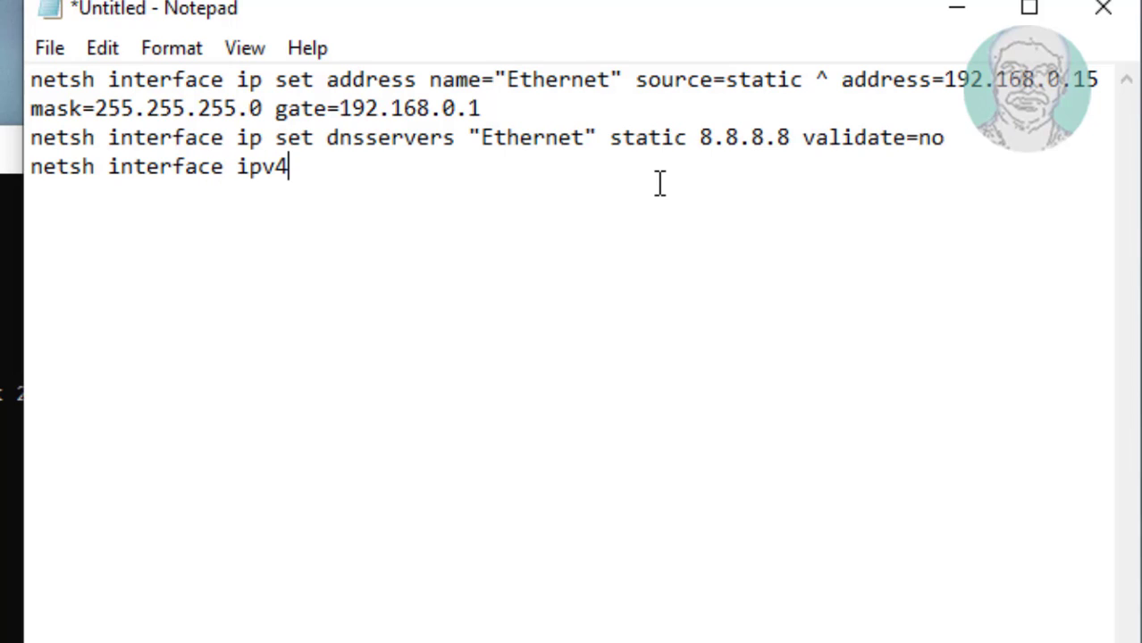
{"action": "type", "text": "add"}
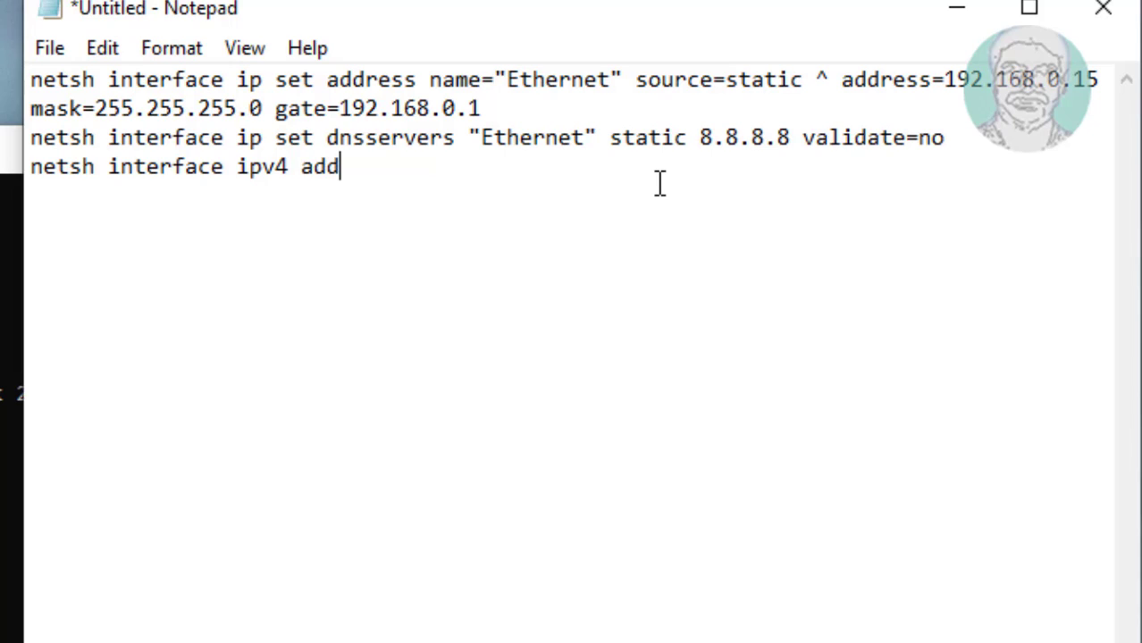
{"action": "type", "text": "dns"}
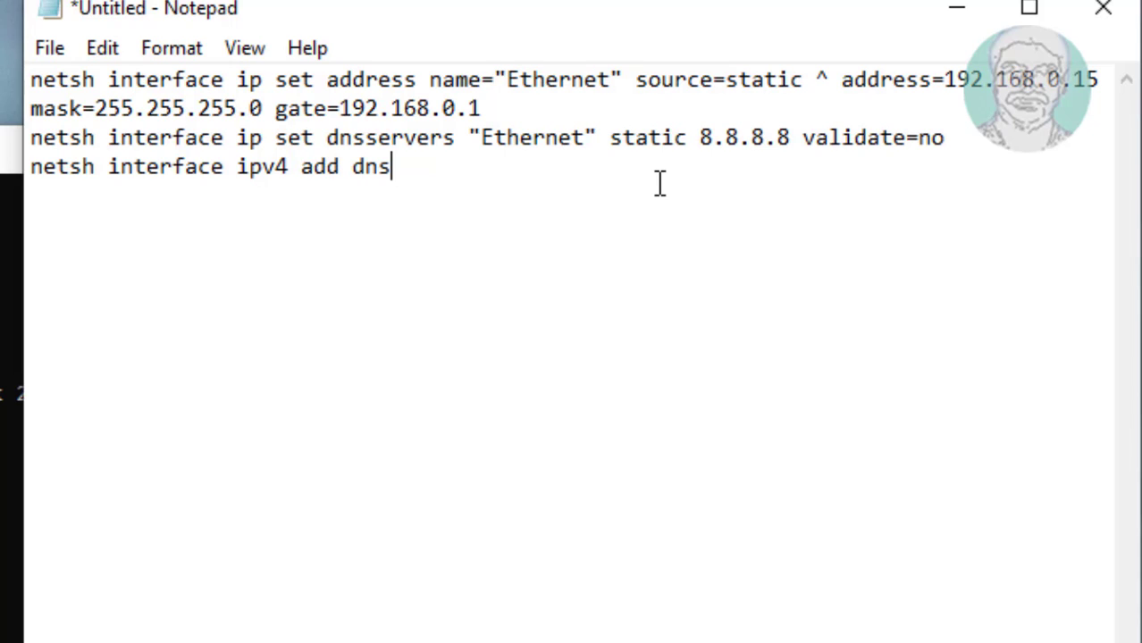
{"action": "type", "text": "erver"}
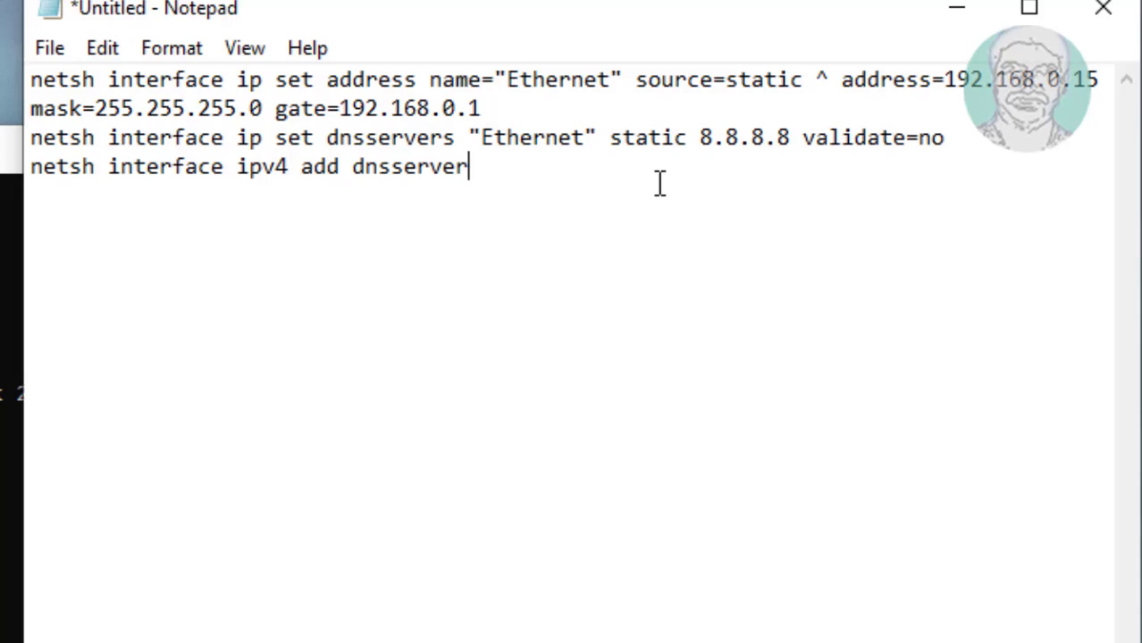
{"action": "type", "text": "\""}
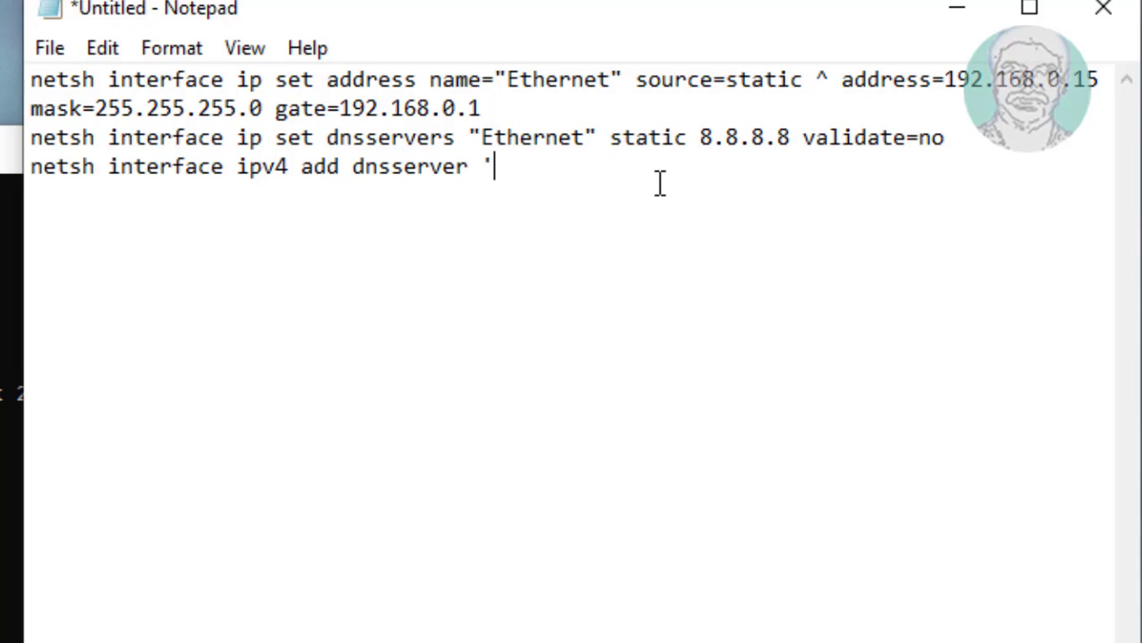
{"action": "type", "text": "\""}
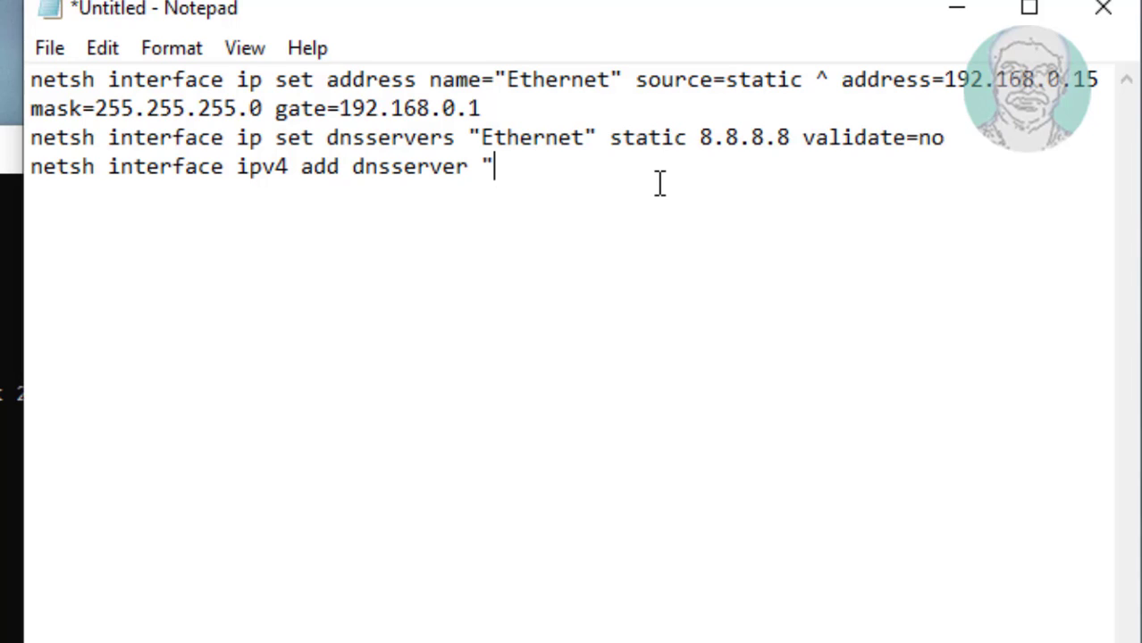
{"action": "type", "text": "Etherne"}
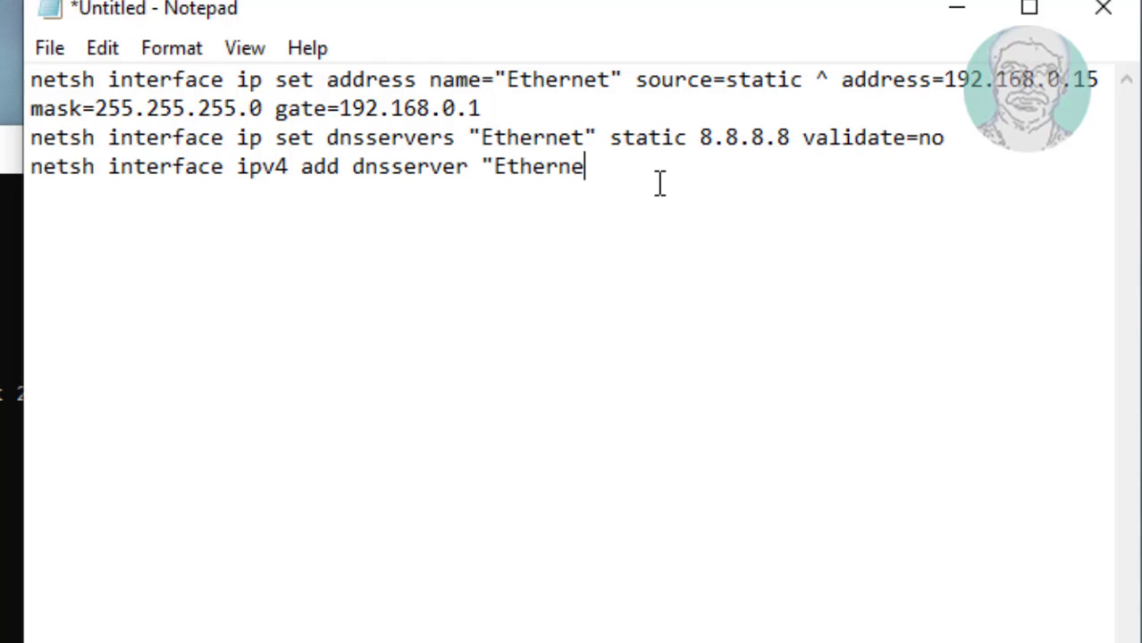
{"action": "type", "text": "t\""}
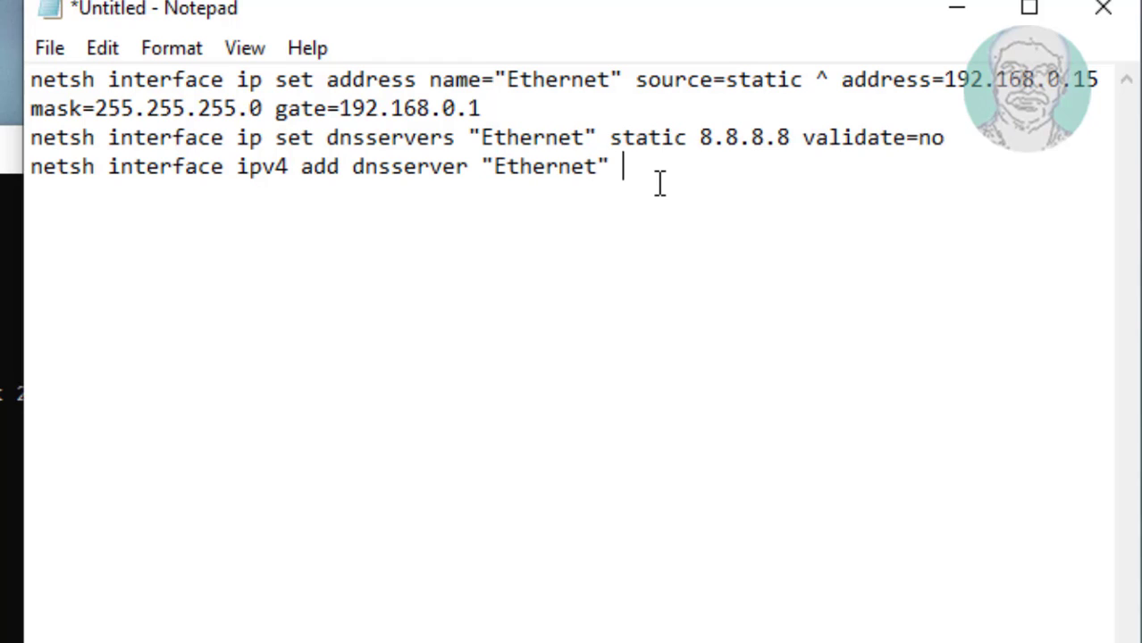
{"action": "type", "text": "add"}
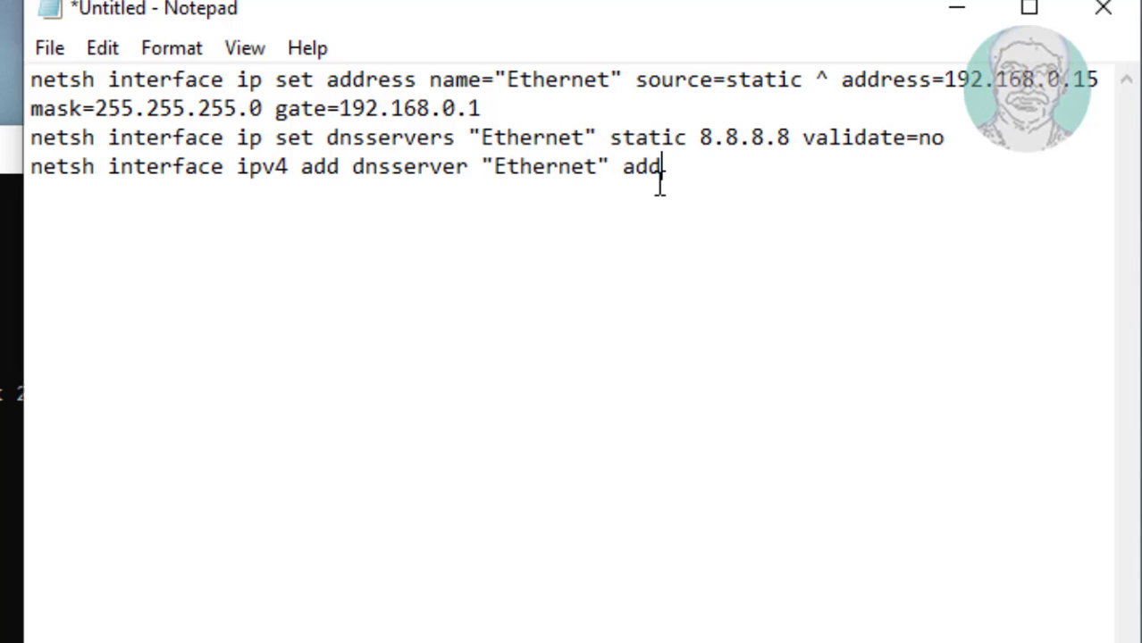
{"action": "type", "text": "ress"}
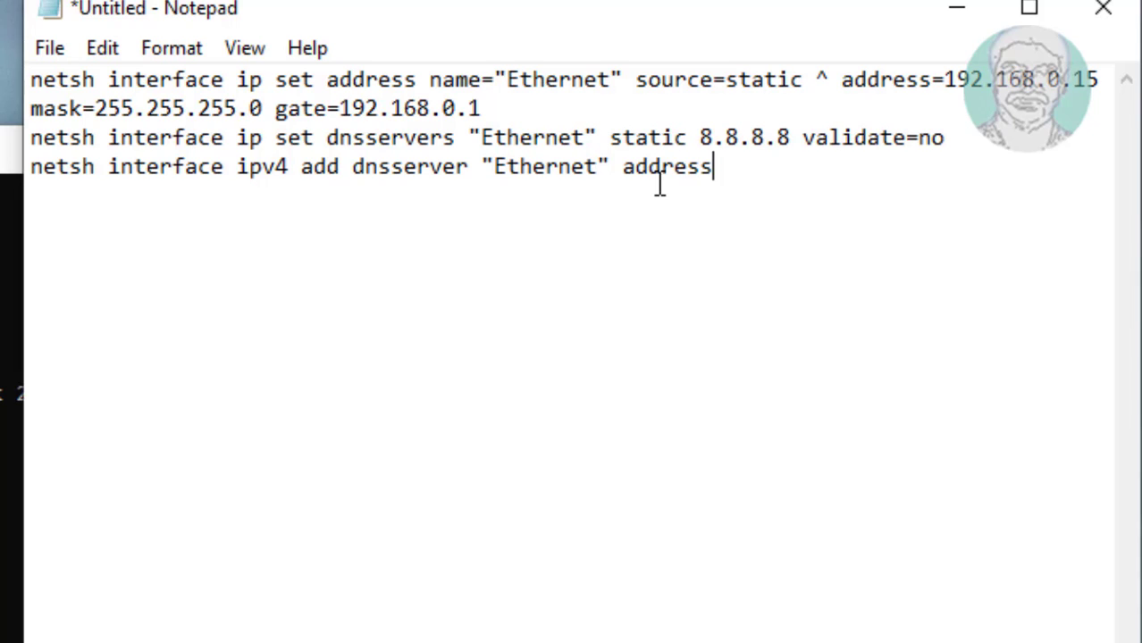
{"action": "mouse_move", "coordinate": [797, 468]}
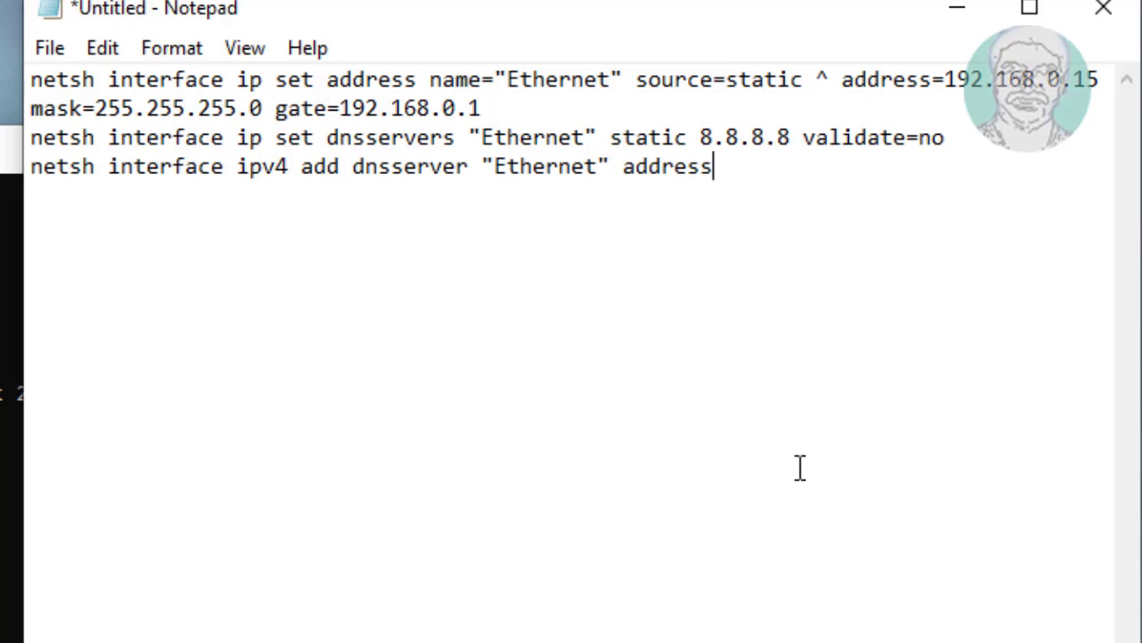
{"action": "type", "text": "=8"}
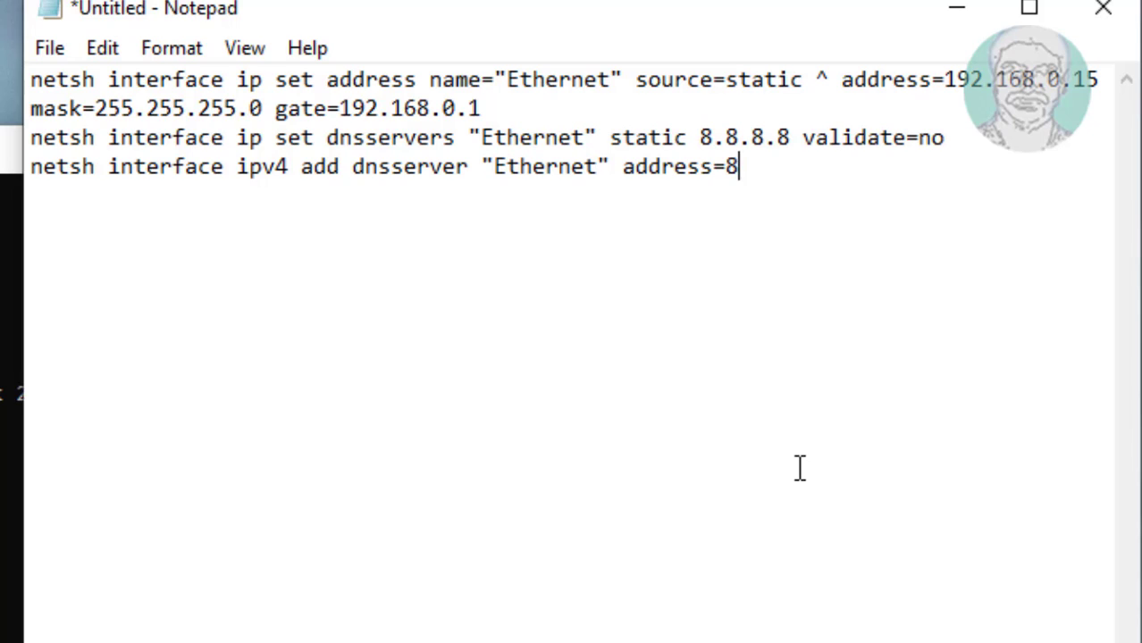
{"action": "type", "text": ".8/"}
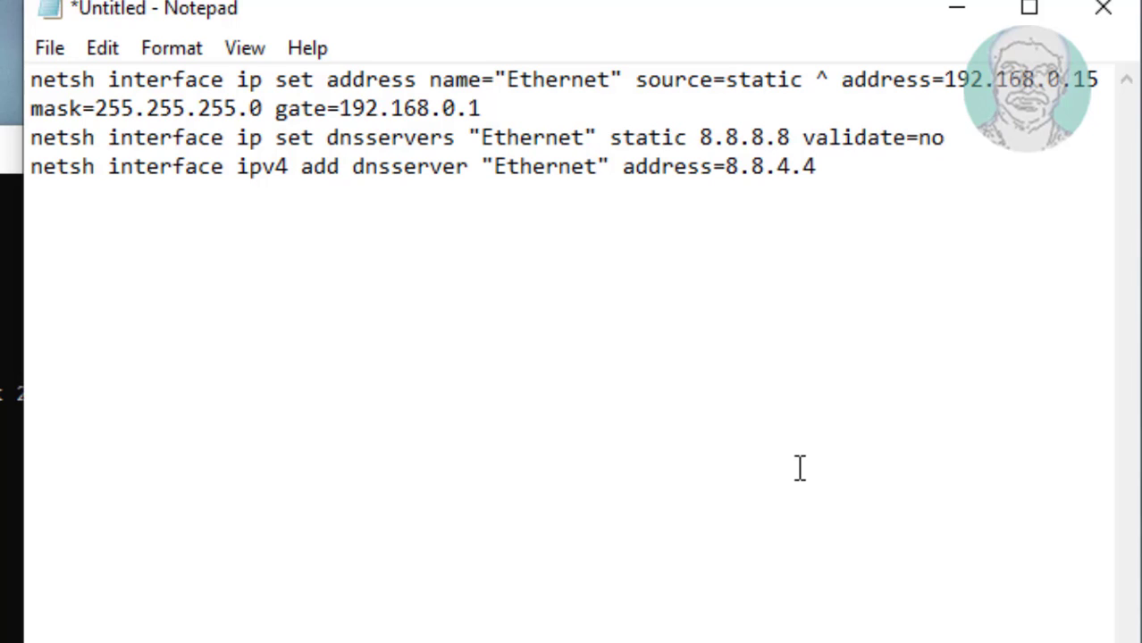
{"action": "type", "text": "index"}
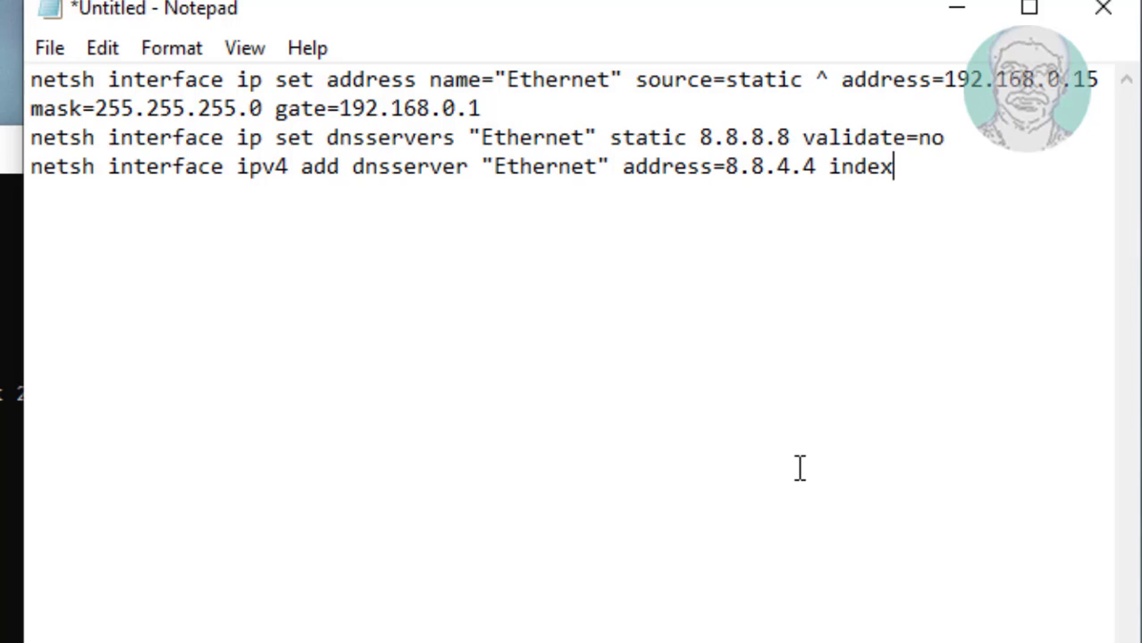
{"action": "type", "text": "=2 valida"}
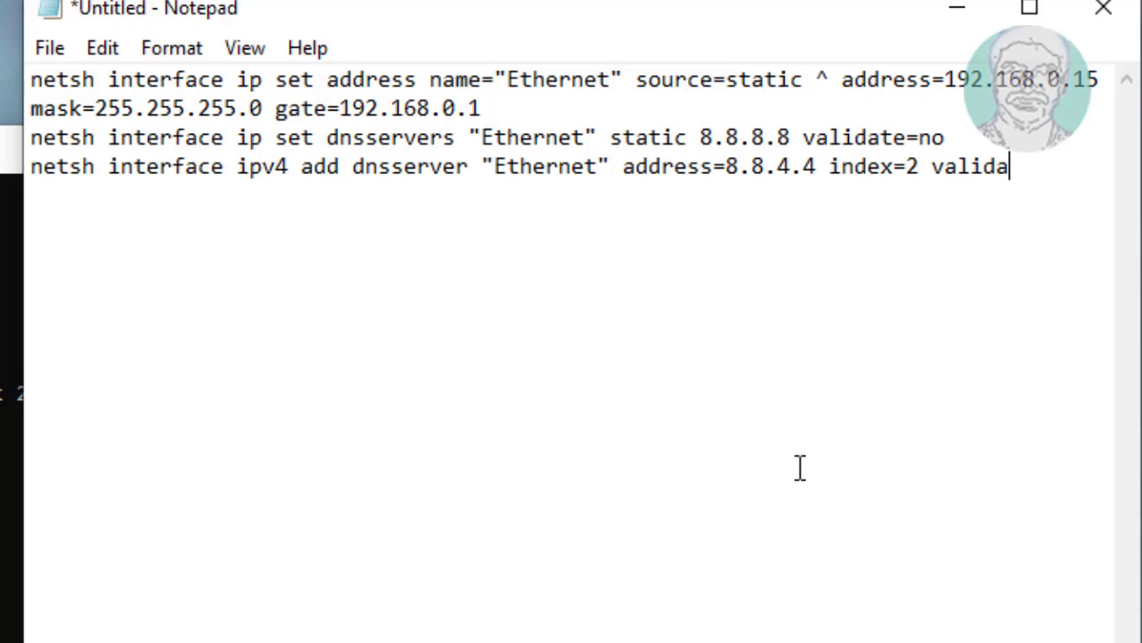
{"action": "type", "text": "te=no"}
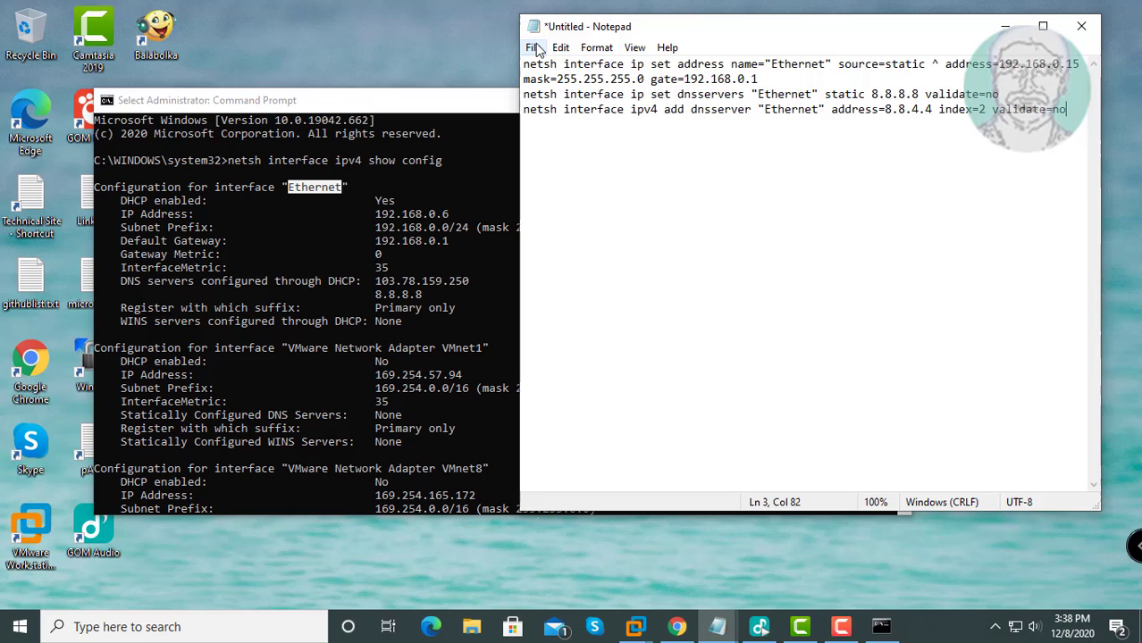
Step: Save the document as ipchange.cmd with type All Files, then close Notepad
{"action": "left_click", "coordinate": [533, 47]}
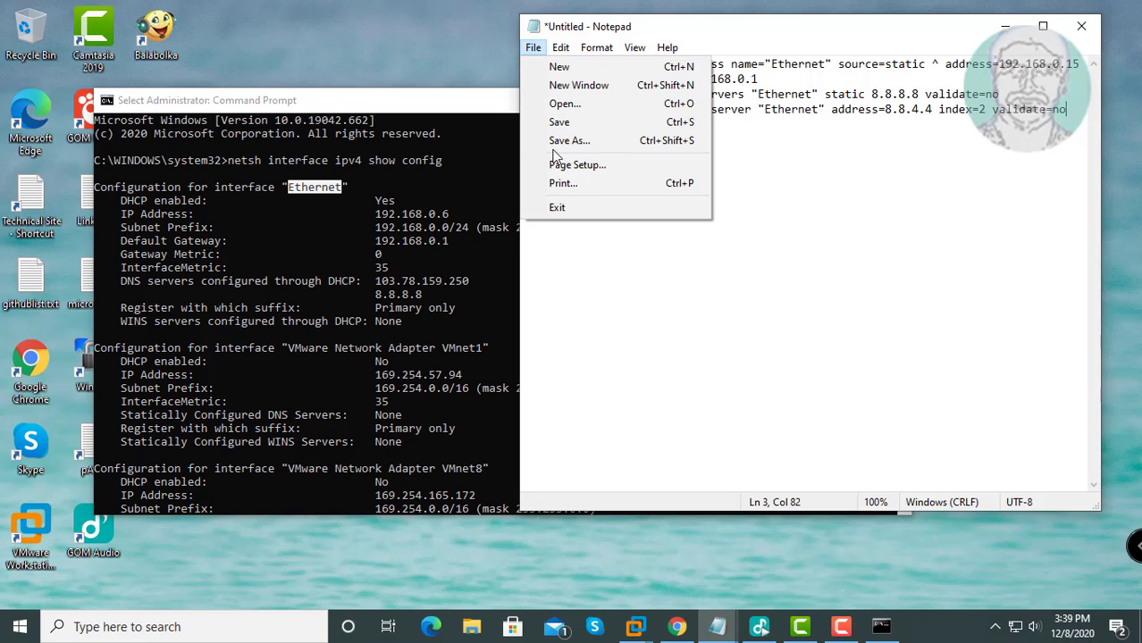
{"action": "left_click", "coordinate": [568, 139]}
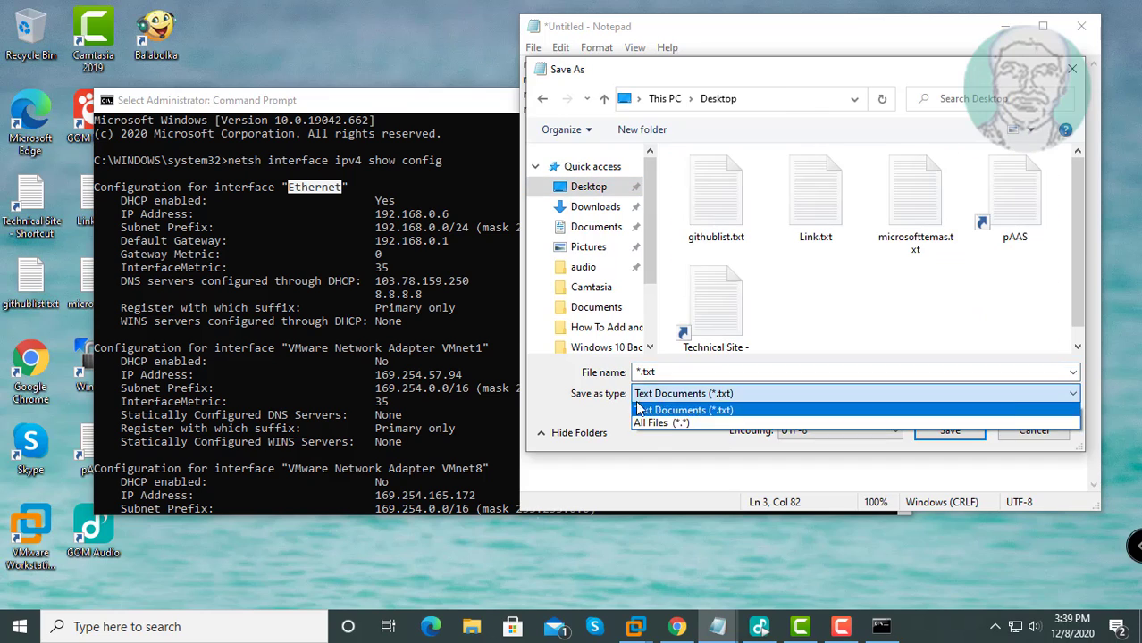
{"action": "left_click", "coordinate": [661, 421]}
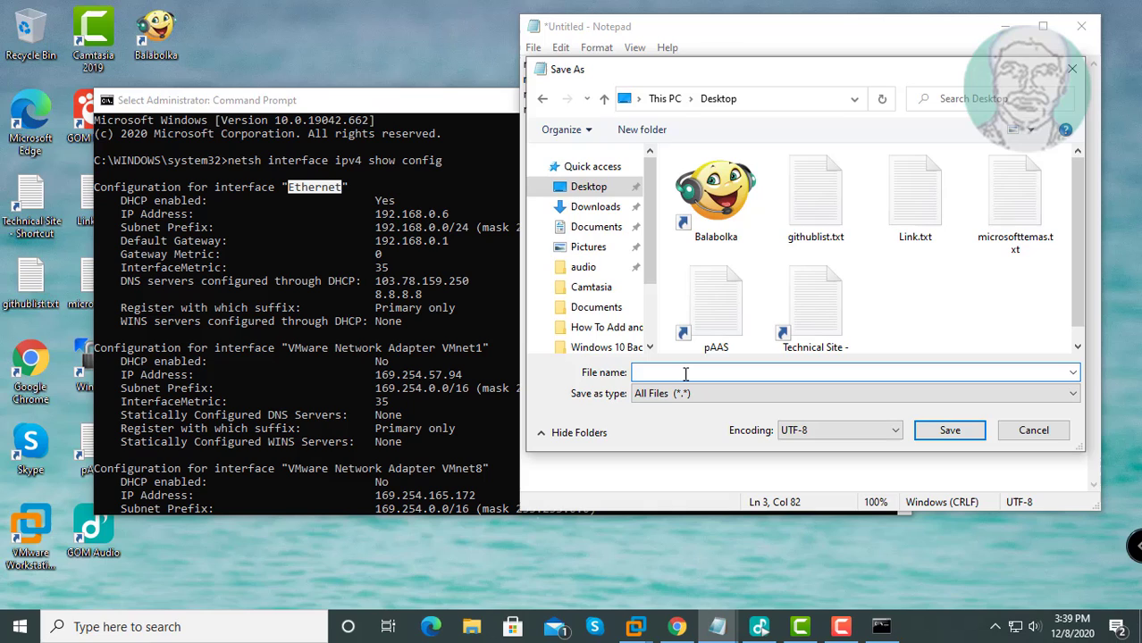
{"action": "type", "text": "ipchange.cmd"}
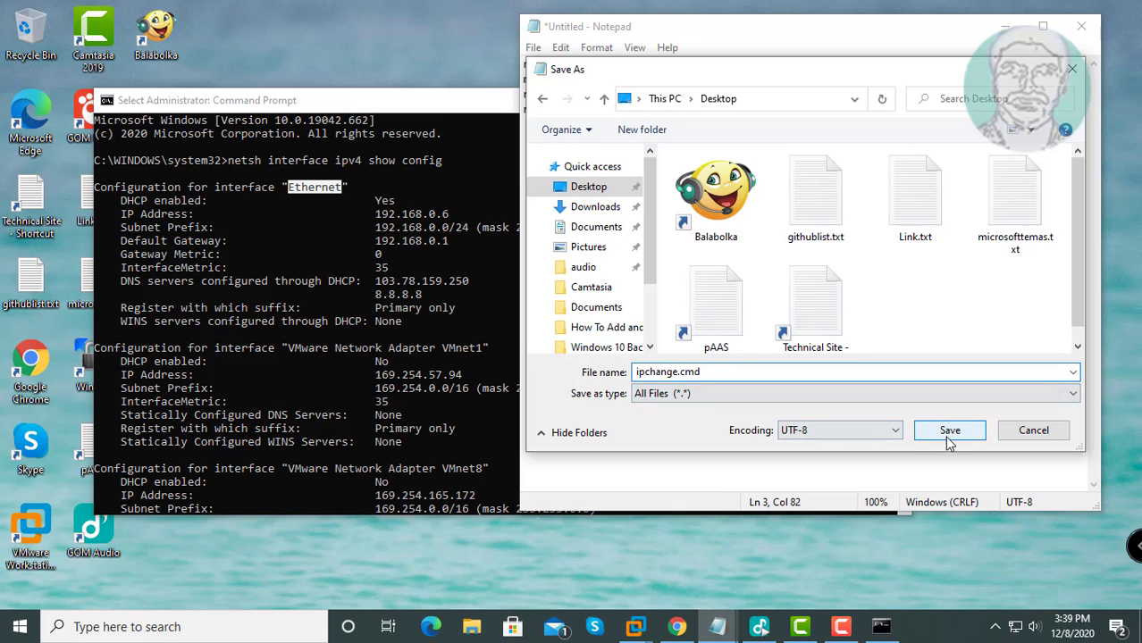
{"action": "left_click", "coordinate": [950, 429]}
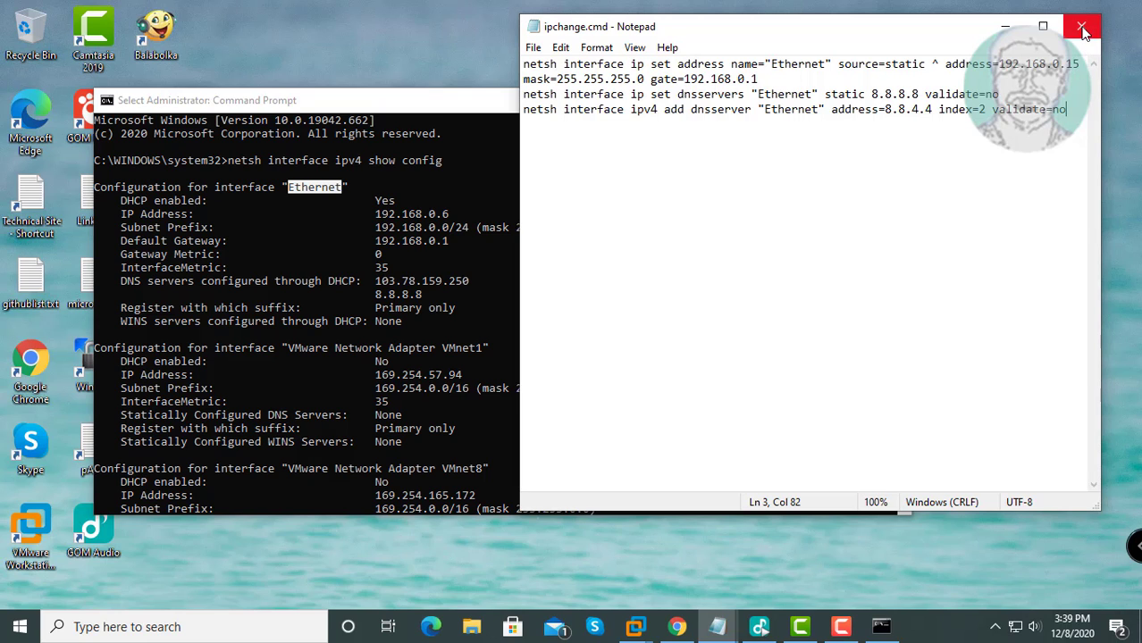
{"action": "mouse_move", "coordinate": [1102, 27]}
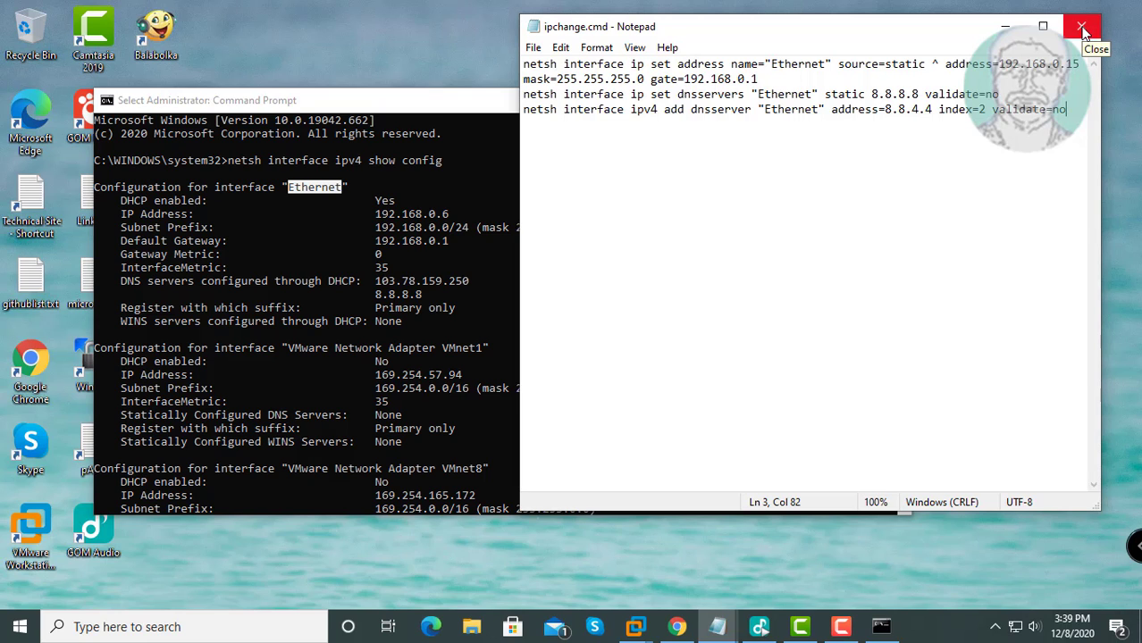
{"action": "left_click", "coordinate": [1104, 18]}
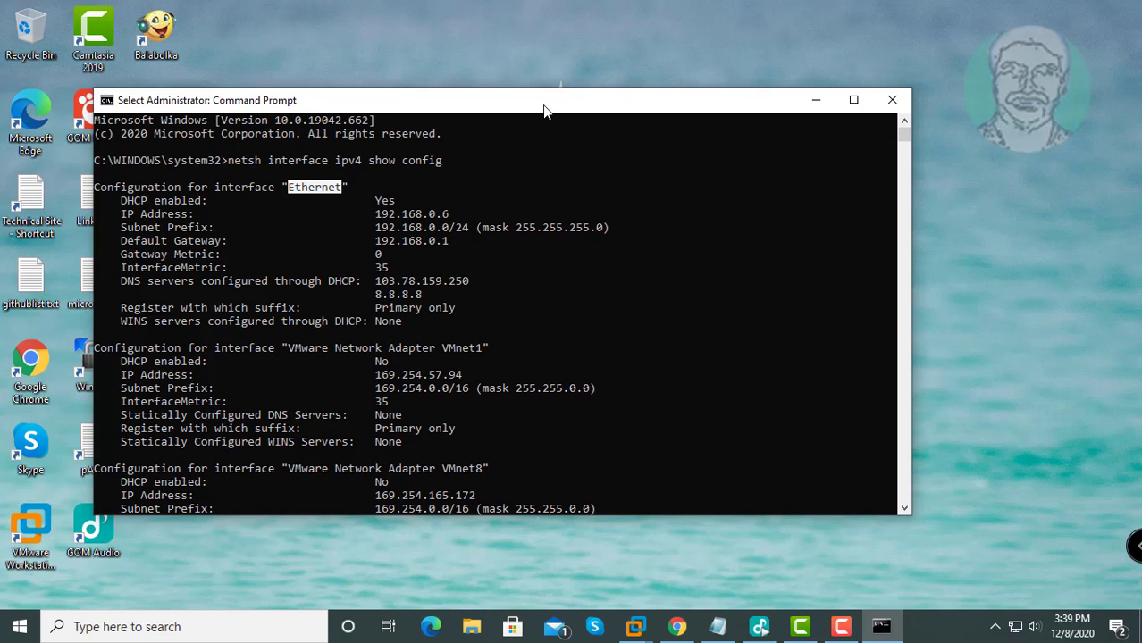
{"action": "mouse_move", "coordinate": [821, 111]}
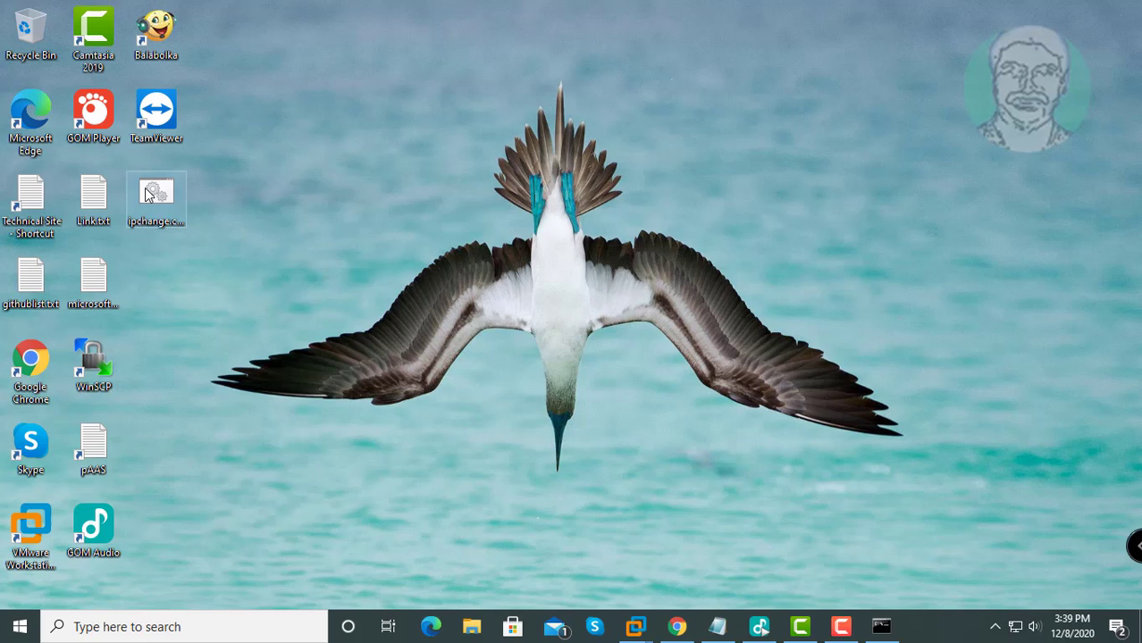
Step: Run ipchange.cmd from the desktop with administrator rights
{"action": "right_click", "coordinate": [155, 195]}
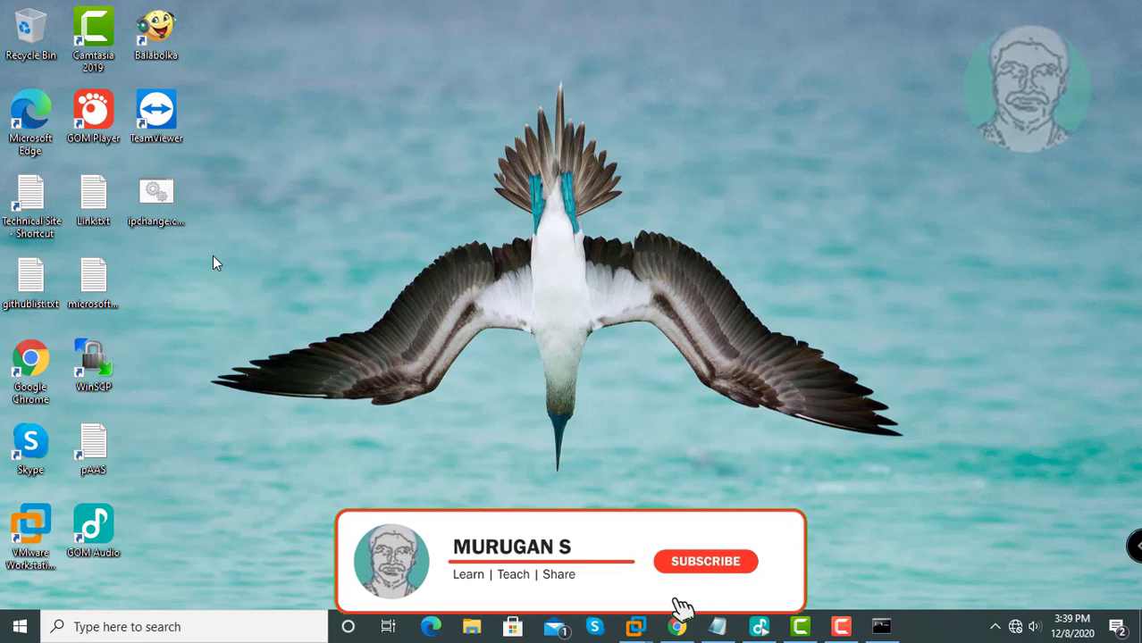
{"action": "left_click", "coordinate": [704, 561]}
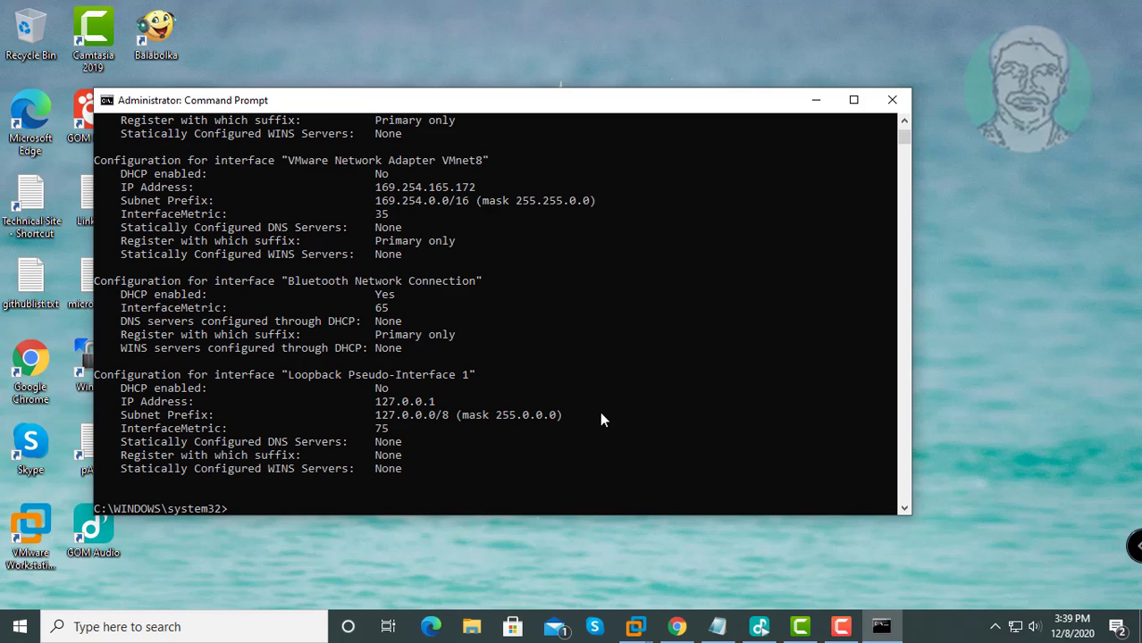
{"action": "scroll", "scroll_direction": "down", "scroll_amount": 3}
{"action": "type", "text": "netsh interface ipv4 show config"}
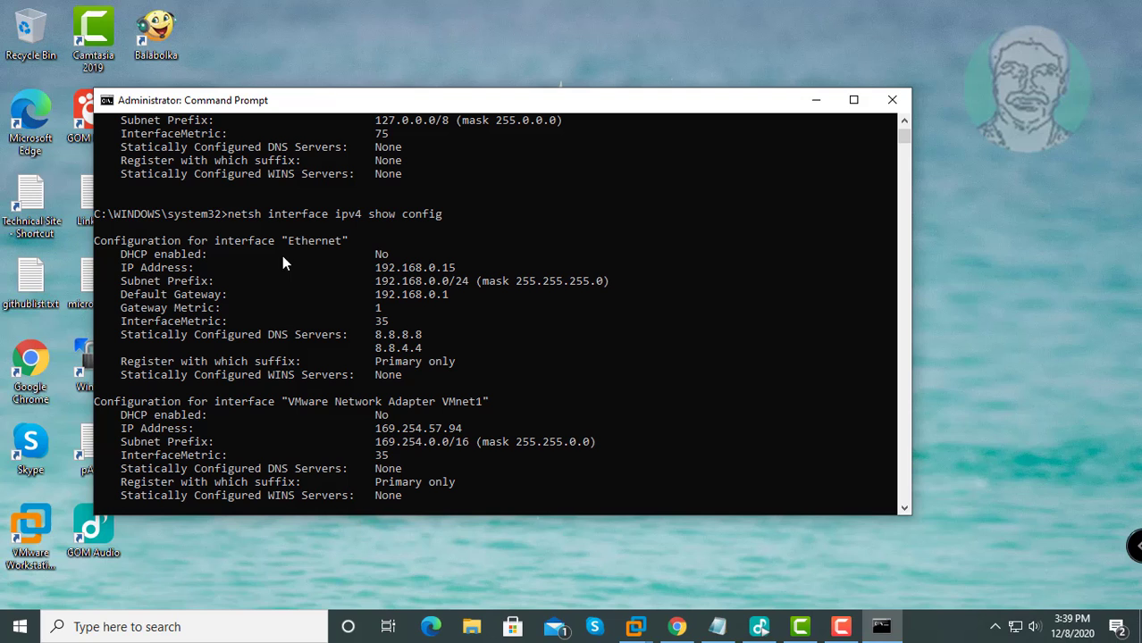
{"action": "left_click_drag", "start_coordinate": [373, 268], "coordinate": [455, 268]}
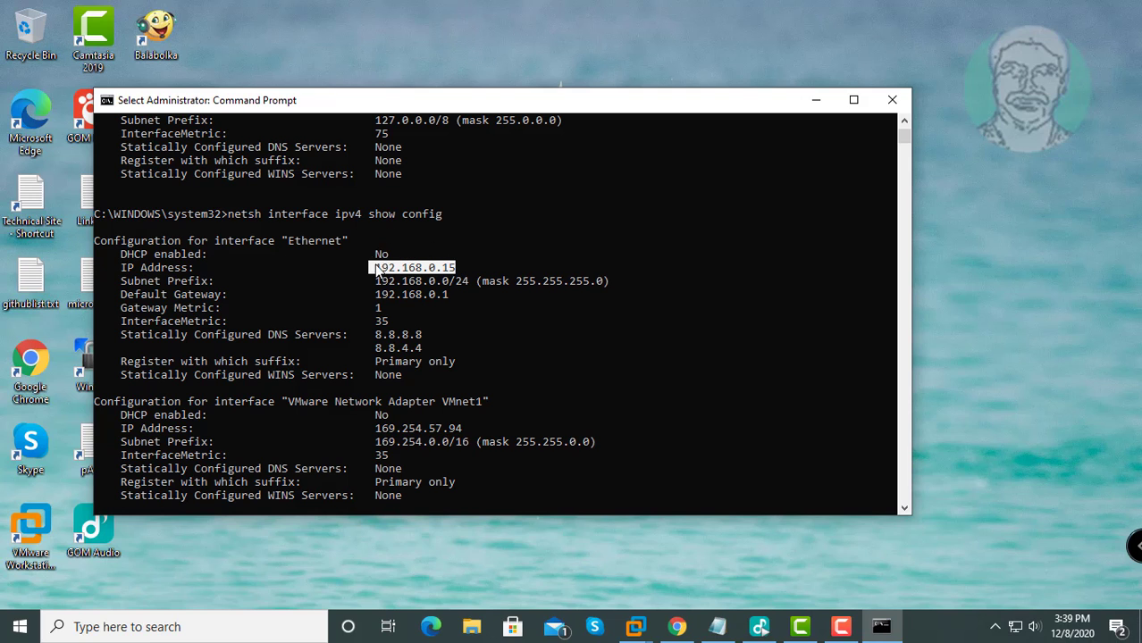
{"action": "scroll", "scroll_direction": "down", "scroll_amount": 3}
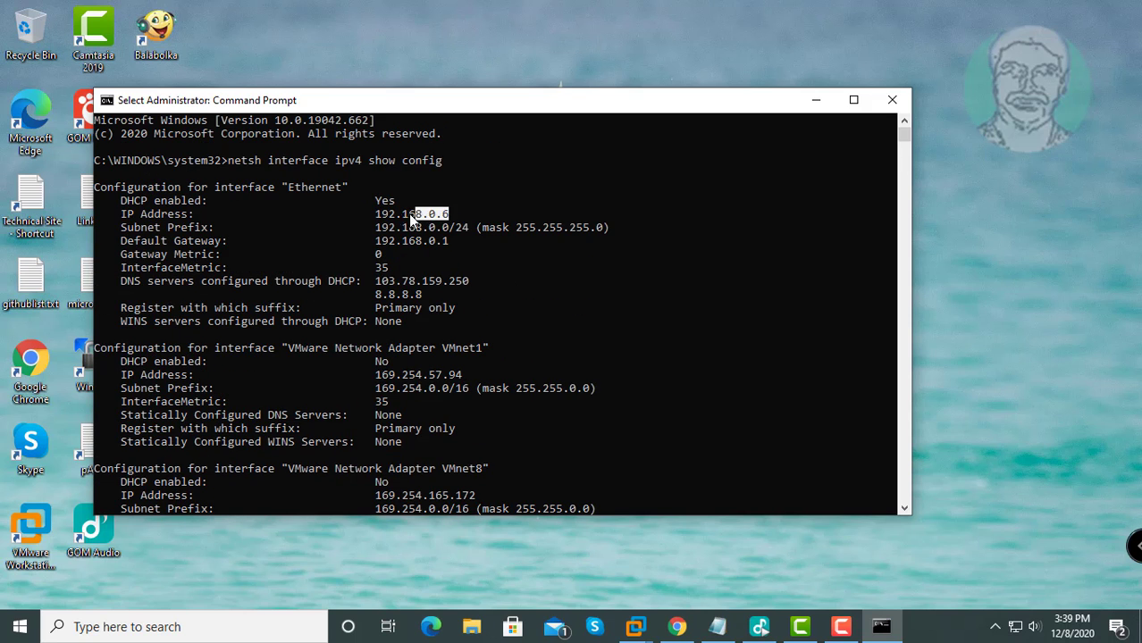
{"action": "scroll", "scroll_direction": "down", "scroll_amount": 3}
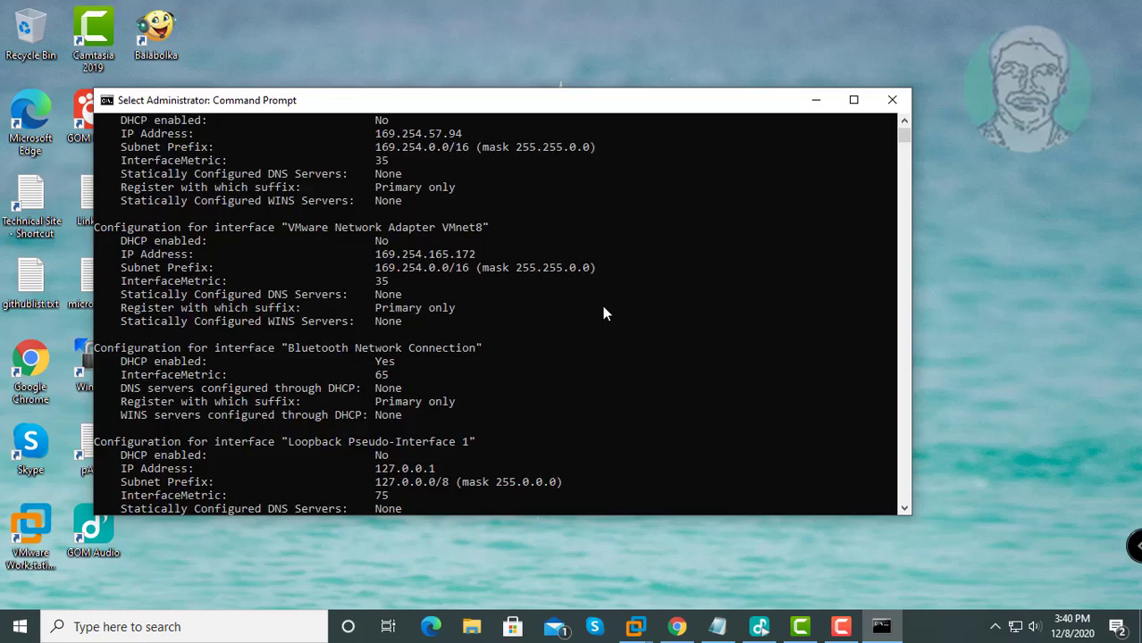